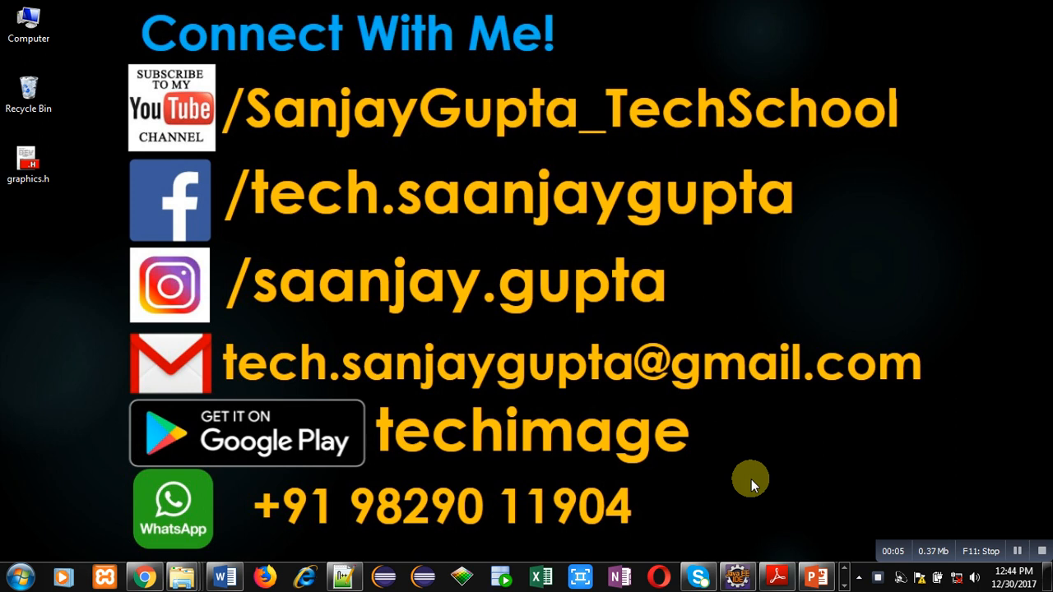
pyautogui.moveTo(654, 278)
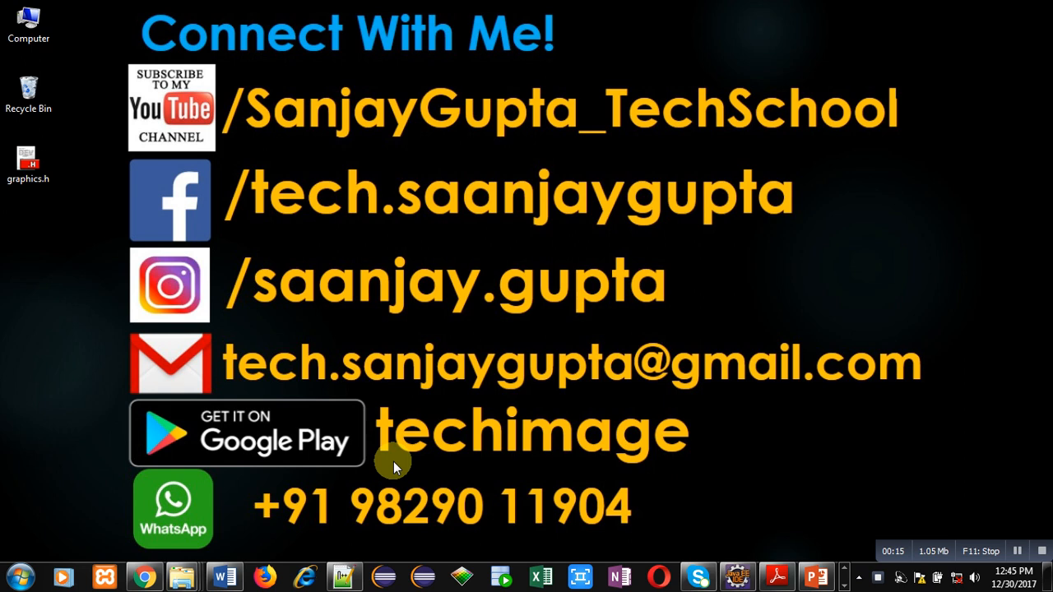
pyautogui.moveTo(373, 462)
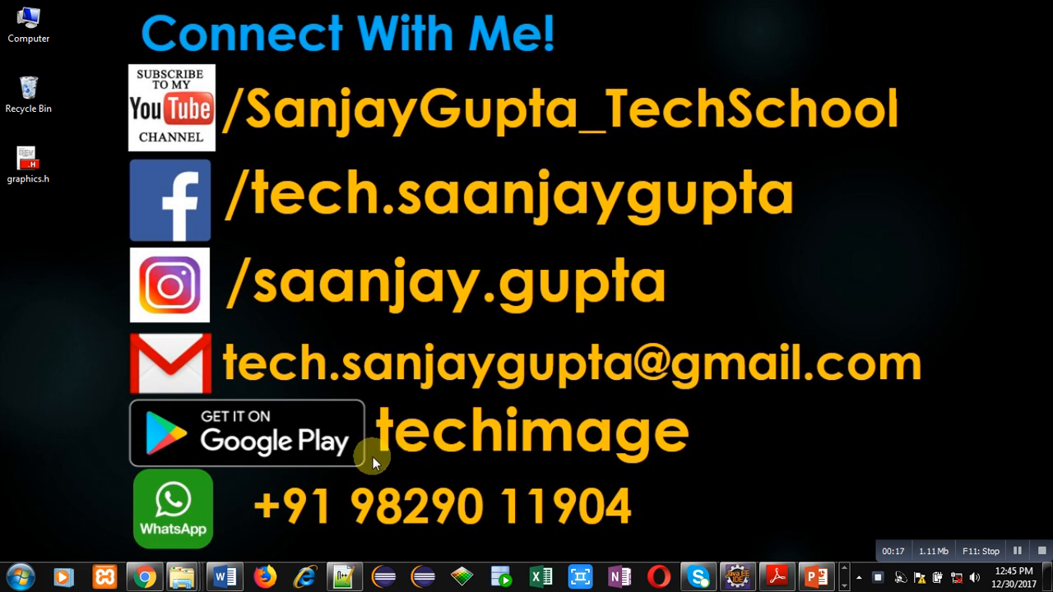
# Restore the Chrome browser window from the taskbar.
pyautogui.click(144, 576)
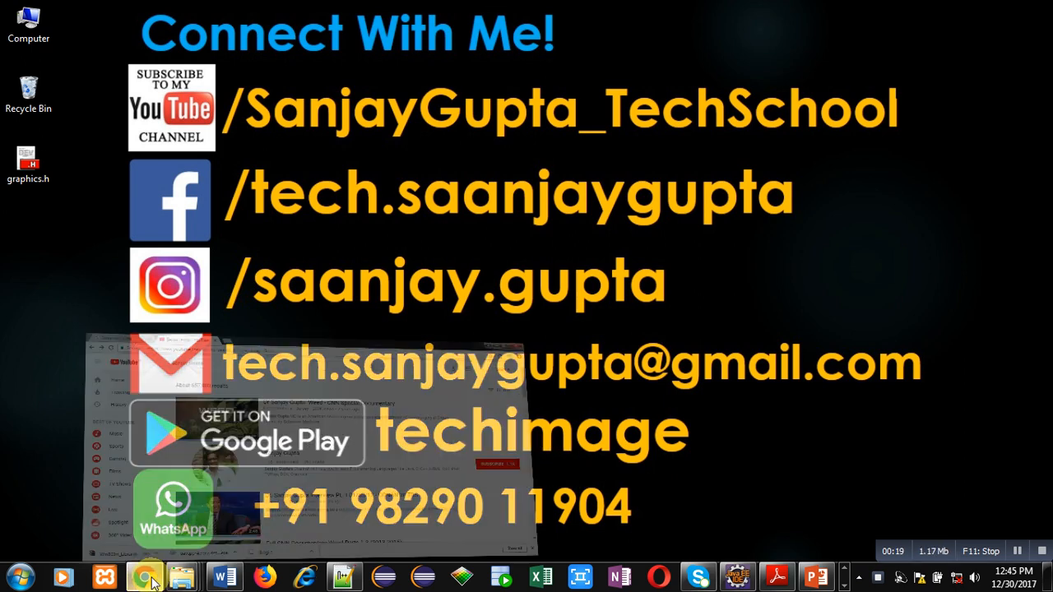
# Open the programming tutorials channel from the search results and scroll to its popular uploads.
pyautogui.click(146, 576)
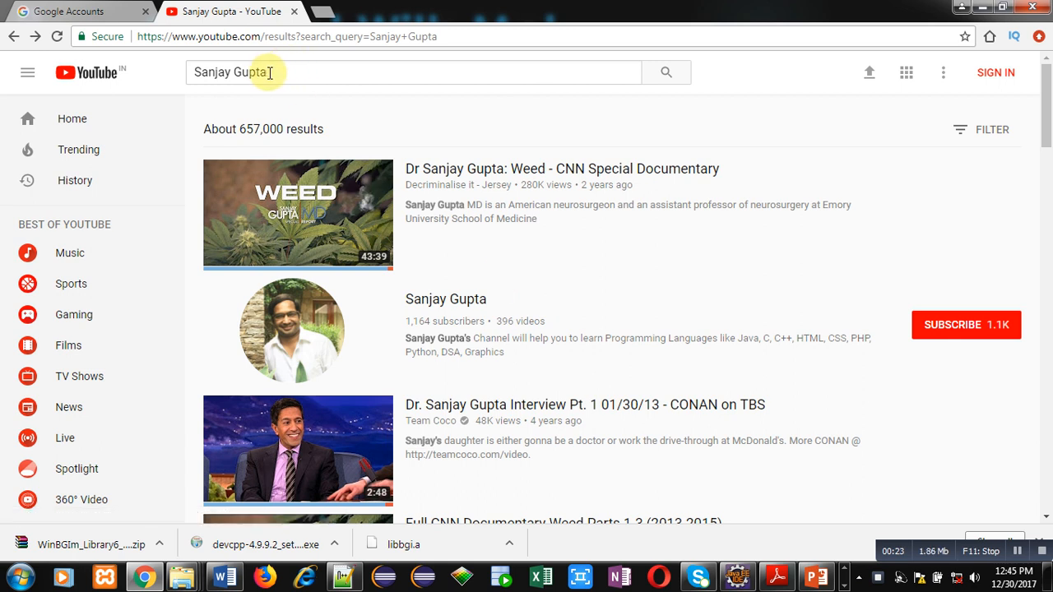
pyautogui.moveTo(463, 332)
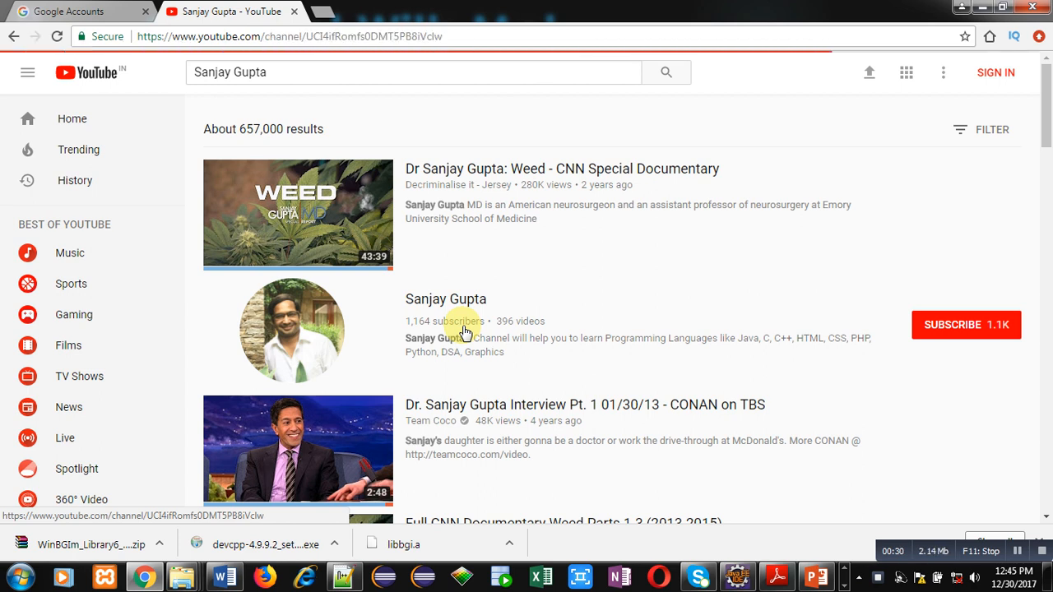
pyautogui.click(446, 298)
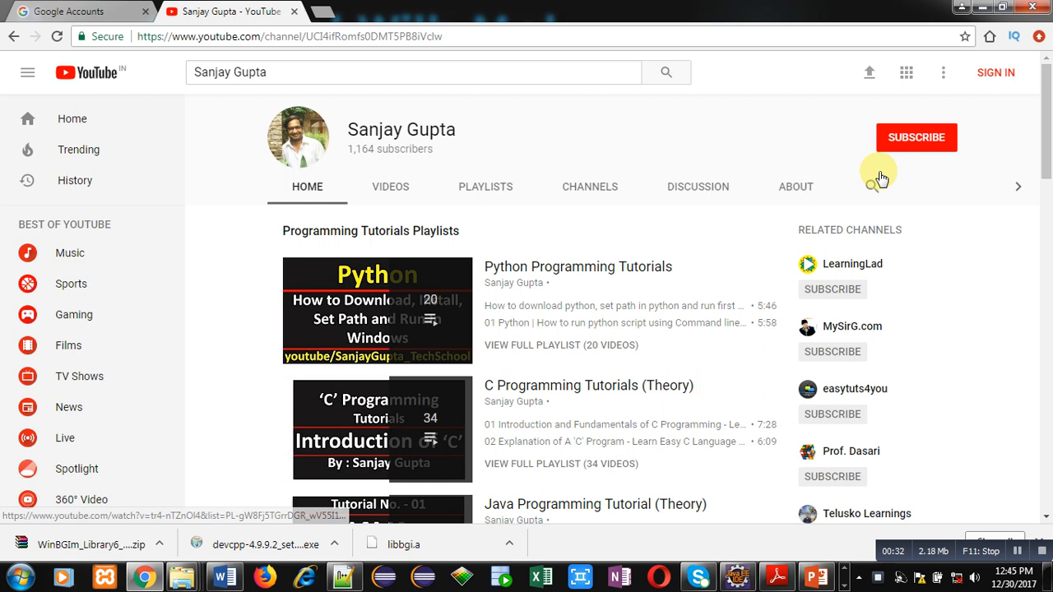
pyautogui.moveTo(916, 137)
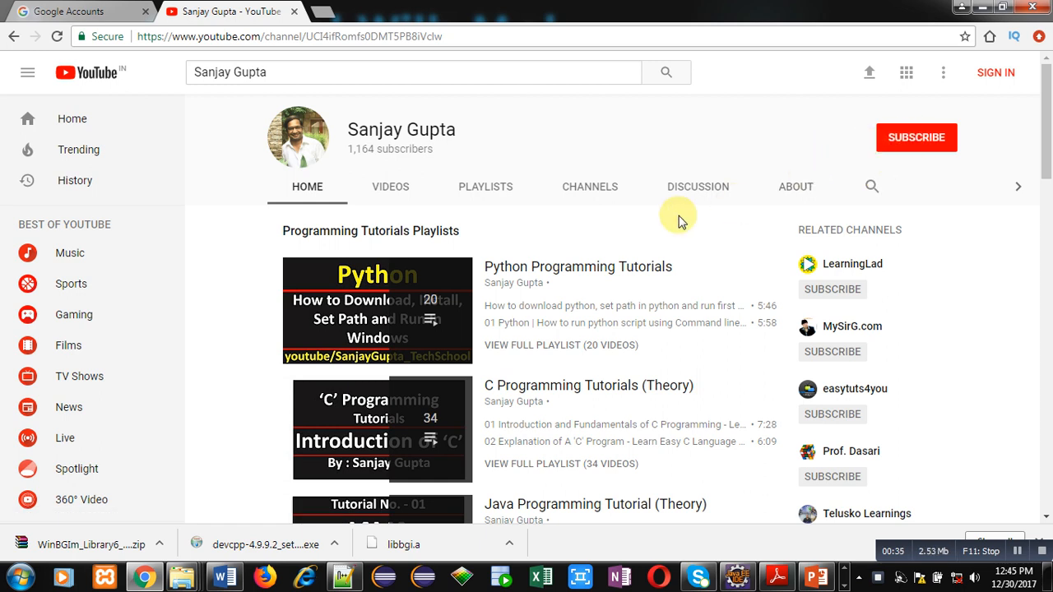
pyautogui.moveTo(533, 322)
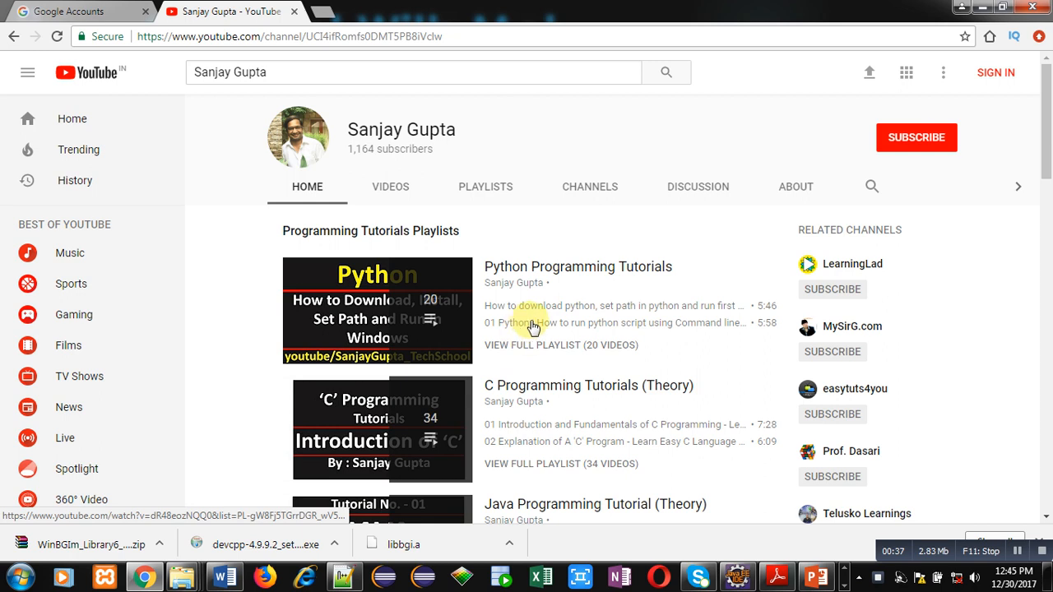
pyautogui.scroll(-3)
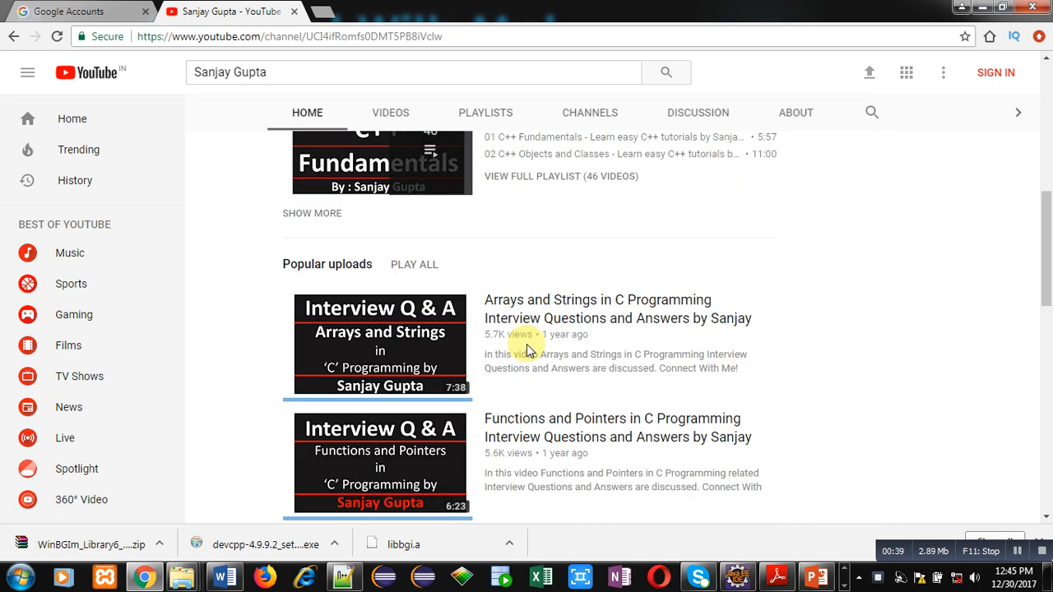
pyautogui.scroll(-3)
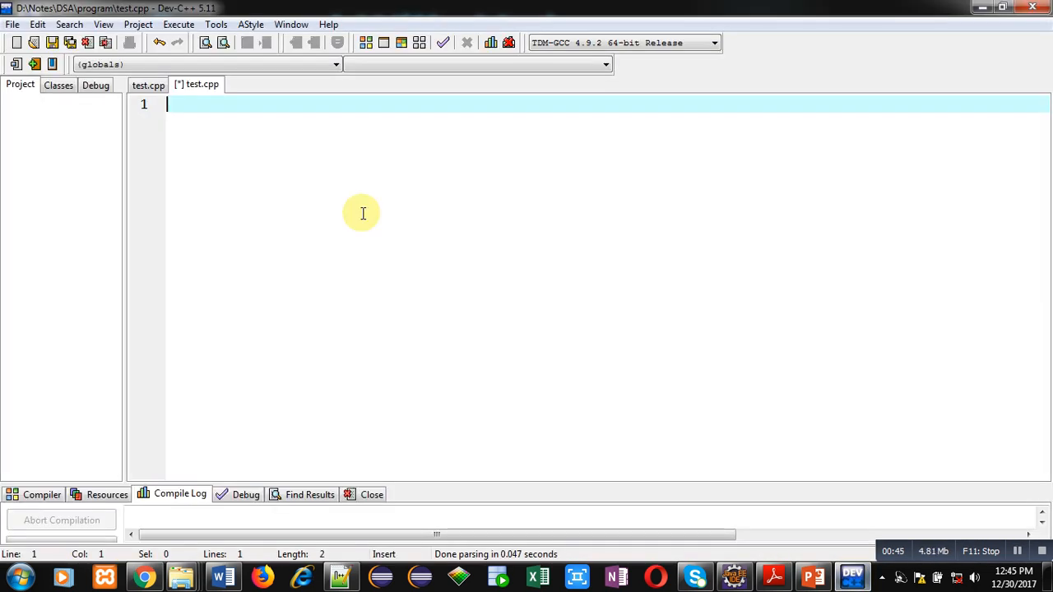
# Add the comment '// Dynamic 2-D array in c++ using new' at the top of test.cpp.
pyautogui.write('//')
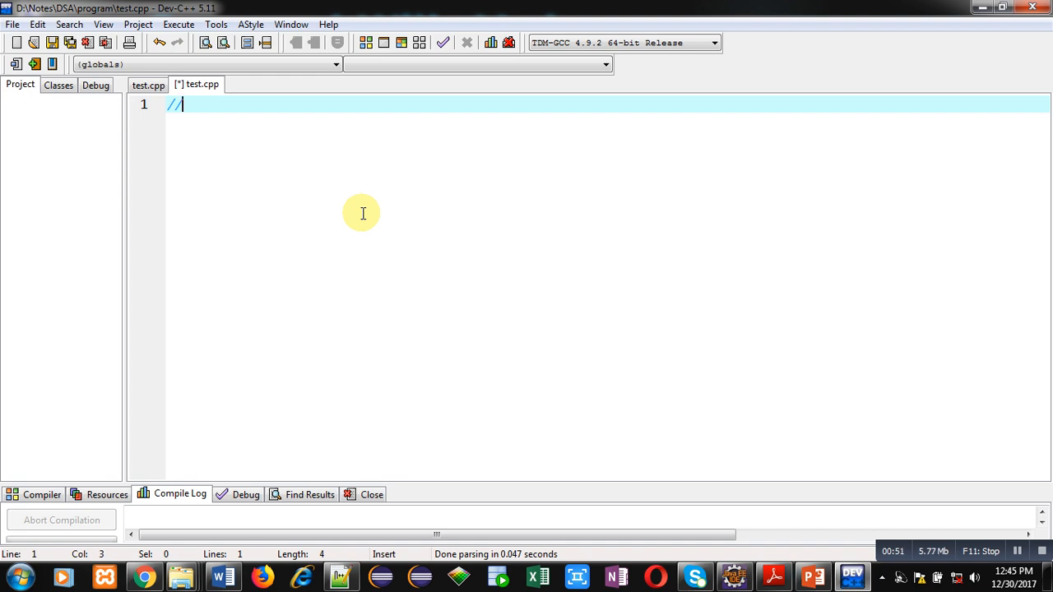
pyautogui.write('Dynamic')
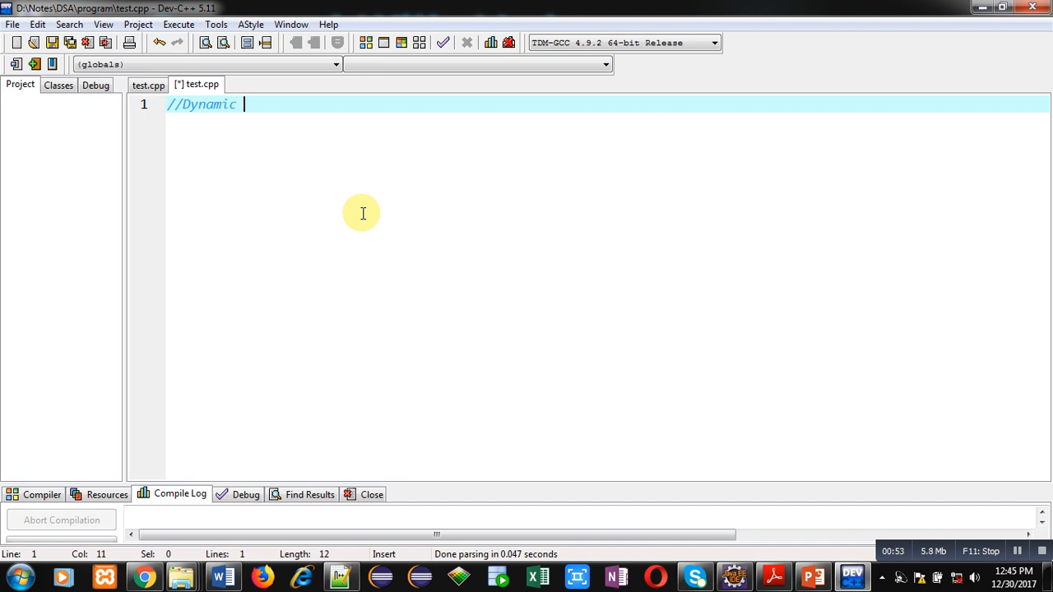
pyautogui.write('2-D')
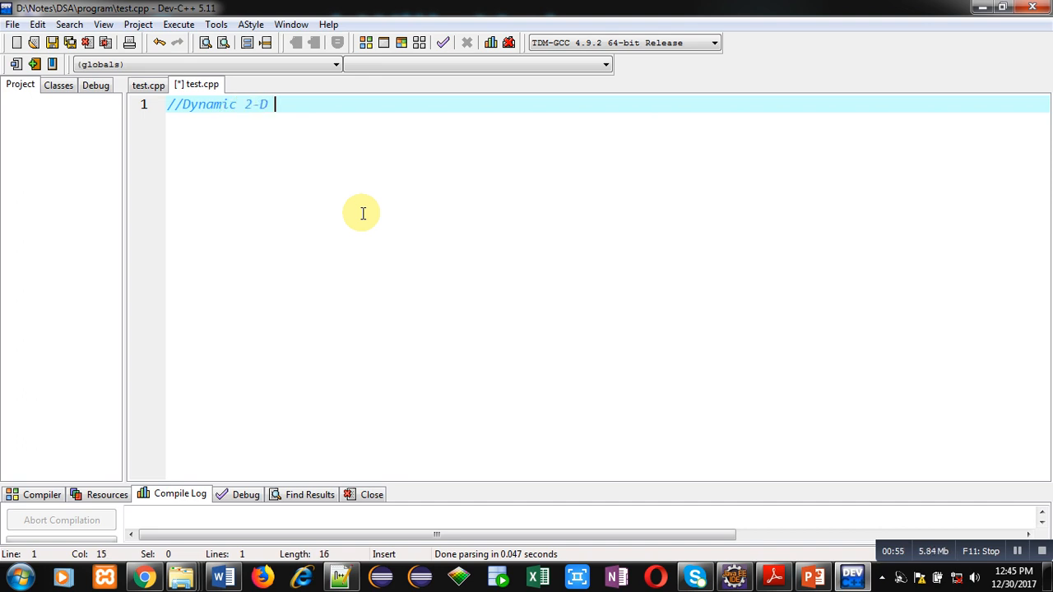
pyautogui.write('array in c')
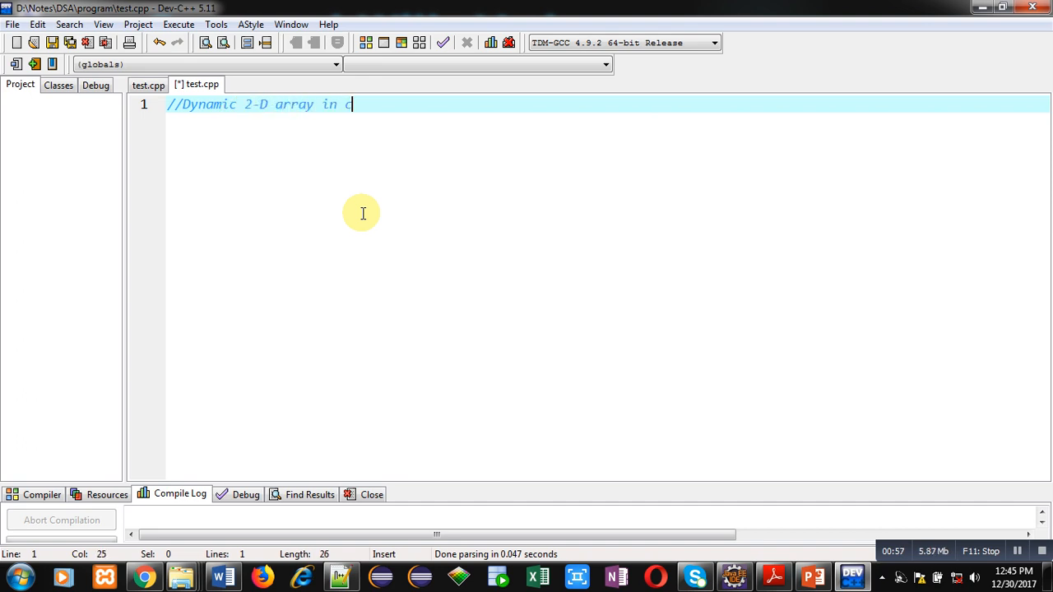
pyautogui.write('++ using new and delete operators')
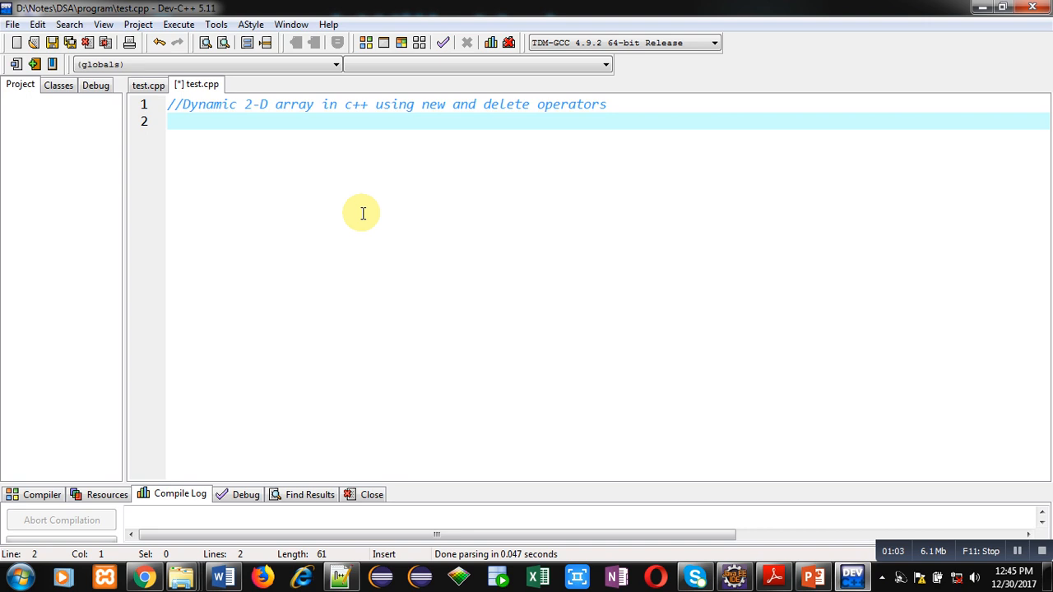
# Add #include<iostream> and using namespace std; below the comment.
pyautogui.write('#inc')
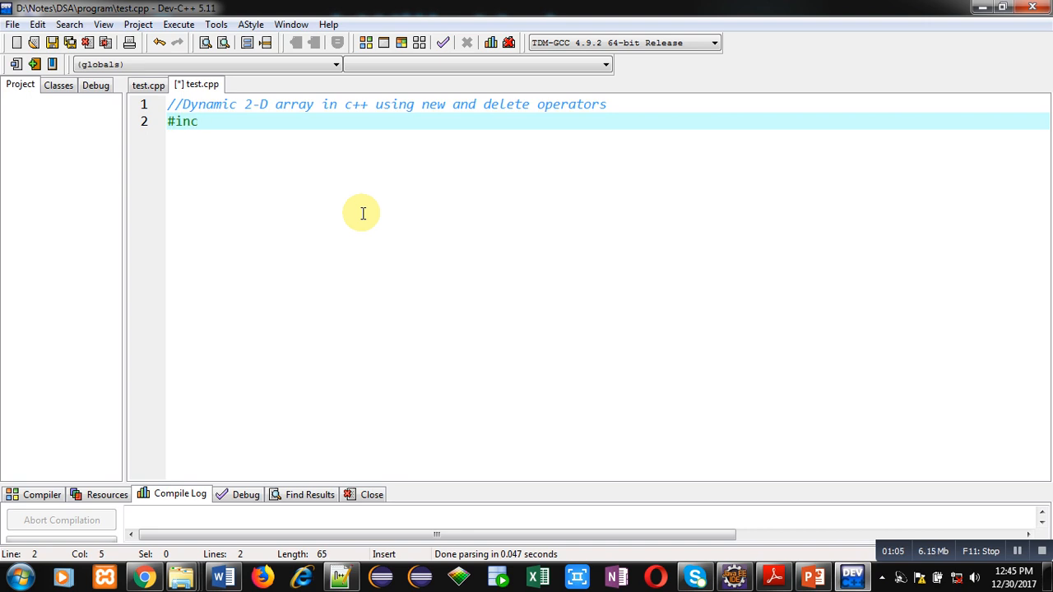
pyautogui.write('lude<iostream>')
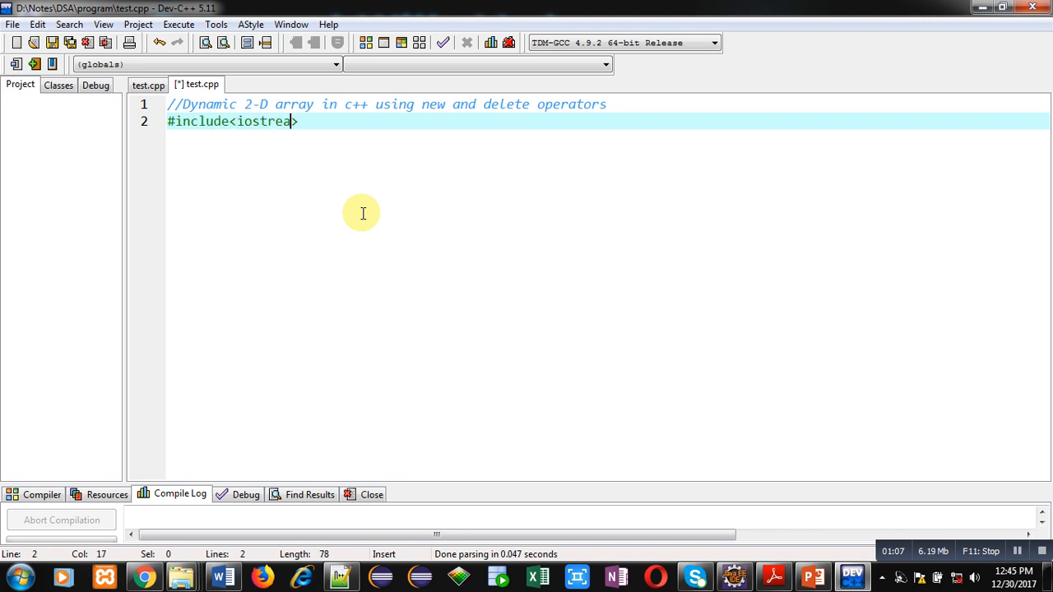
pyautogui.write('m>')
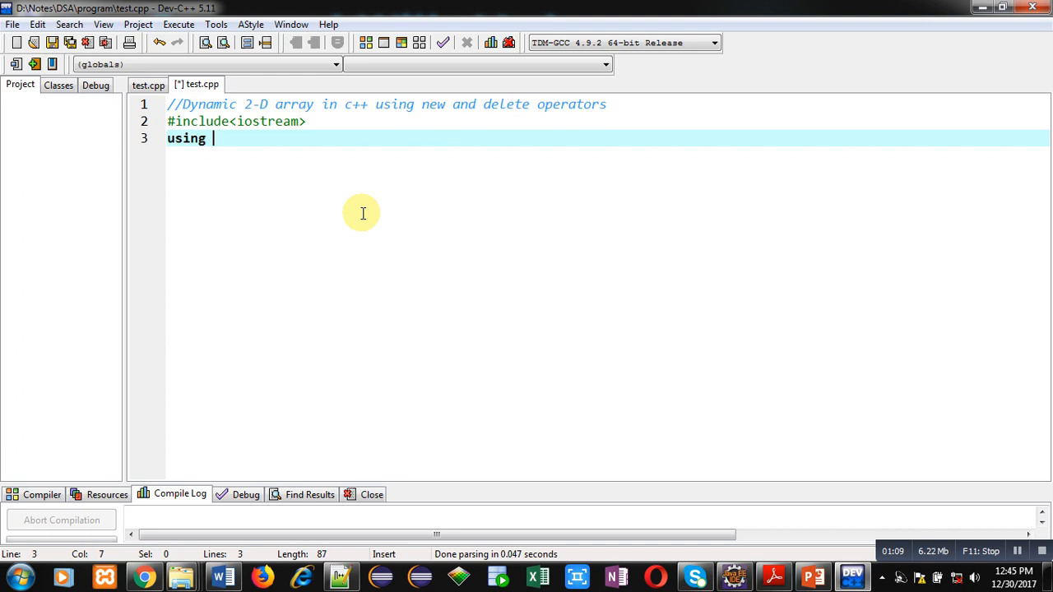
pyautogui.write('names')
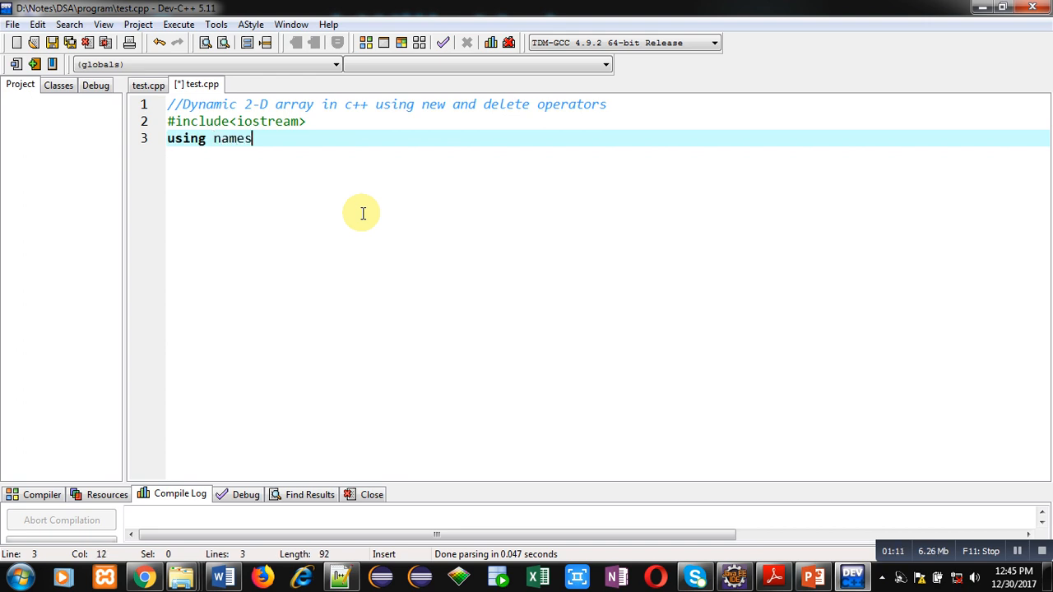
pyautogui.write('pace std;')
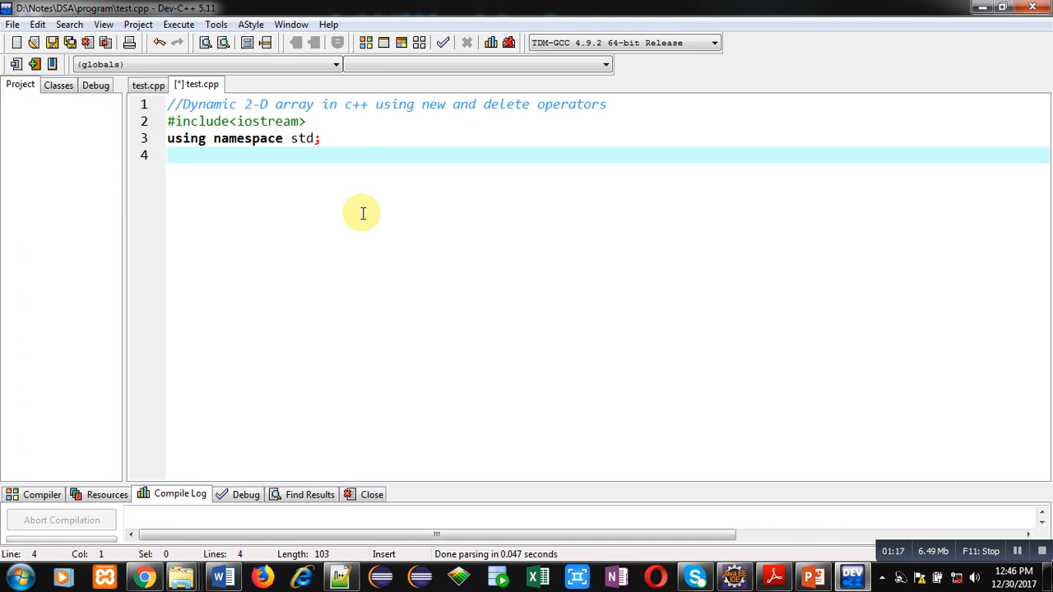
pyautogui.write('class')
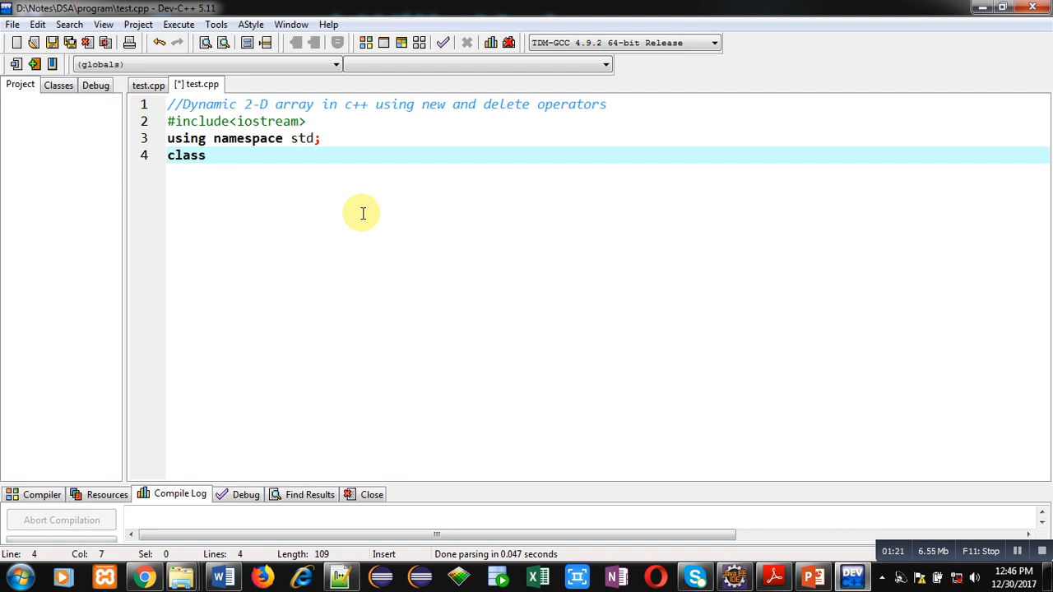
# Declare class Array with data members int **p, r and c.
pyautogui.write('Array')
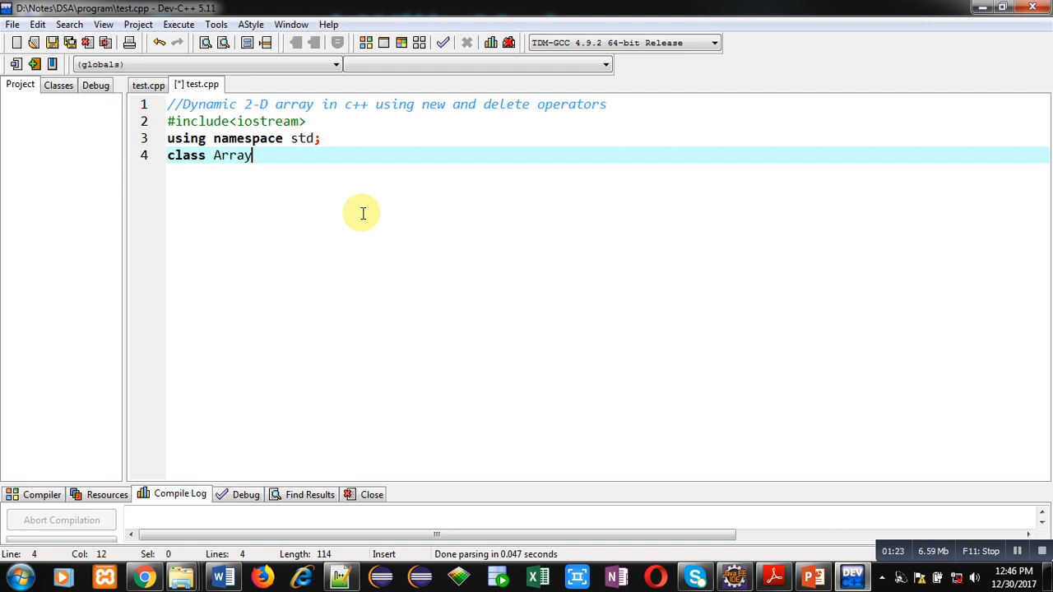
pyautogui.write('{')
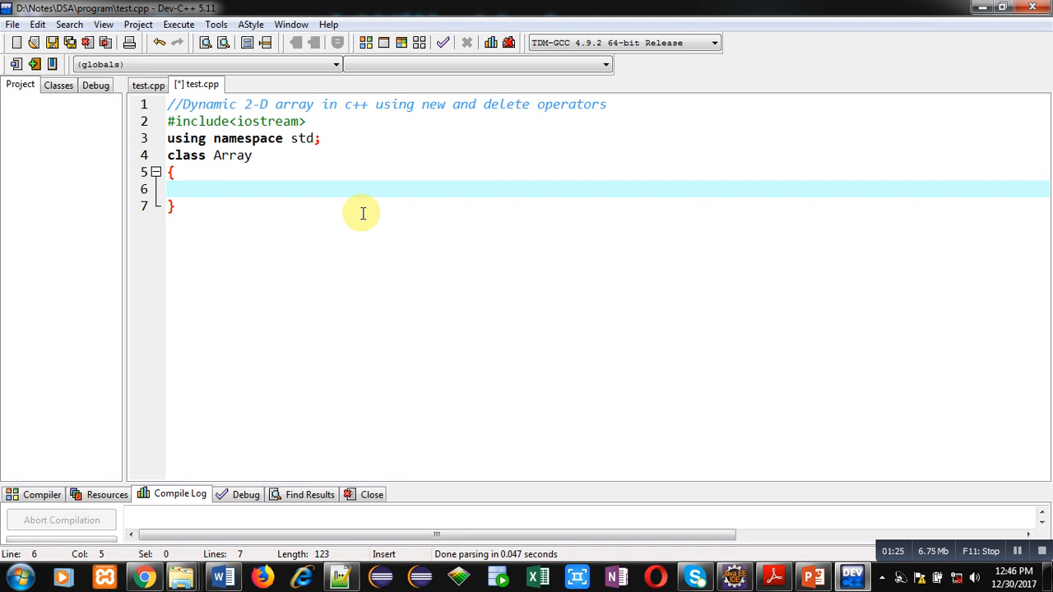
pyautogui.write('int')
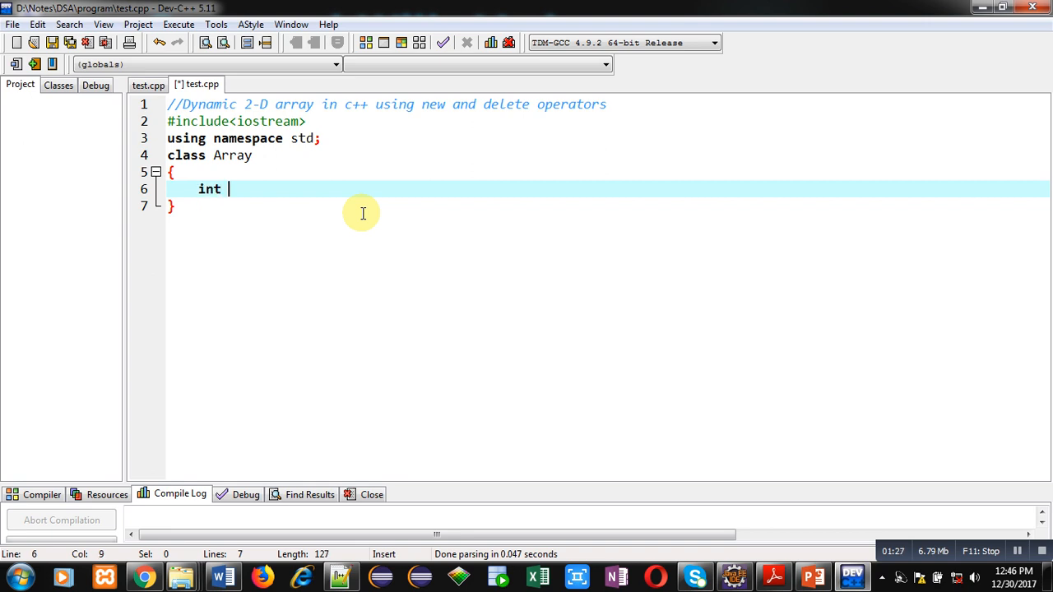
pyautogui.write('*')
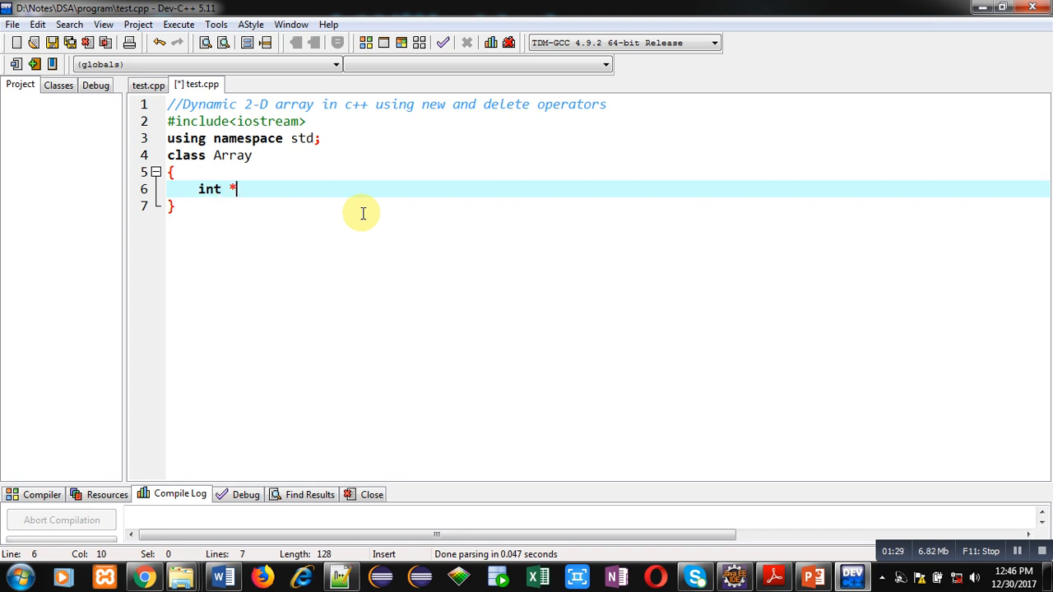
pyautogui.write('*p,')
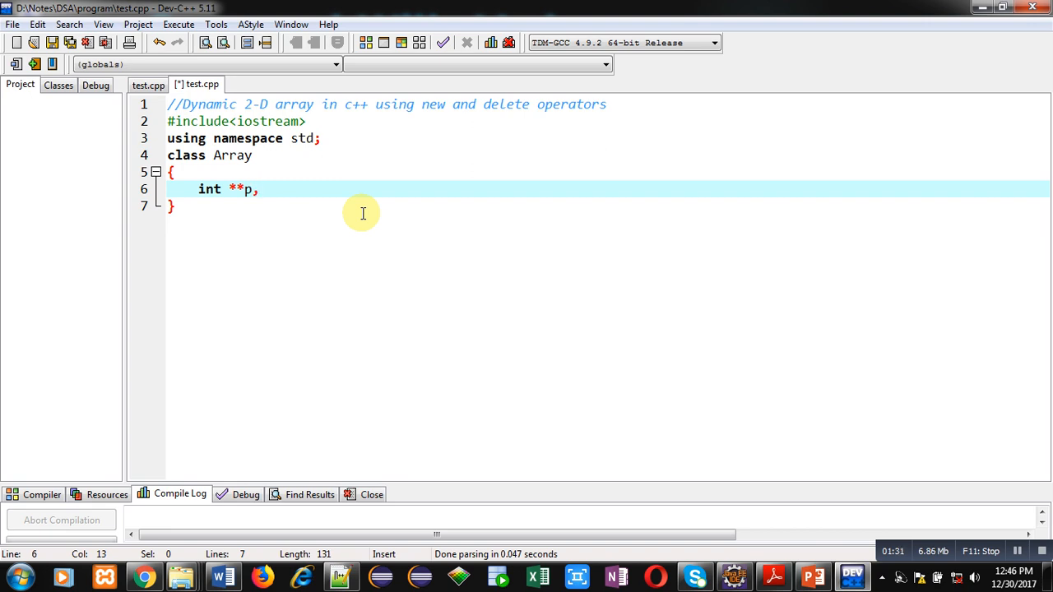
pyautogui.write(',r,c;')
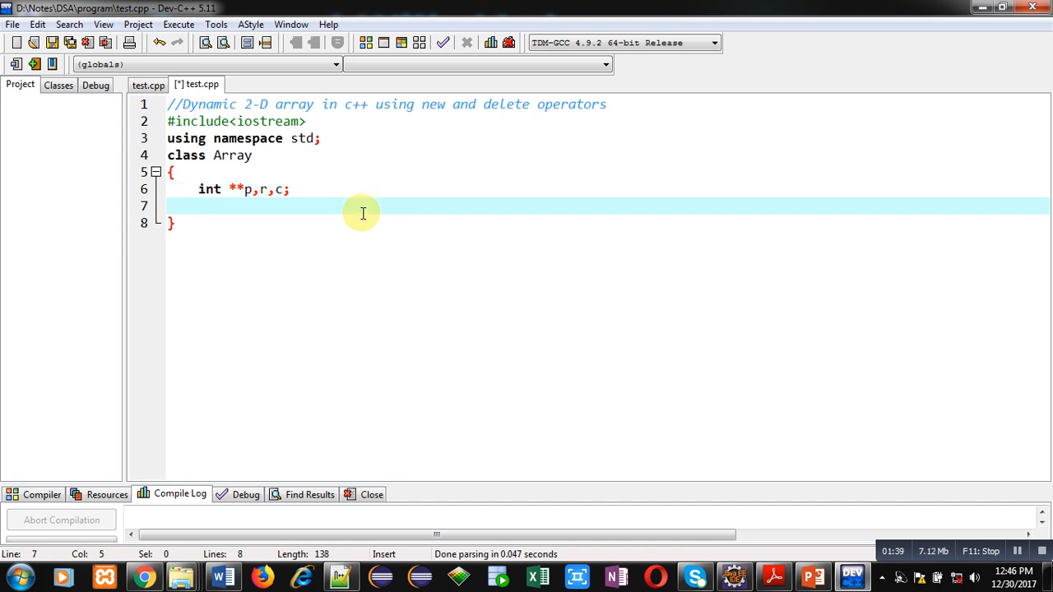
# Declare public member functions setsize, destroy, read and print, and close the class.
pyautogui.write('public:')
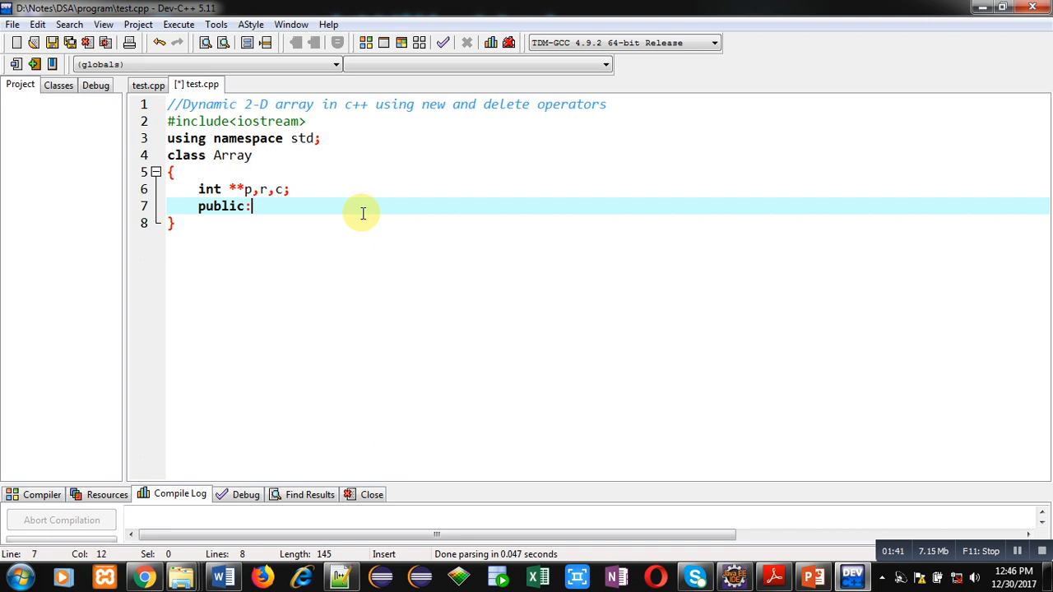
pyautogui.write('void set')
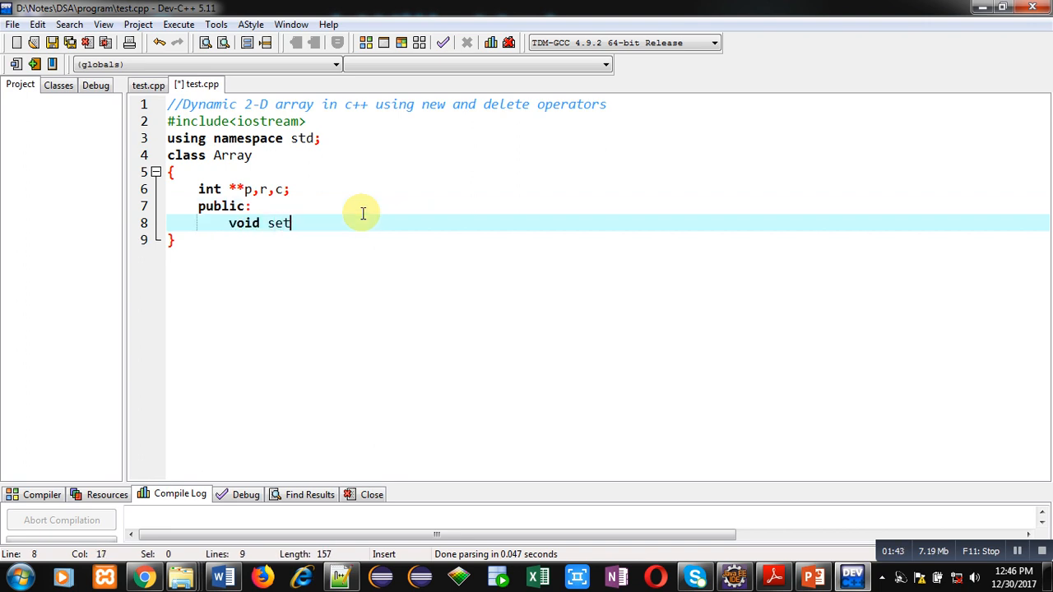
pyautogui.write('size();')
pyautogui.write('void d')
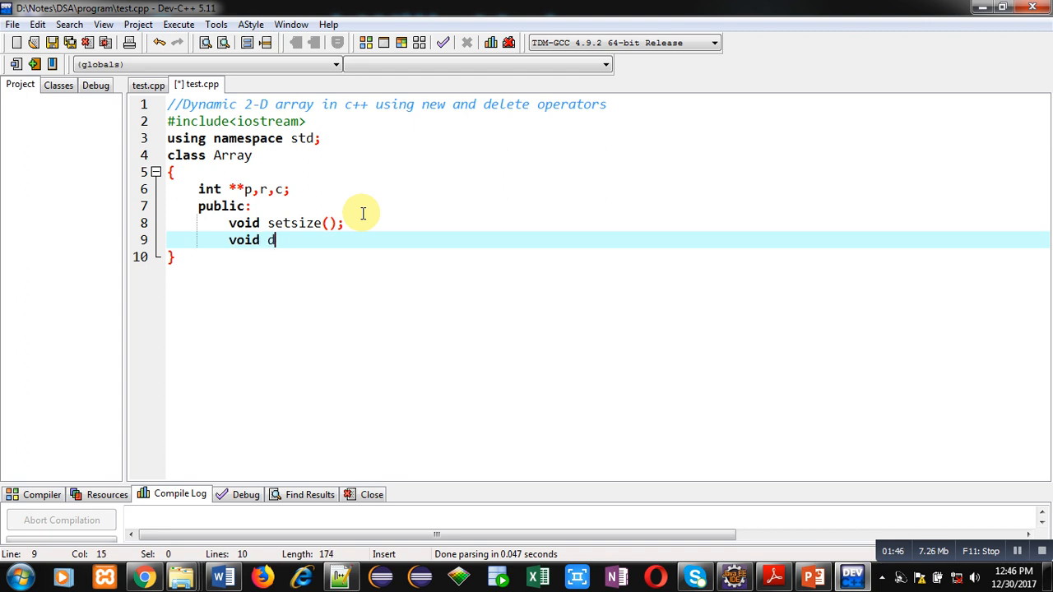
pyautogui.write('estroy();')
pyautogui.write('vo')
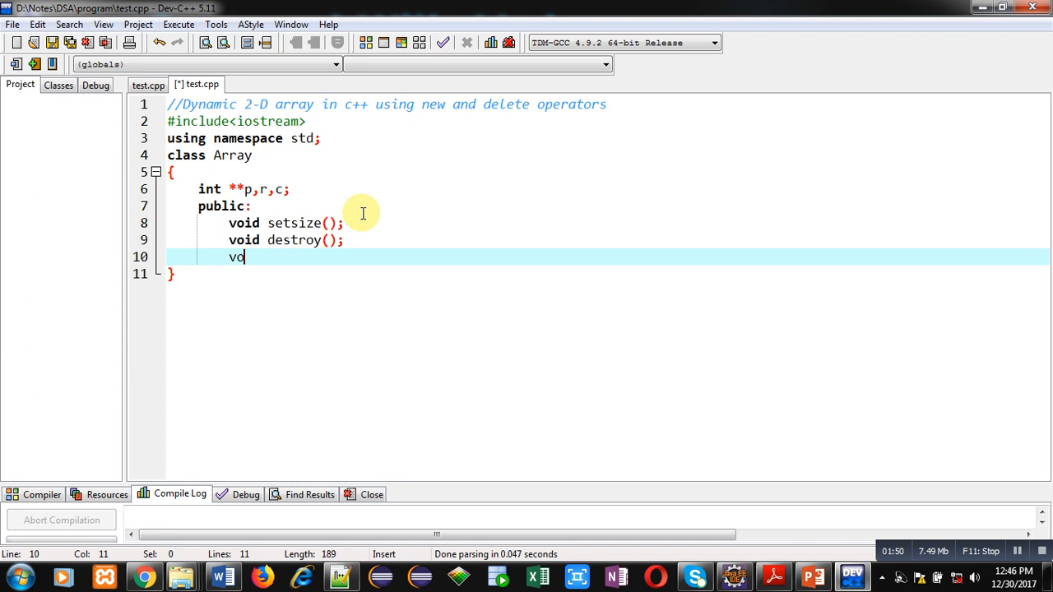
pyautogui.write('id read();')
pyautogui.write('void print(')
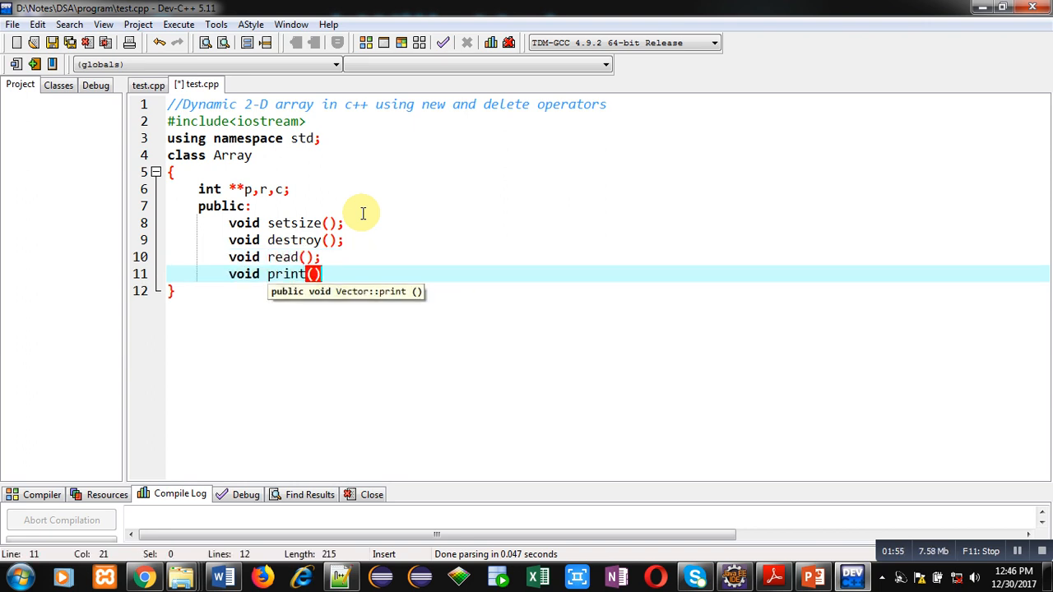
pyautogui.write(';')
pyautogui.click(607, 291)
pyautogui.write(';')
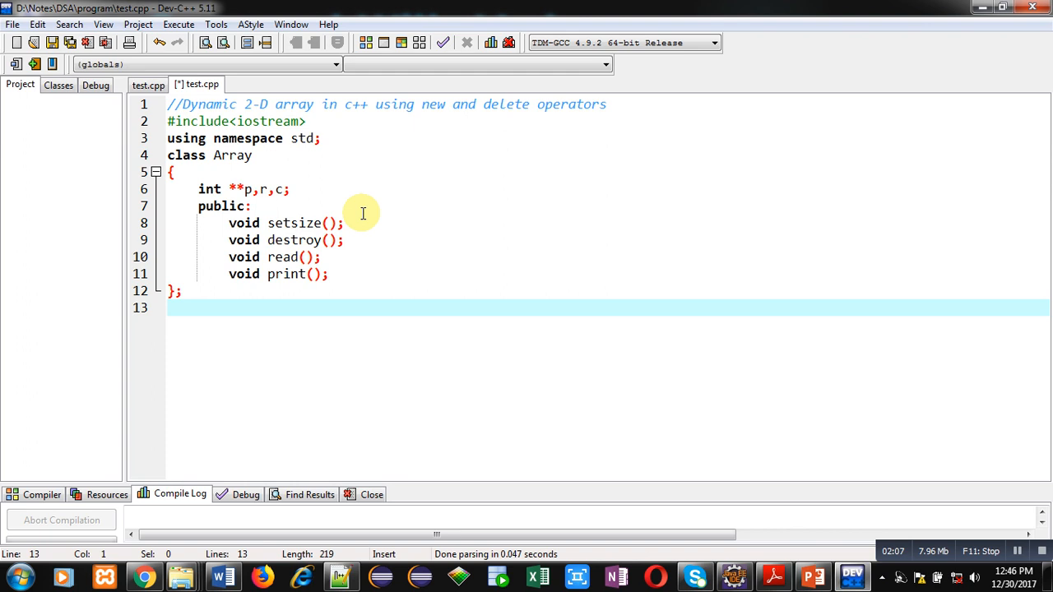
# Start void Array::setsize(), prompting 'Enter Rows Cols' and reading r and c.
pyautogui.write('void')
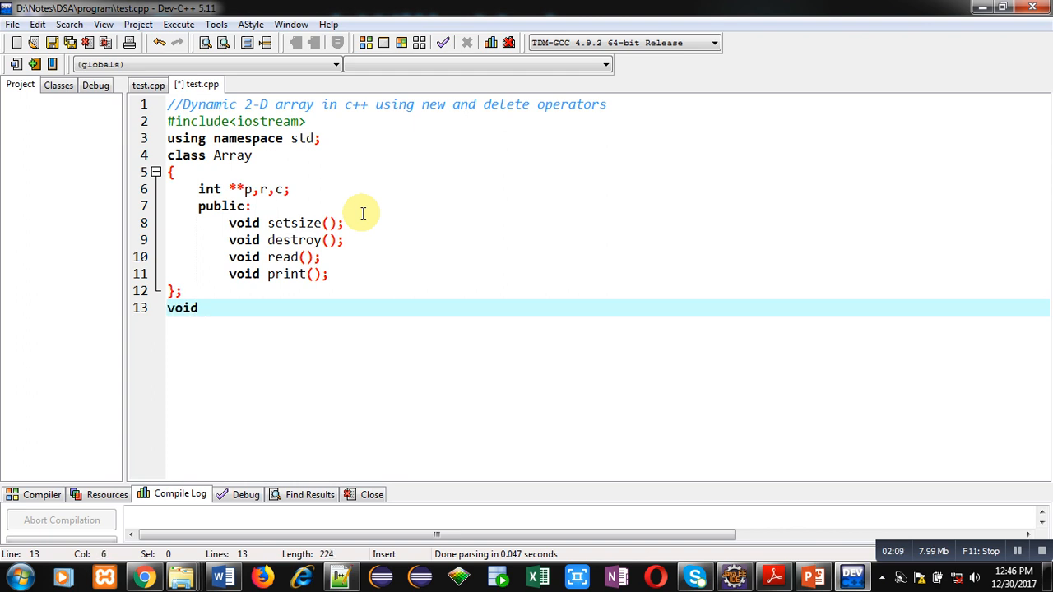
pyautogui.write('A')
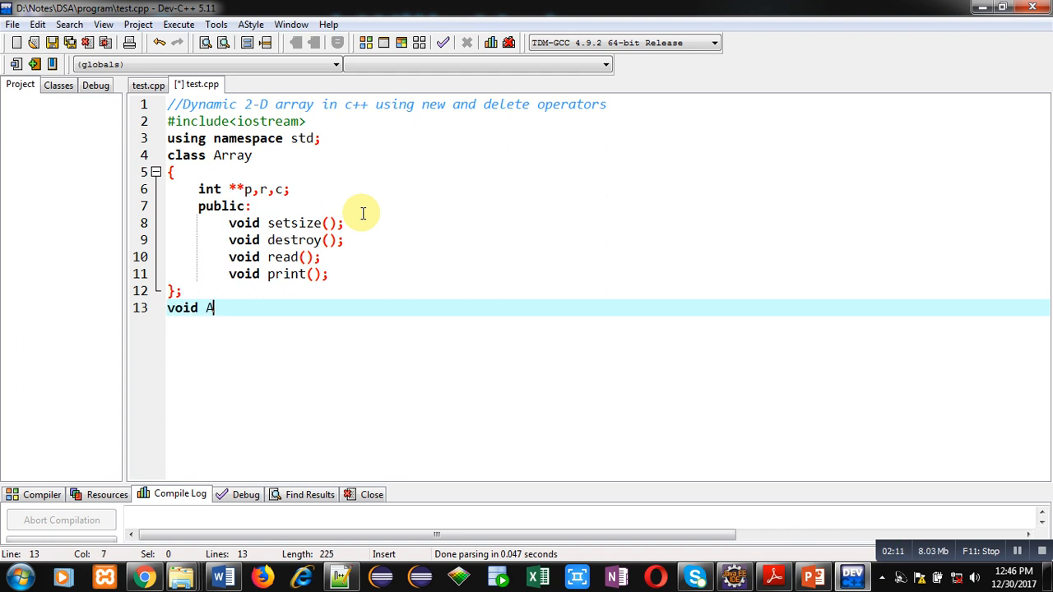
pyautogui.write('rray::setsize(')
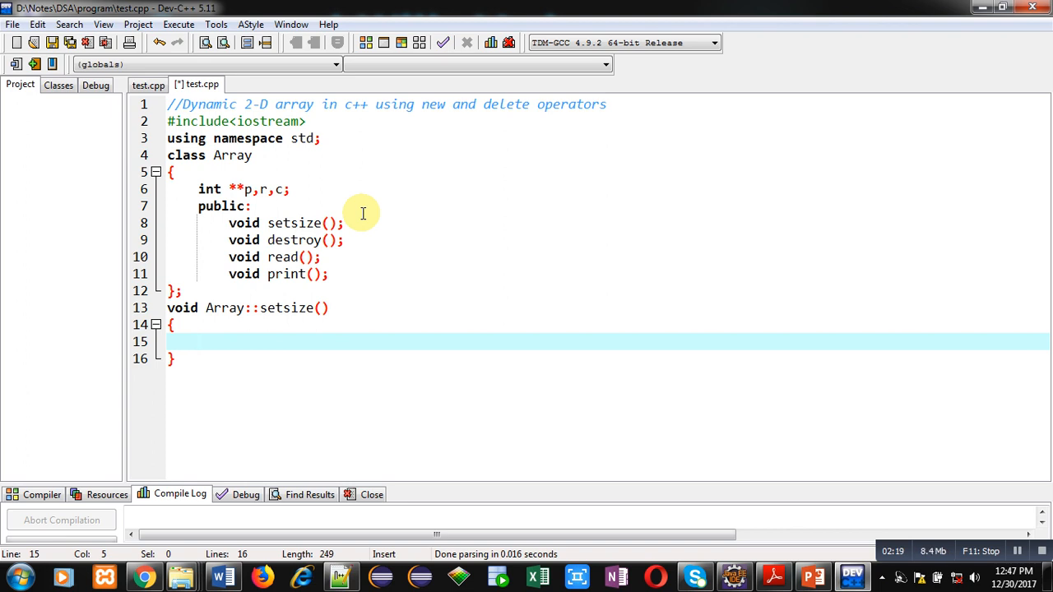
pyautogui.write('cout<<""')
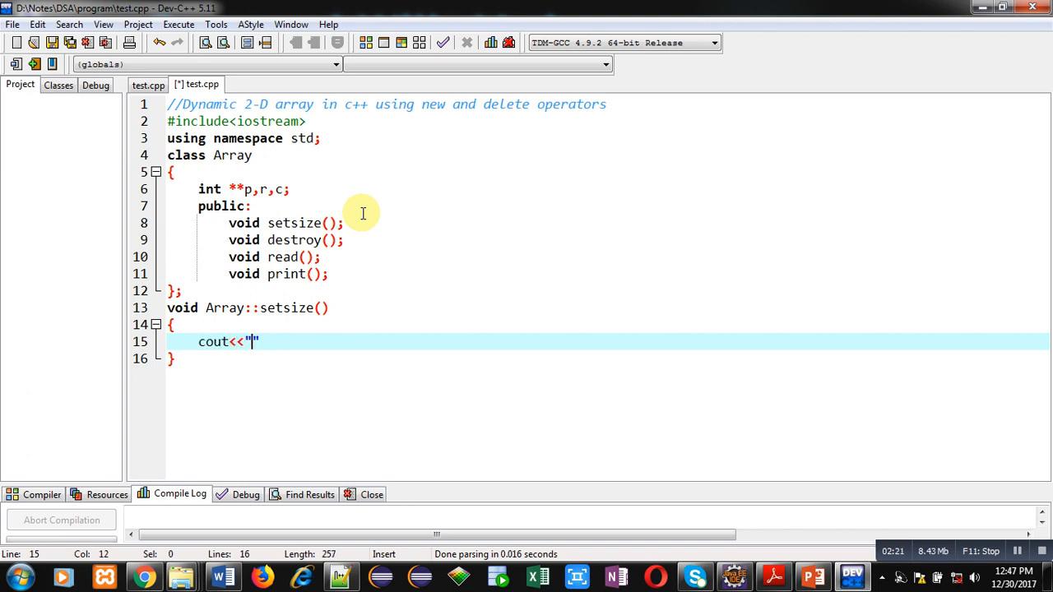
pyautogui.write('Enter Rols')
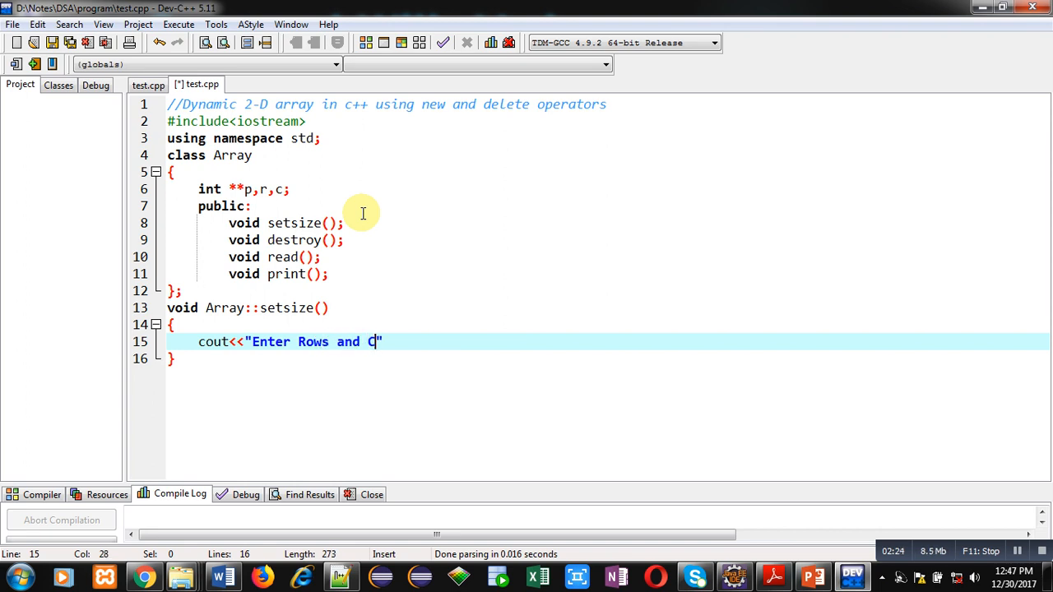
pyautogui.write('ols";')
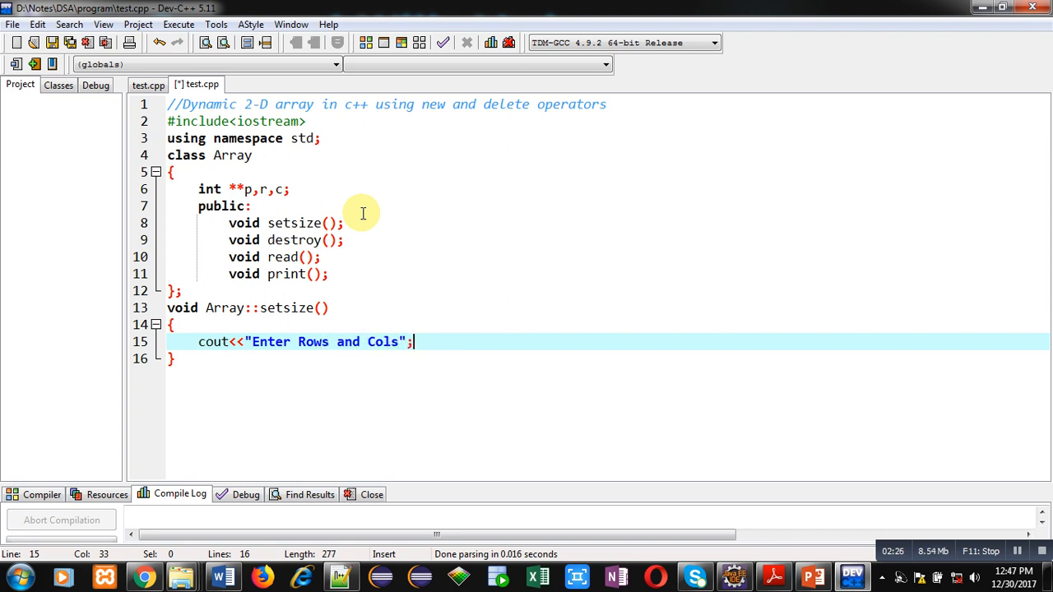
pyautogui.write('cin<<r')
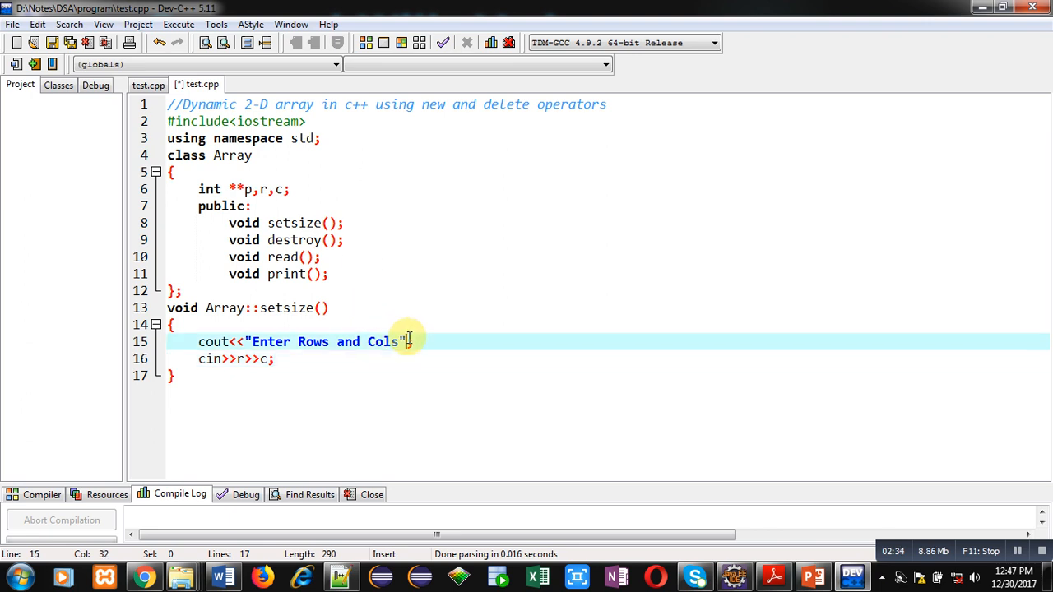
pyautogui.write('<<endl;')
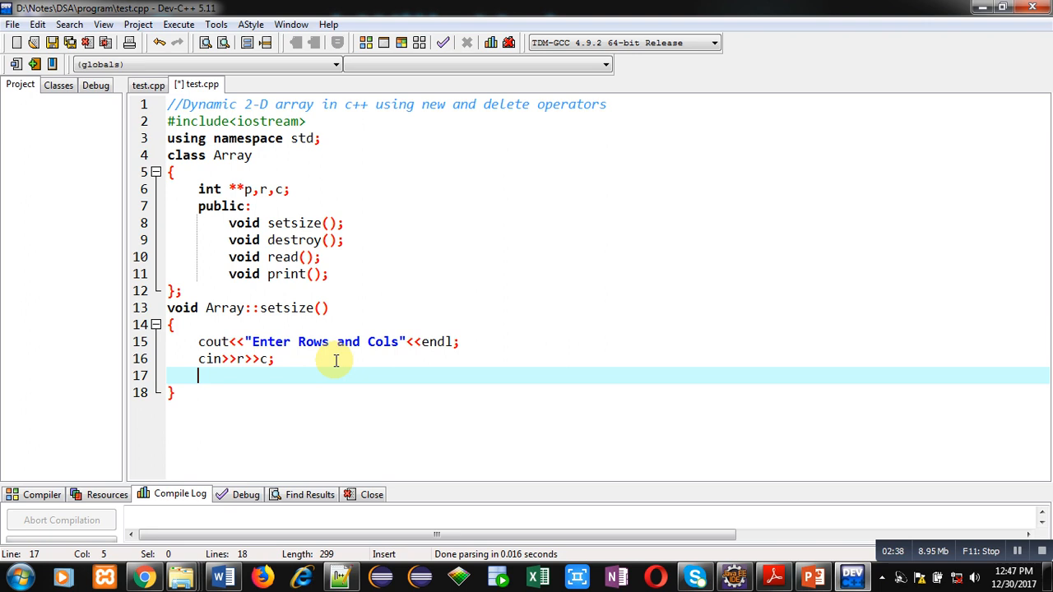
# Allocate p = new int*[r] and loop over rows assigning p[i] = new int[c].
pyautogui.write('p')
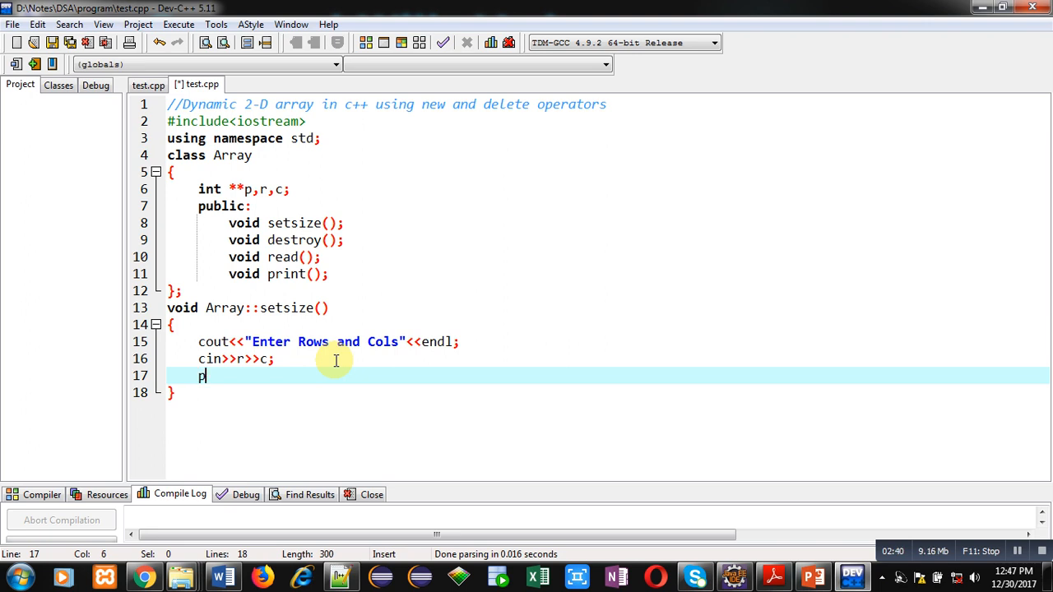
pyautogui.write('=new i')
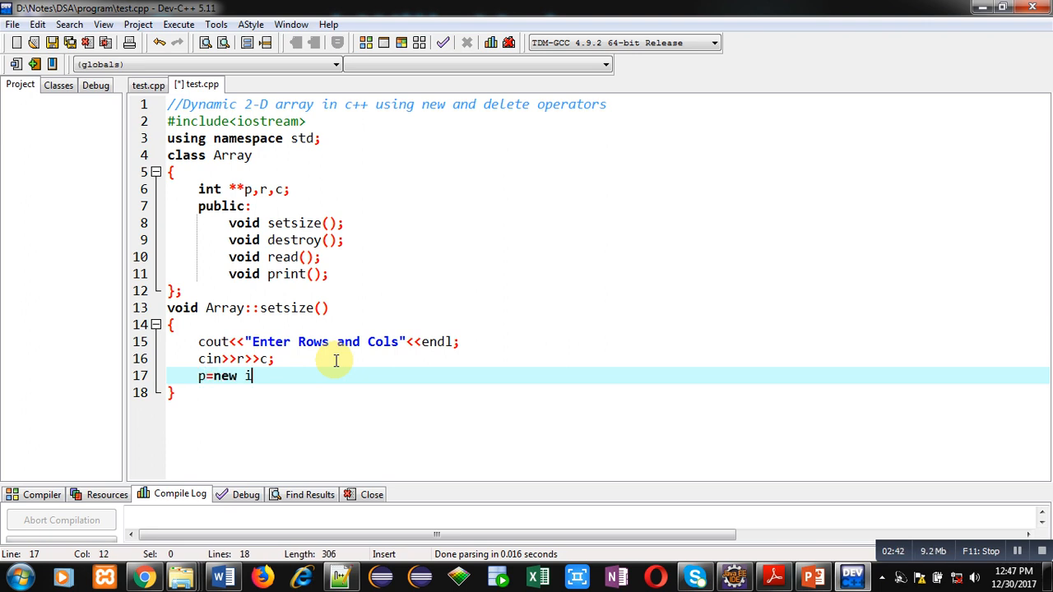
pyautogui.write('nt*[]')
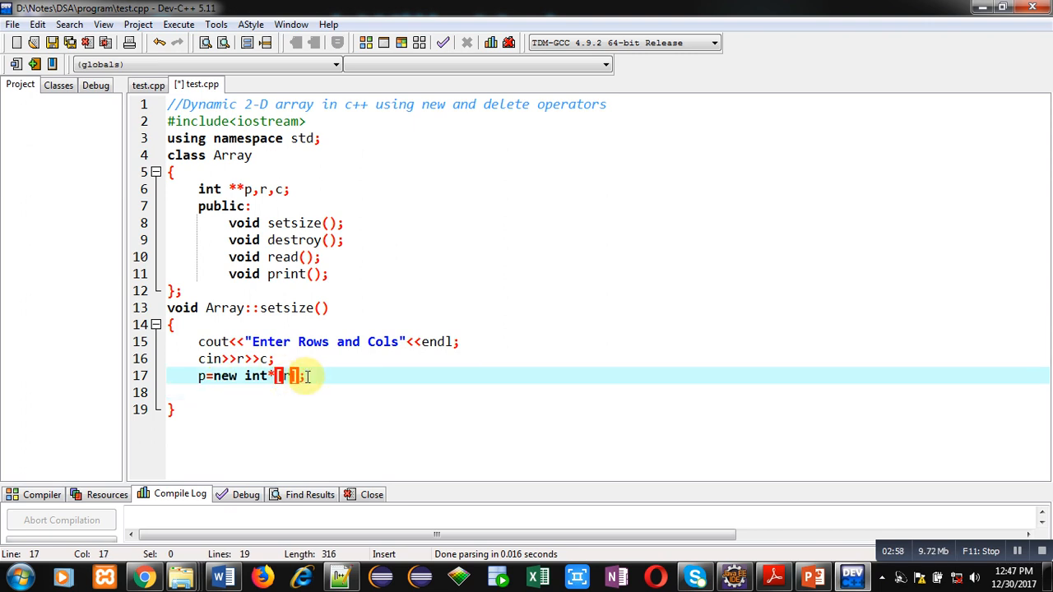
pyautogui.write('for')
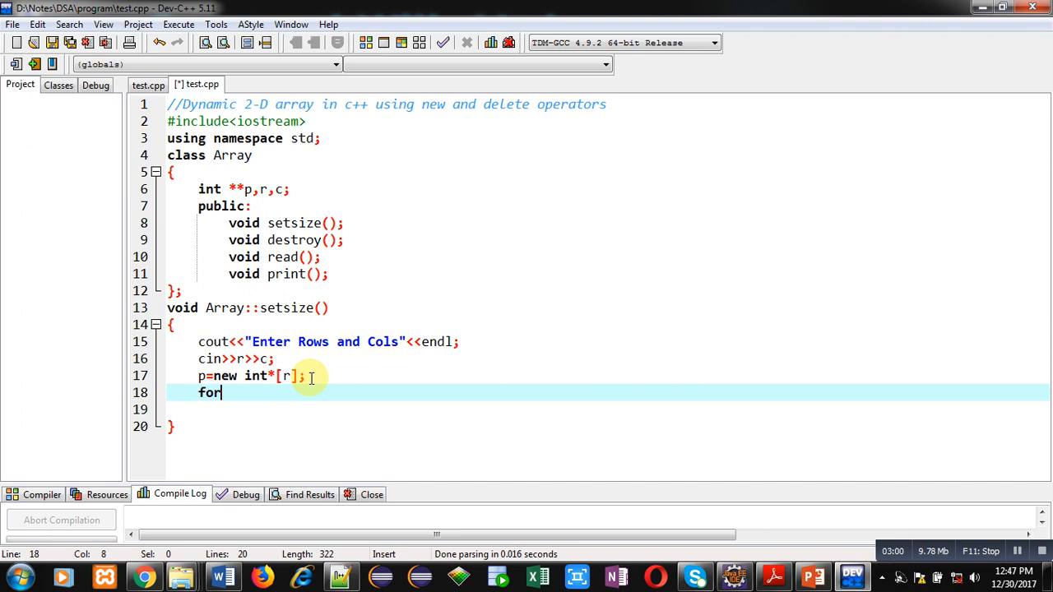
pyautogui.write('(i=0;)')
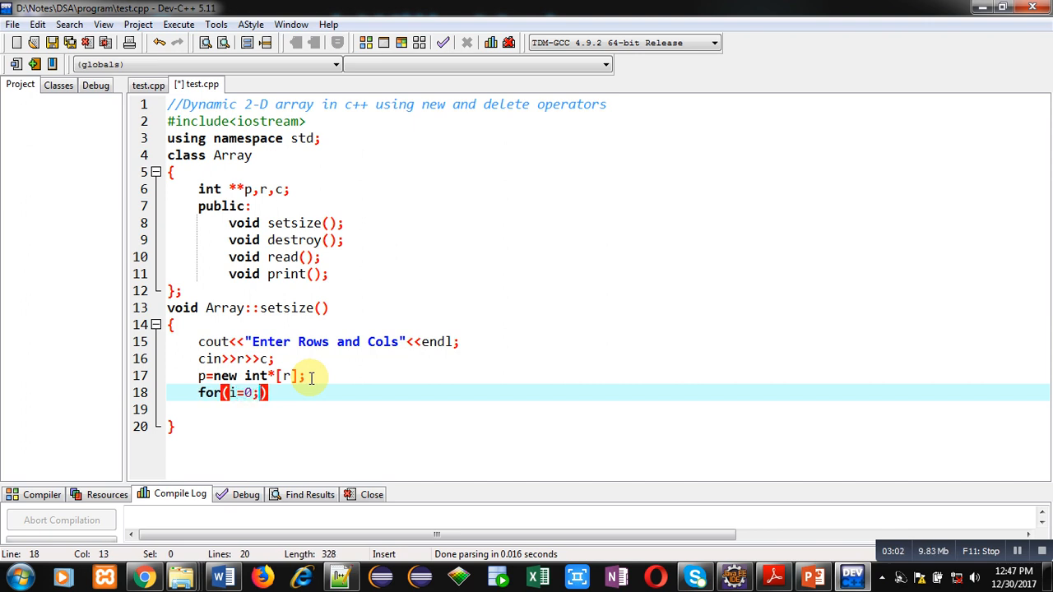
pyautogui.write('i<r')
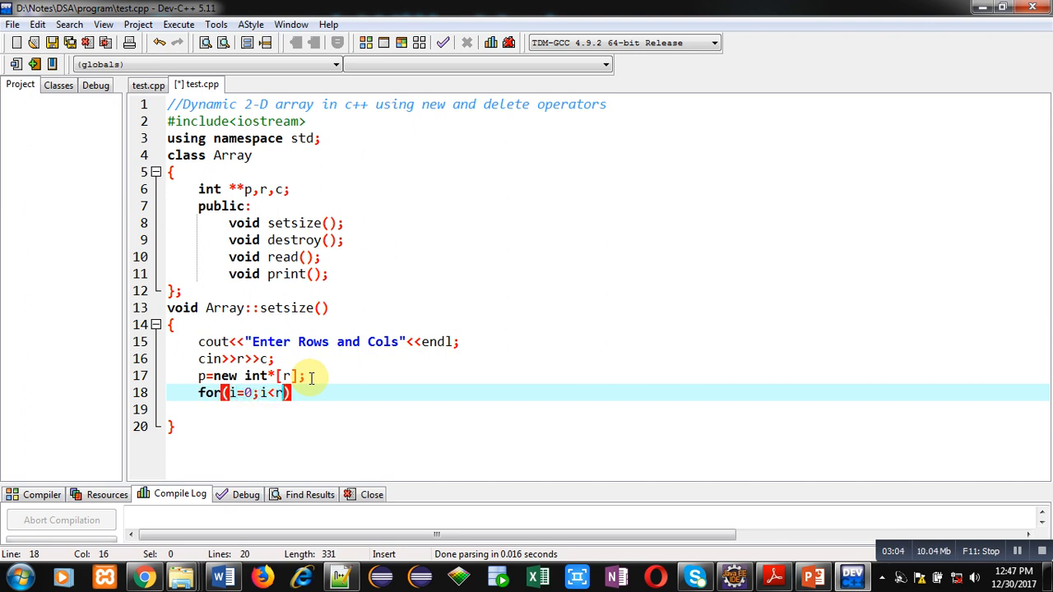
pyautogui.write('i++')
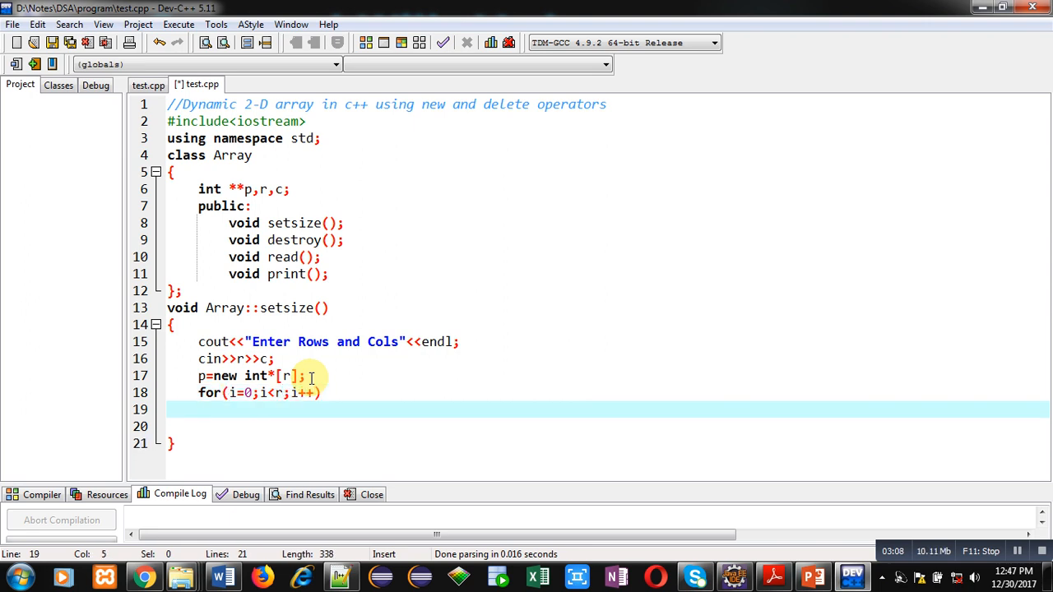
pyautogui.write('p[i]')
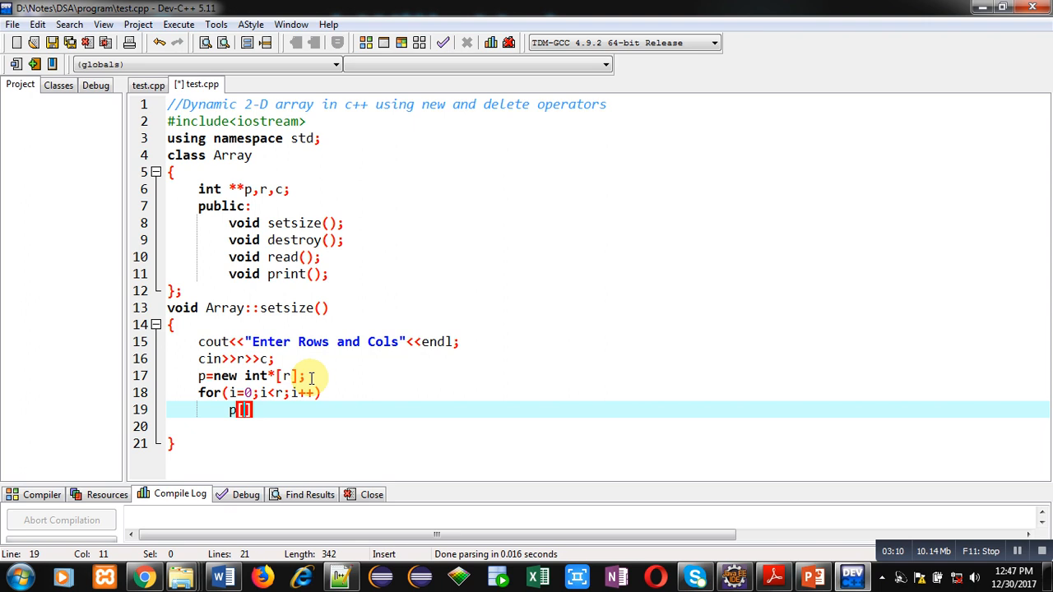
pyautogui.write('i')
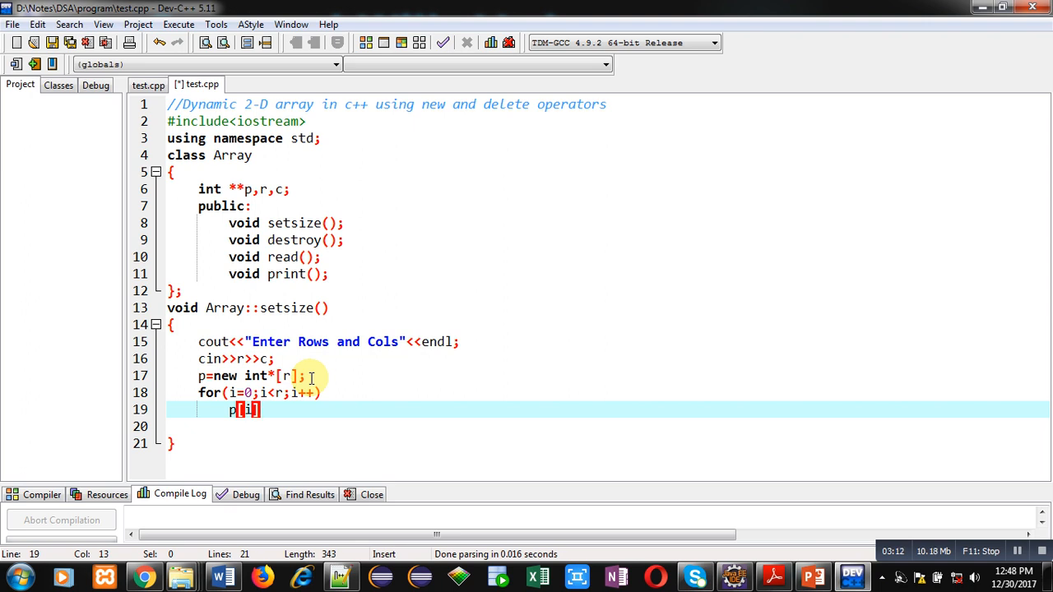
pyautogui.write(']=new int [c];')
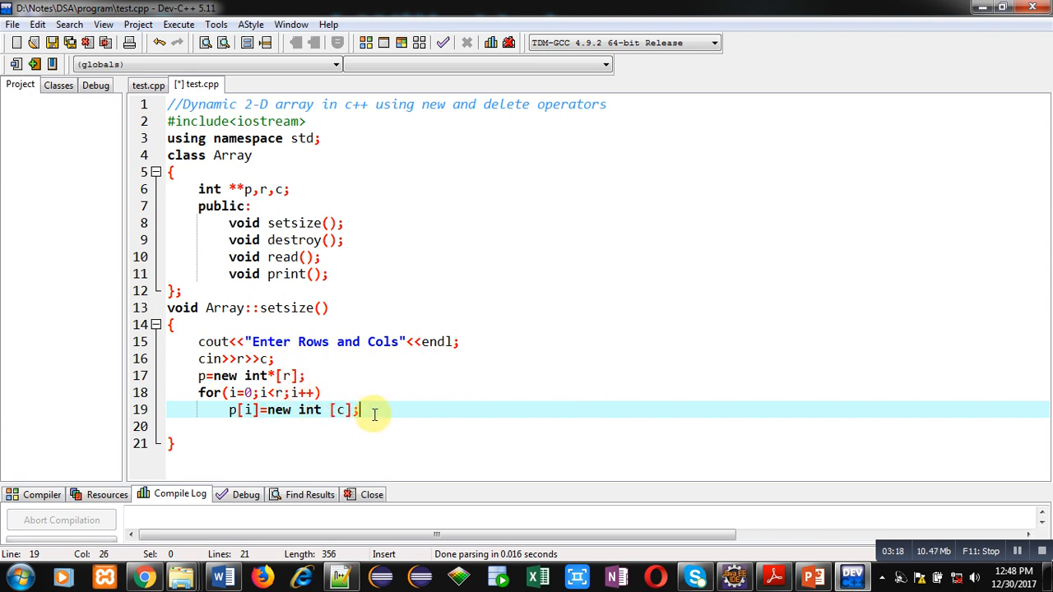
# Remove the empty line and correct the row-pointer allocation to new int*[r].
pyautogui.press('Backspace')
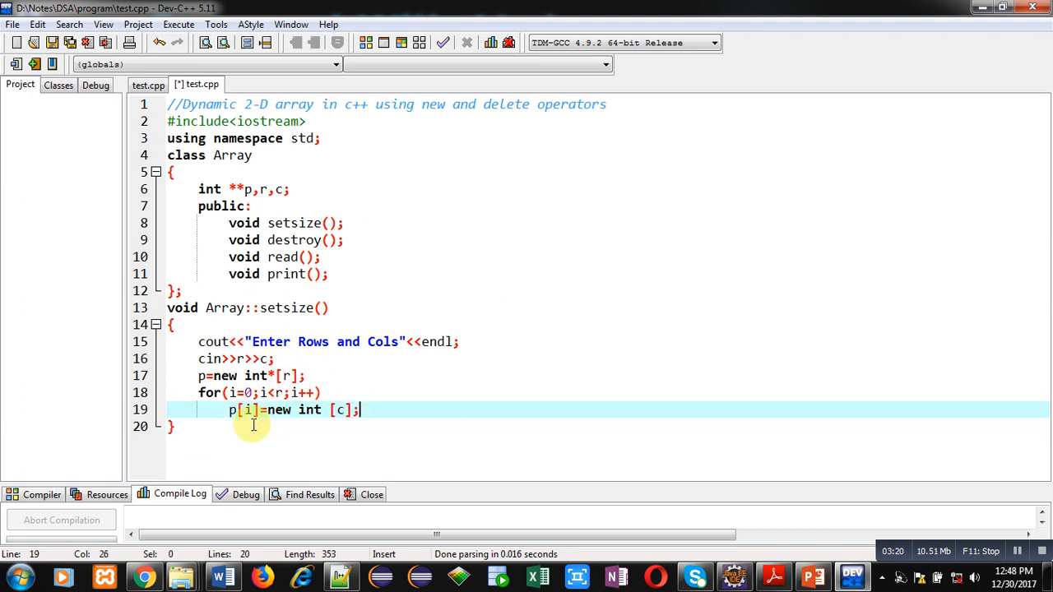
pyautogui.click(224, 376)
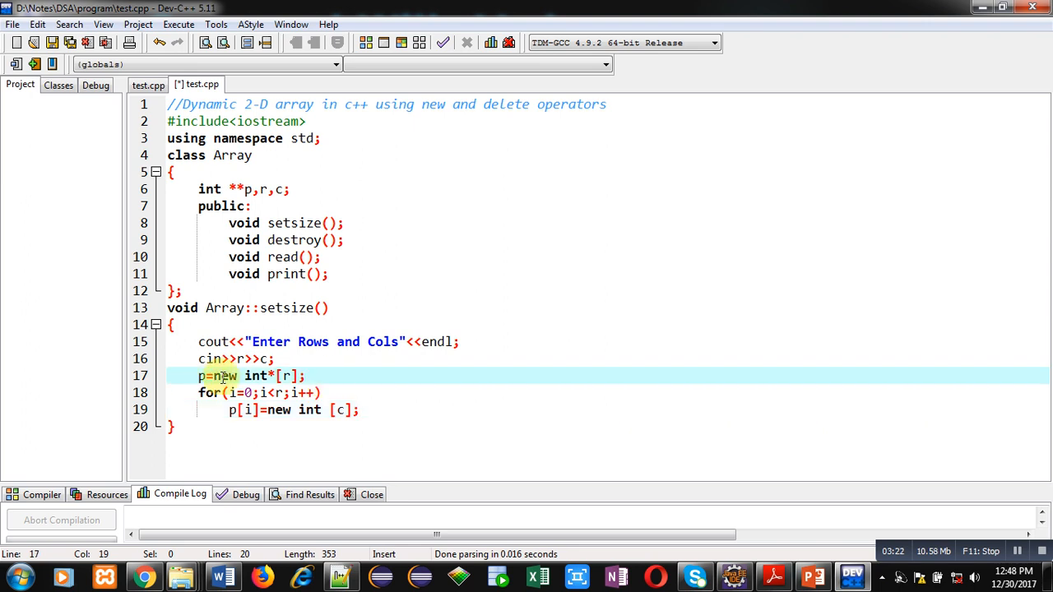
pyautogui.moveTo(272, 376)
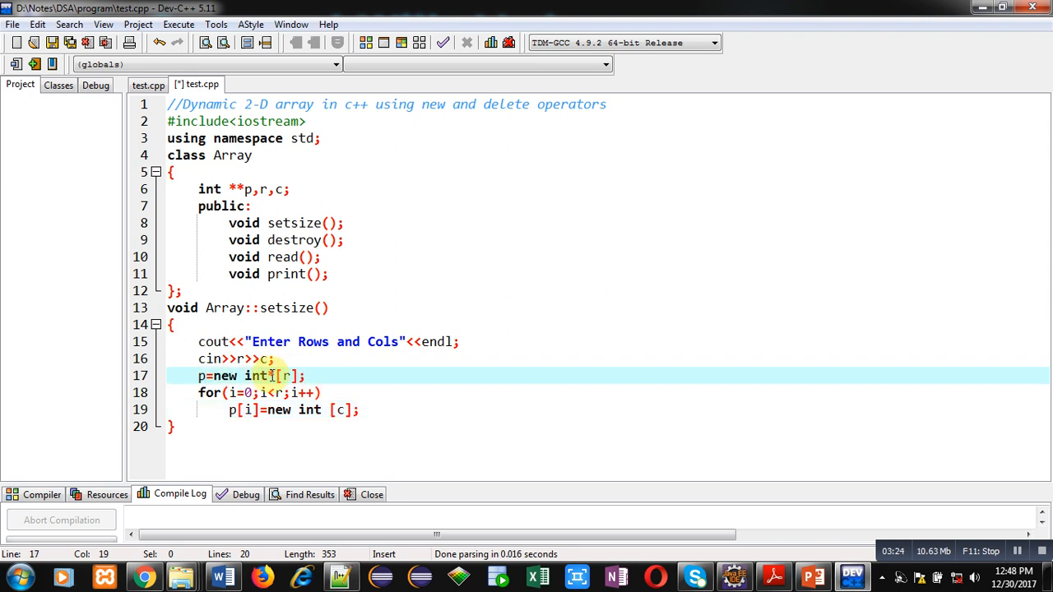
pyautogui.write('*')
pyautogui.write('void Arra')
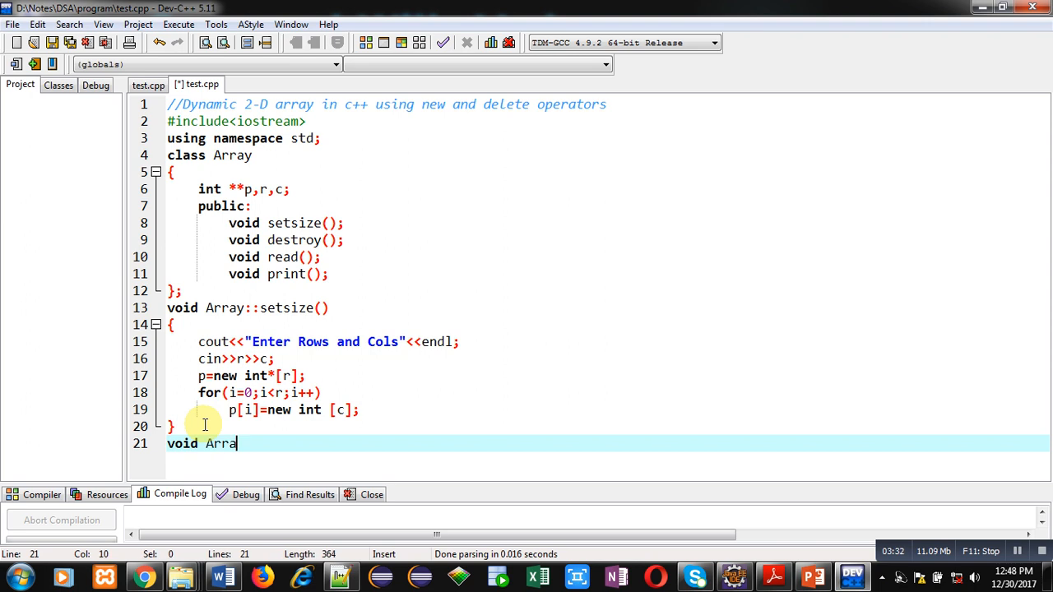
# Define Array::destroy() with a for loop over r rows deleting each p[i].
pyautogui.write('y::destroy(')
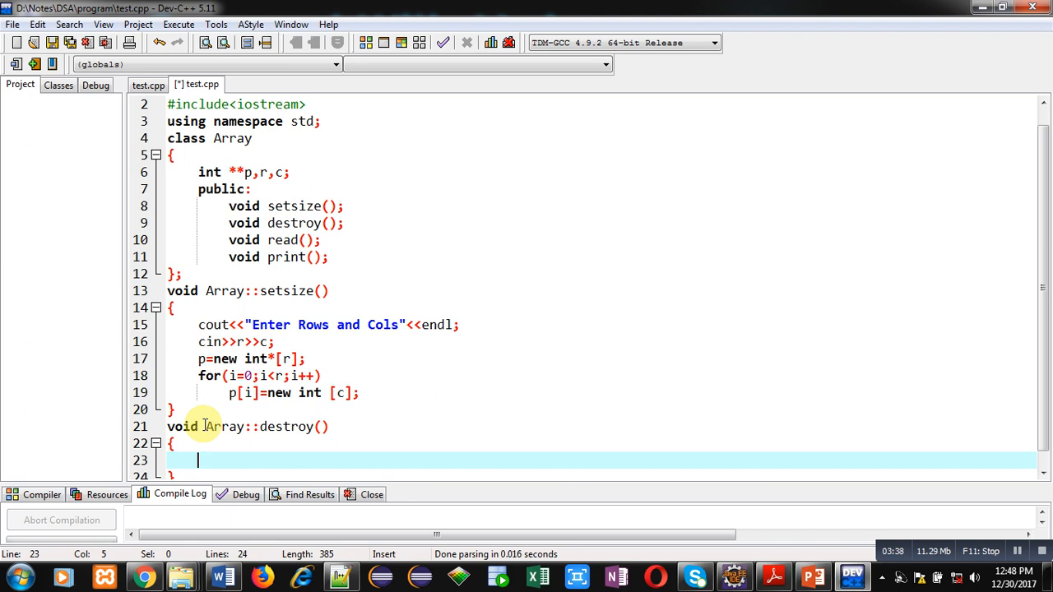
pyautogui.write('for')
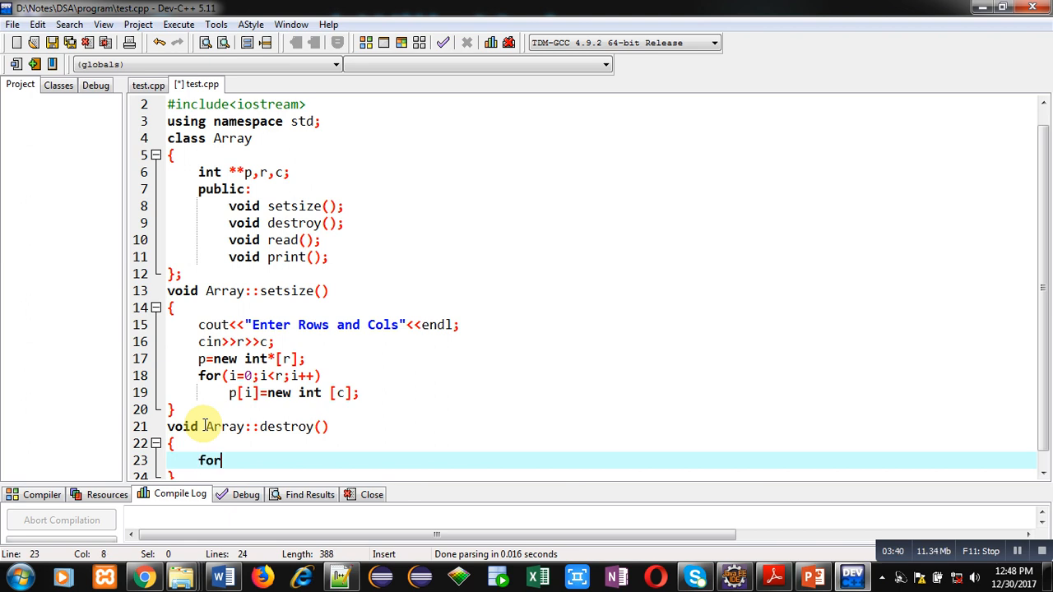
pyautogui.write('(in')
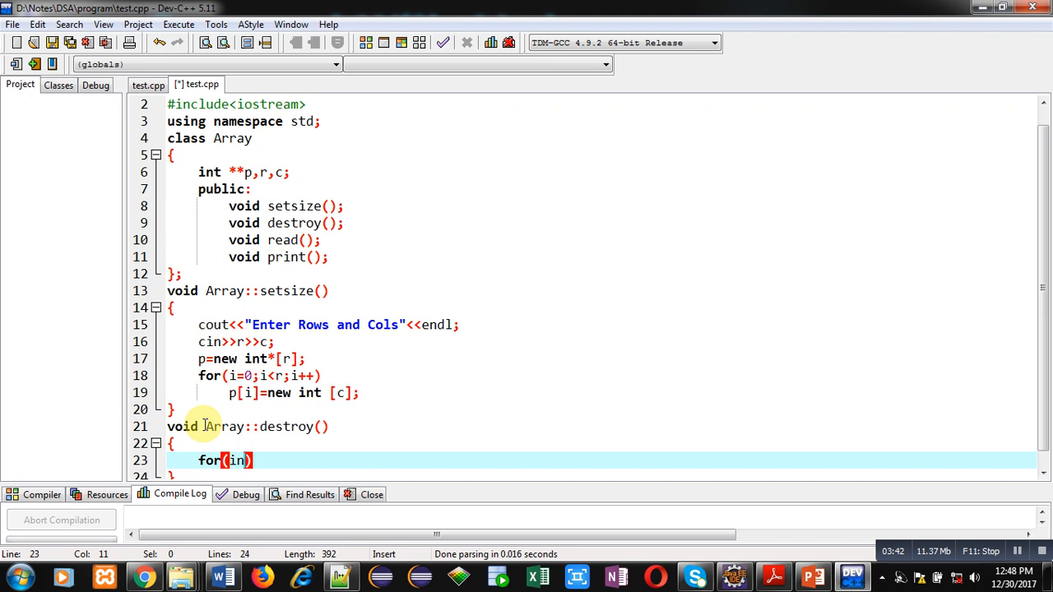
pyautogui.write('n')
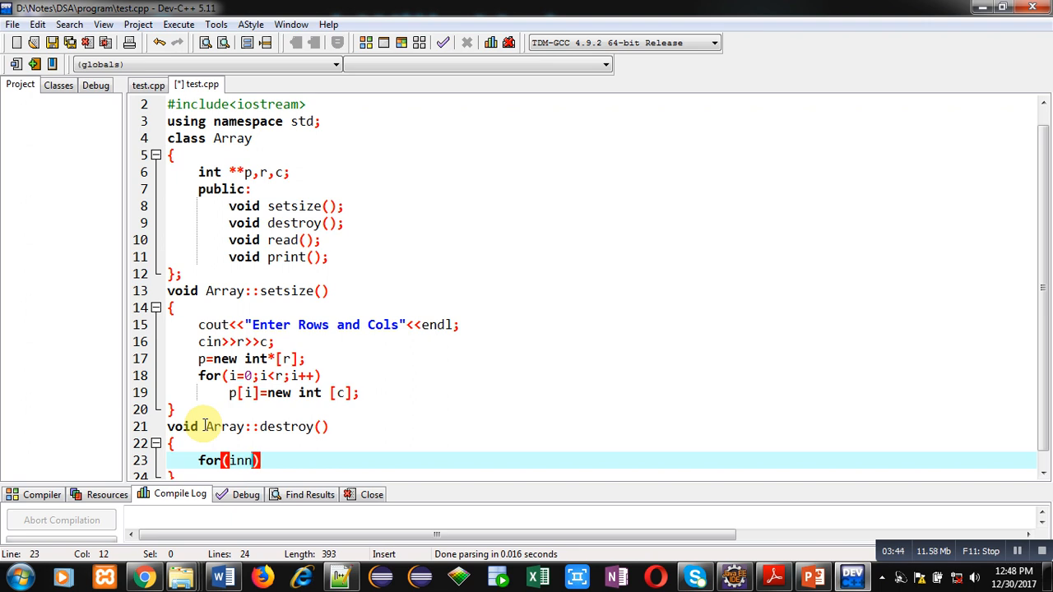
pyautogui.write('int i=')
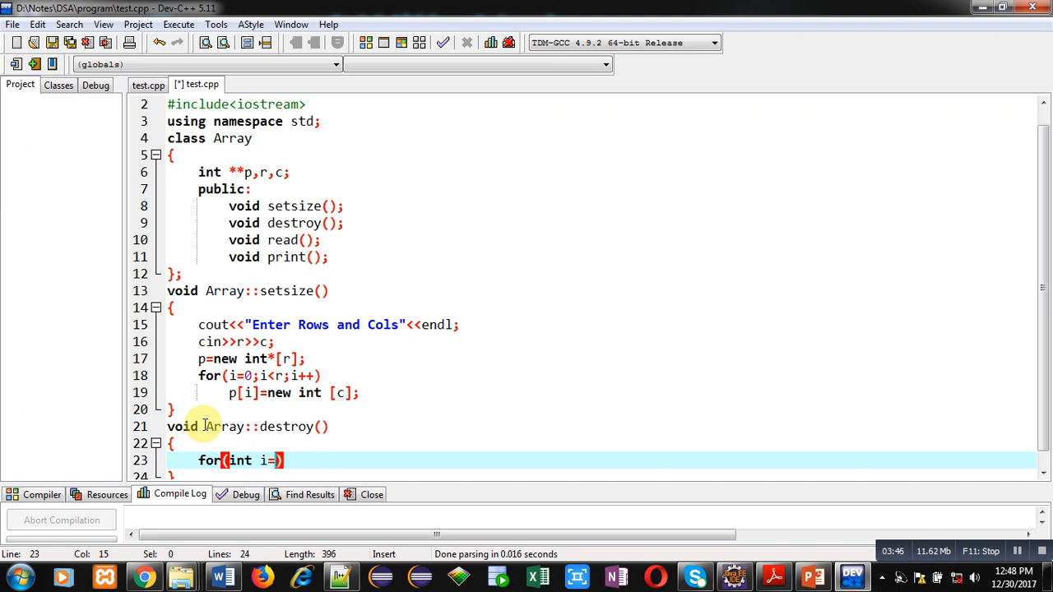
pyautogui.write('0;')
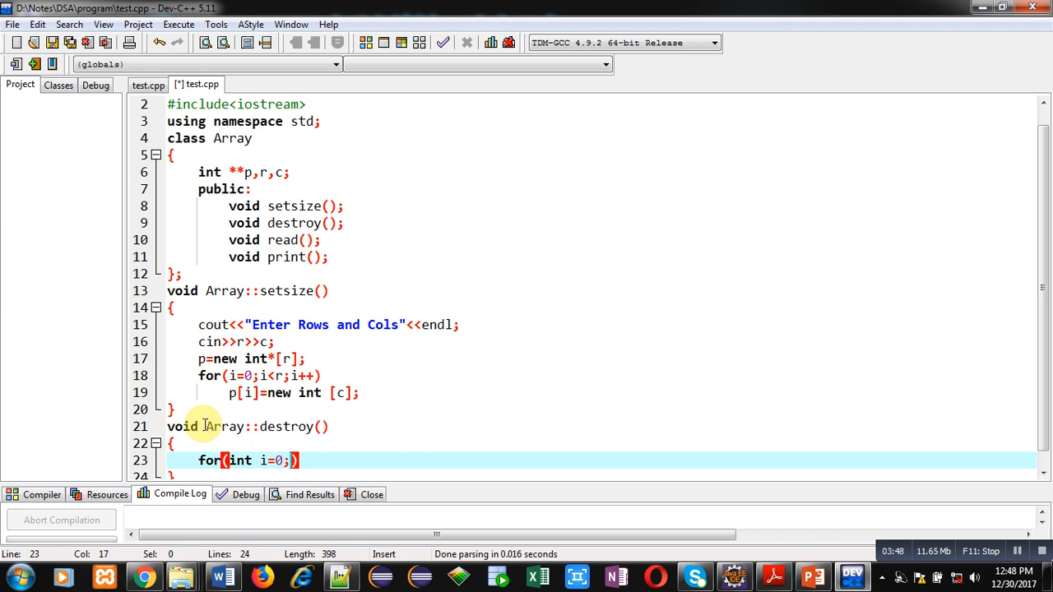
pyautogui.write('i<r;')
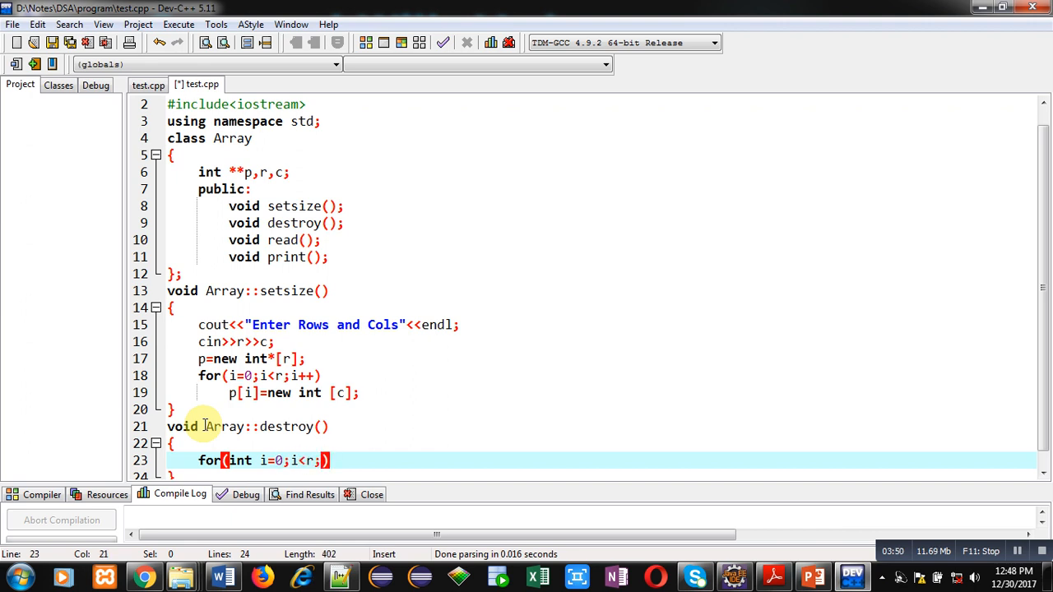
pyautogui.write('i++')
pyautogui.write('d')
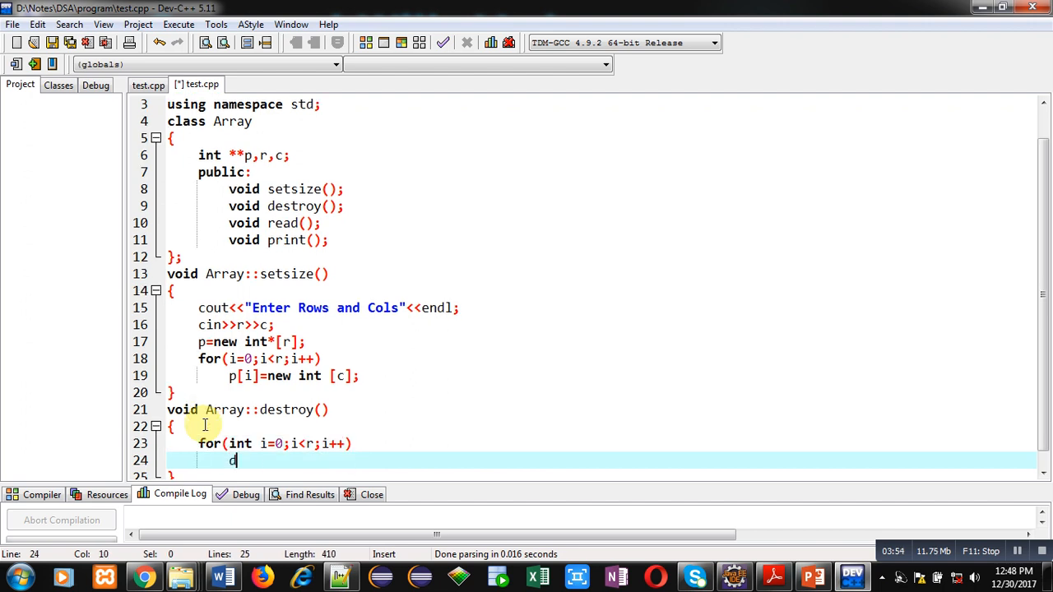
pyautogui.write('elete []')
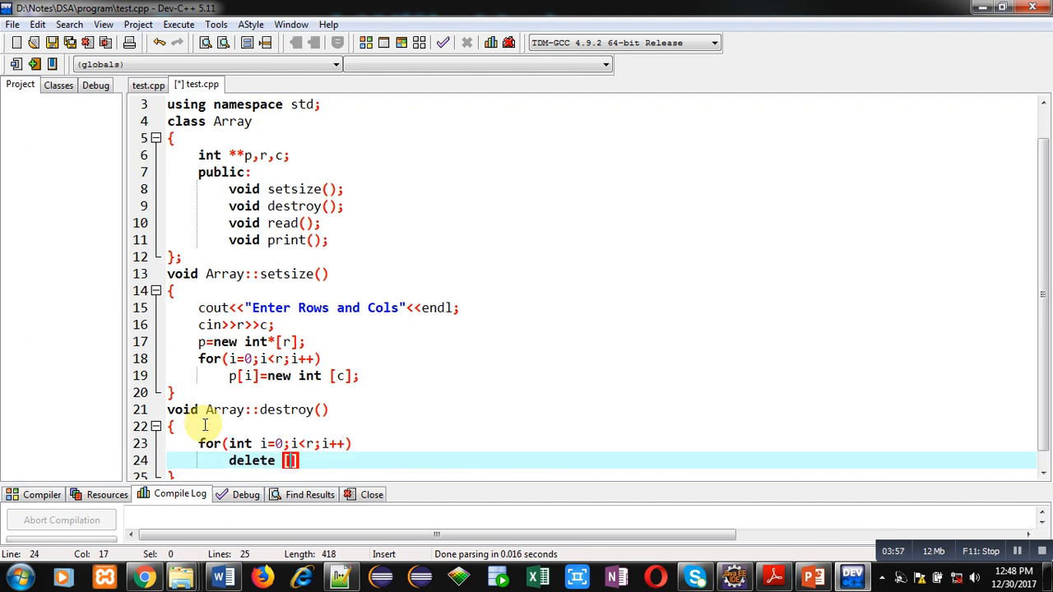
pyautogui.write('p')
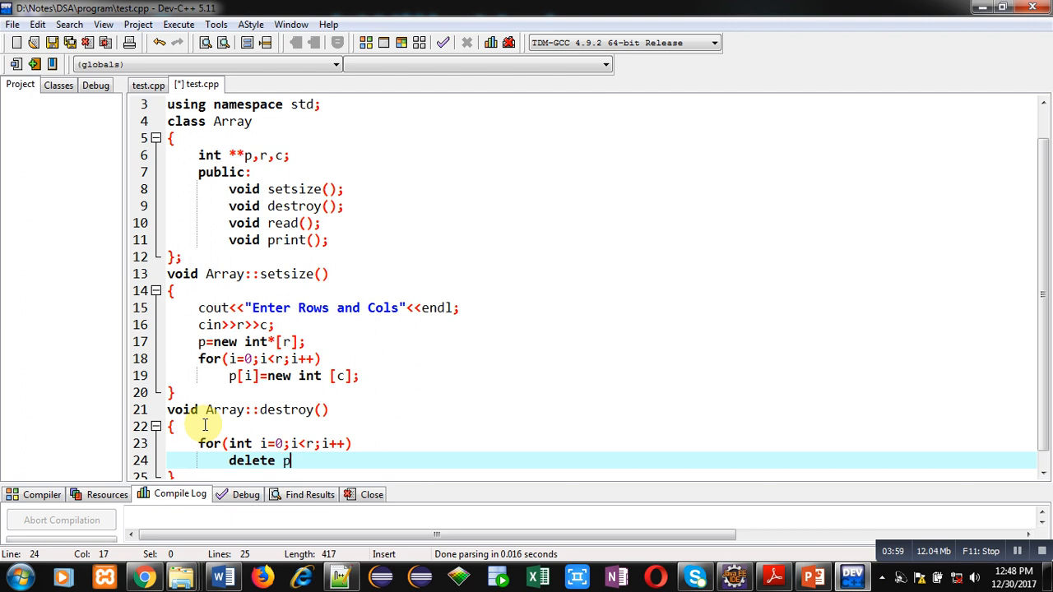
pyautogui.write('[i];')
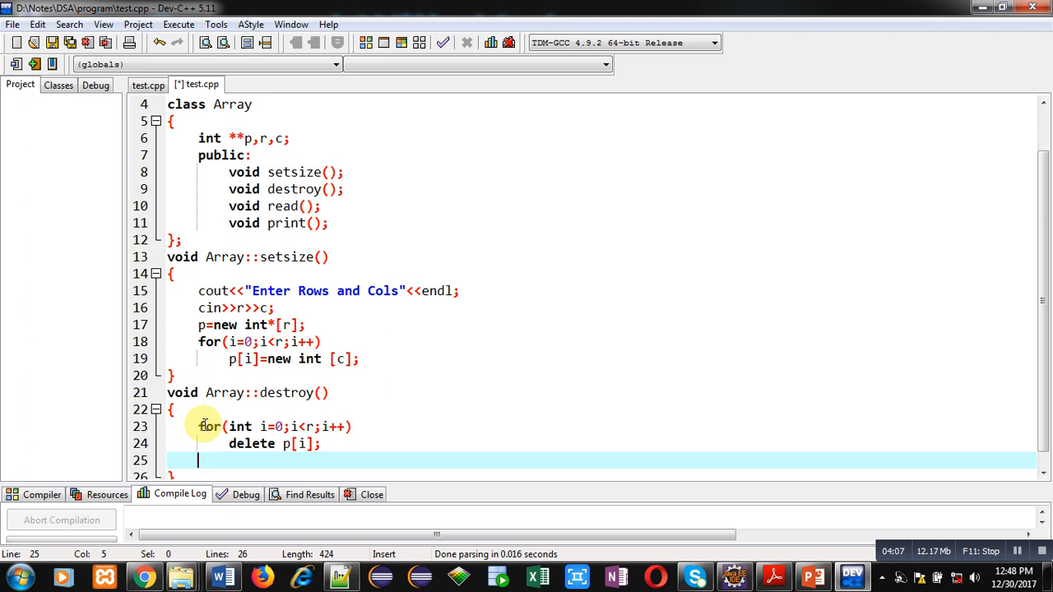
# Delete p after the loop, and declare int i in the setsize for loop.
pyautogui.write('d')
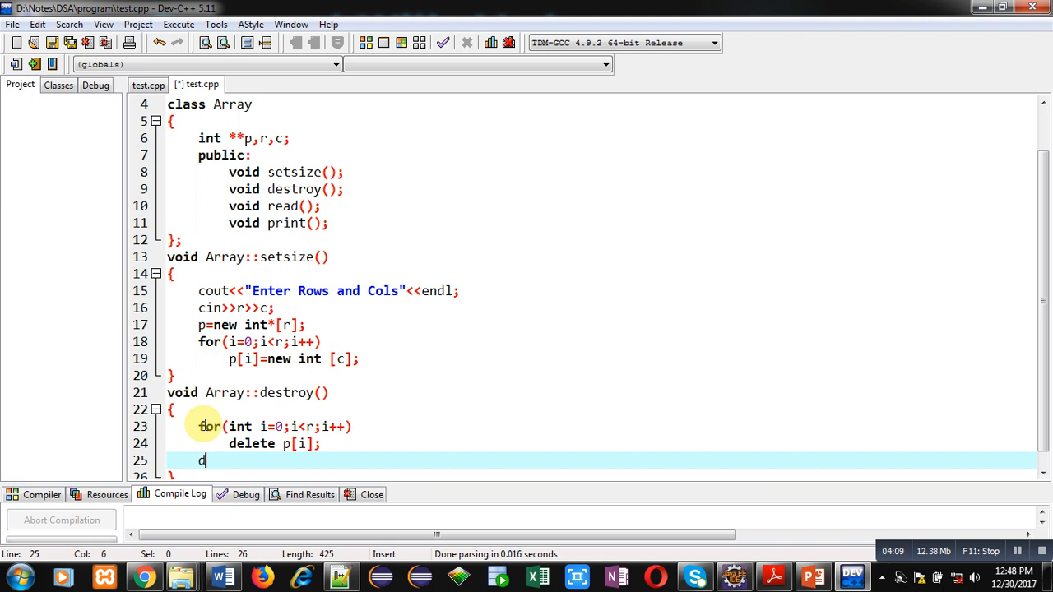
pyautogui.write('elete p')
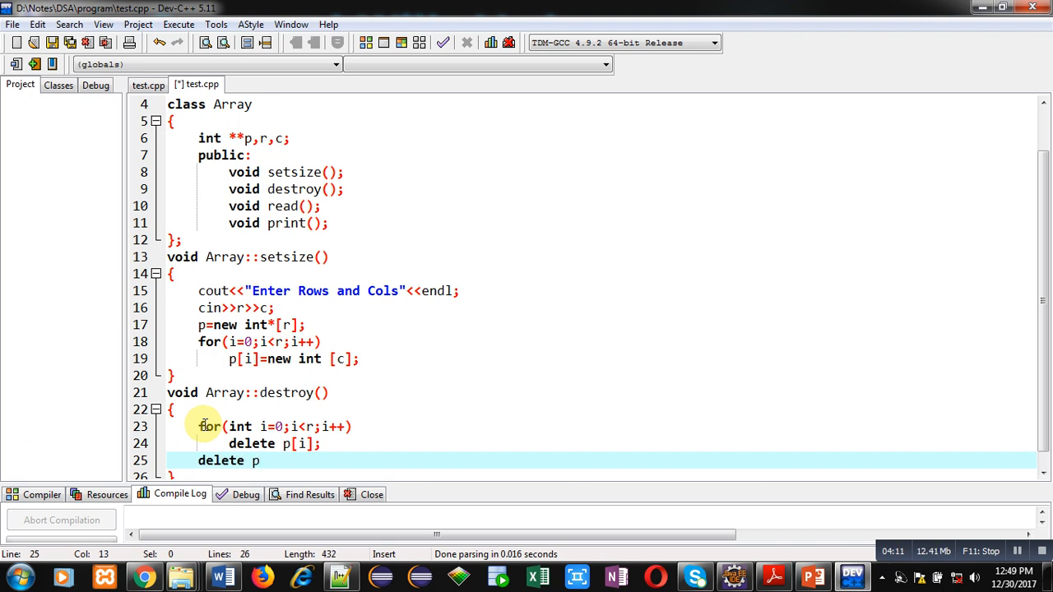
pyautogui.write(';')
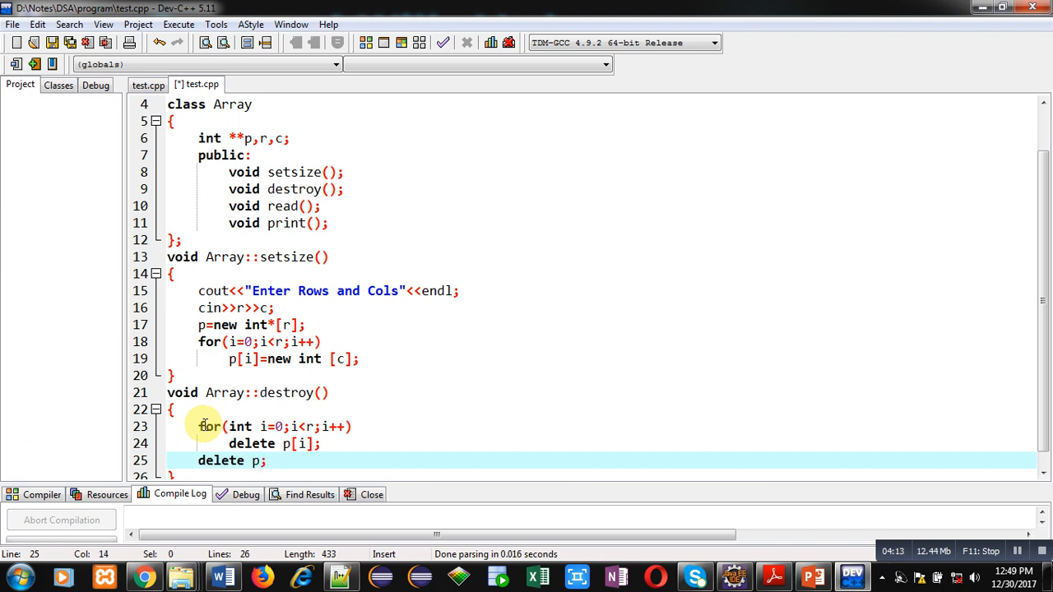
pyautogui.scroll(-3)
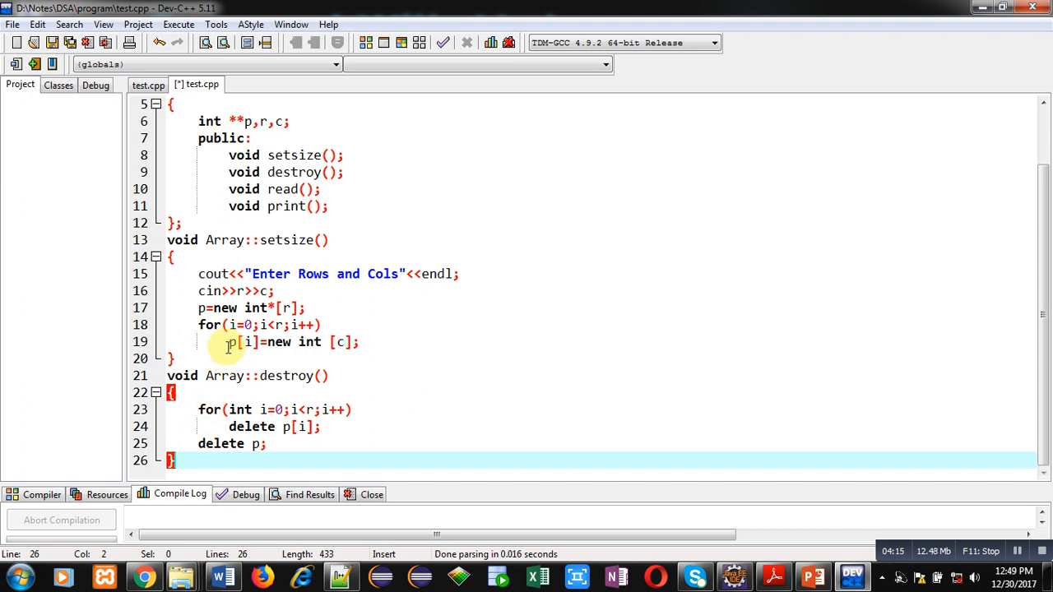
pyautogui.write('int')
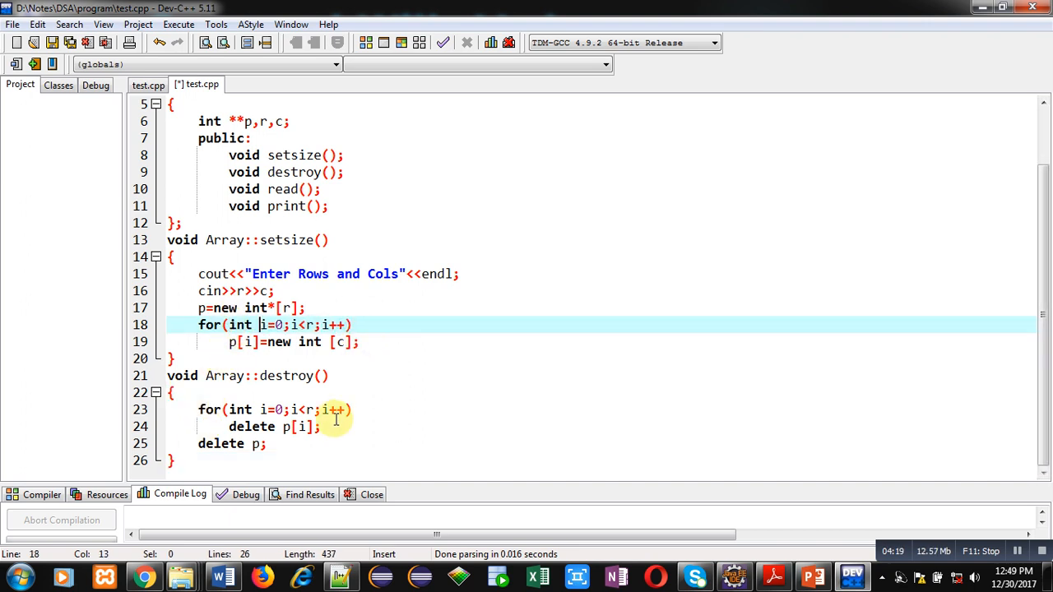
pyautogui.click(172, 461)
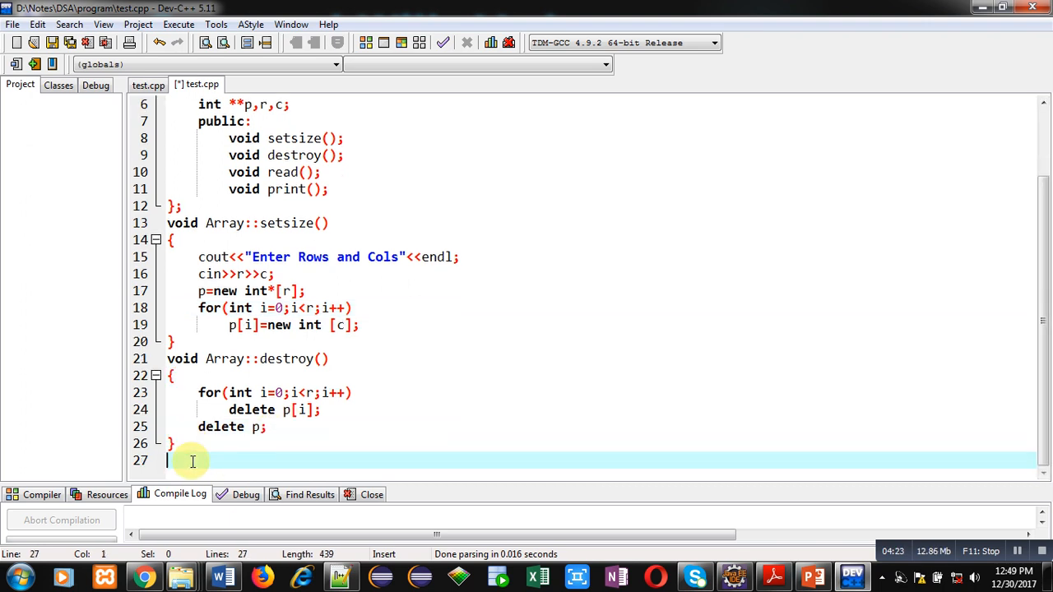
# Start void Array::read() declaring int i, j and an outer loop over rows.
pyautogui.write('void Array')
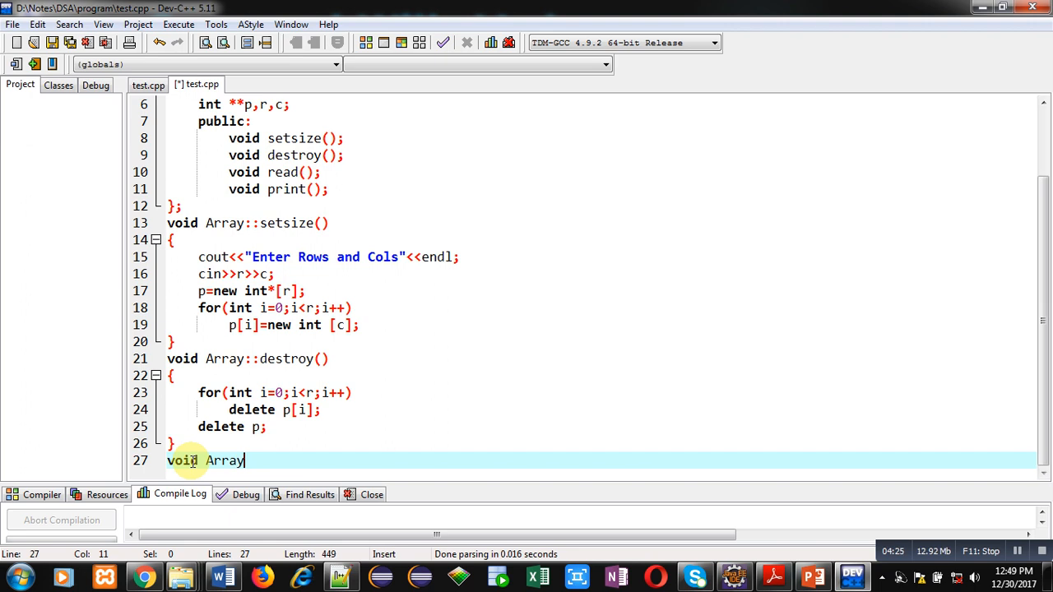
pyautogui.write('::read(')
pyautogui.write('{')
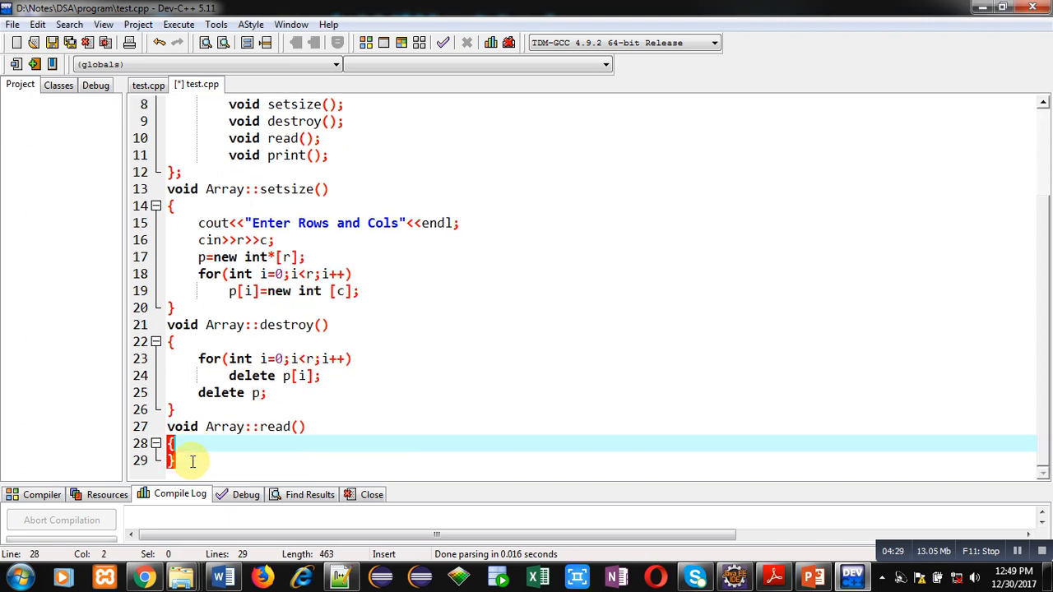
pyautogui.write('int i,')
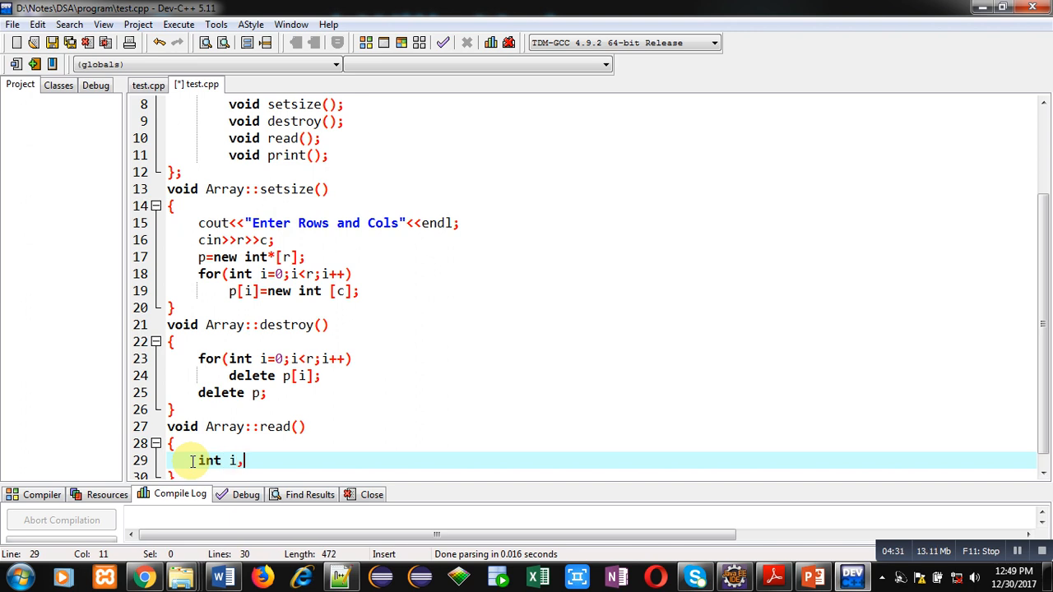
pyautogui.write('j;')
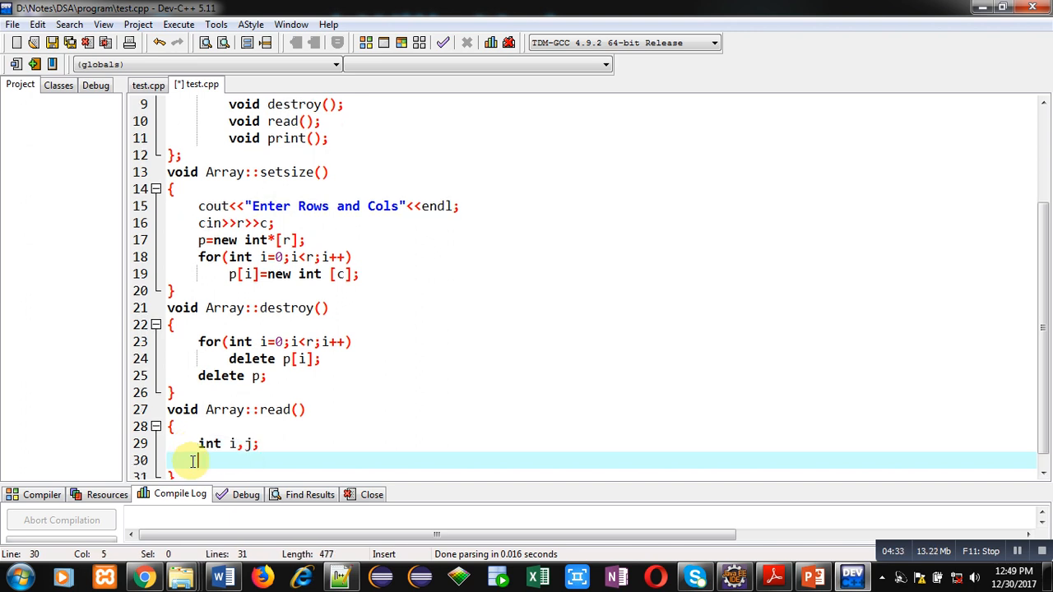
pyautogui.write('for(')
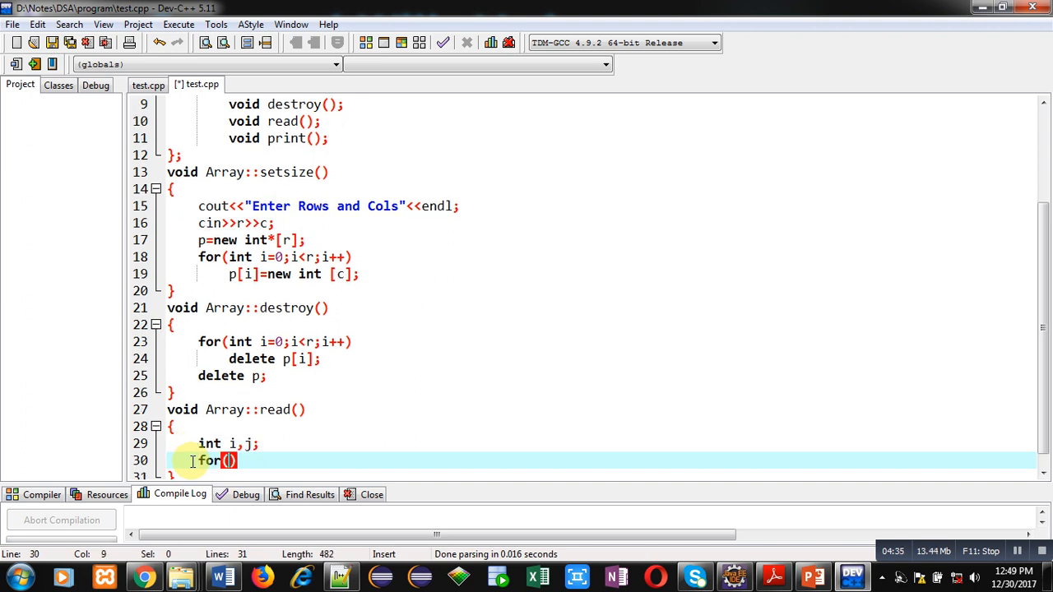
pyautogui.write('i=0')
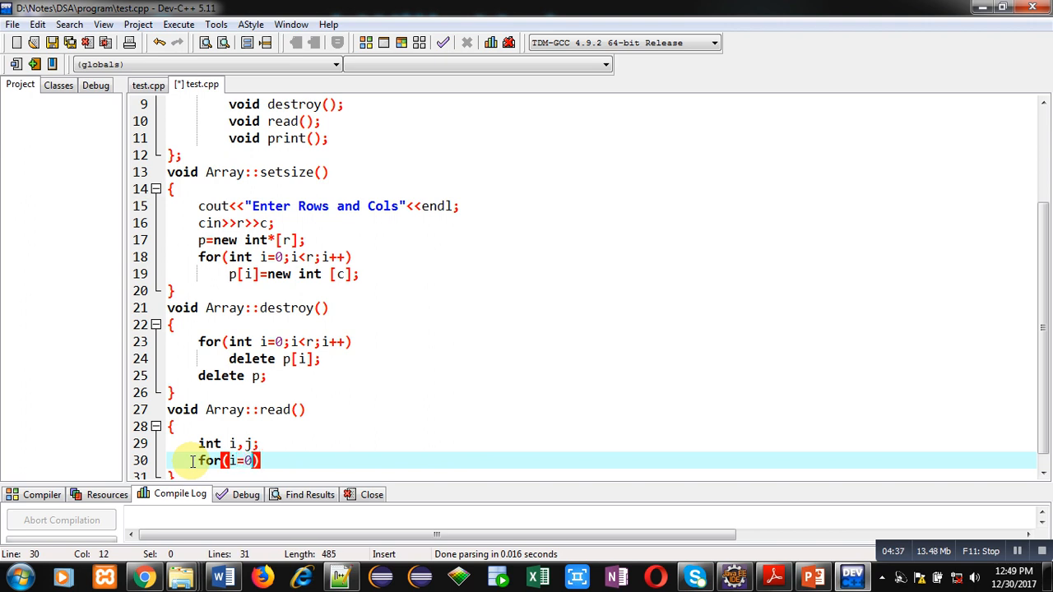
pyautogui.write(';i<r;i++')
pyautogui.write('{')
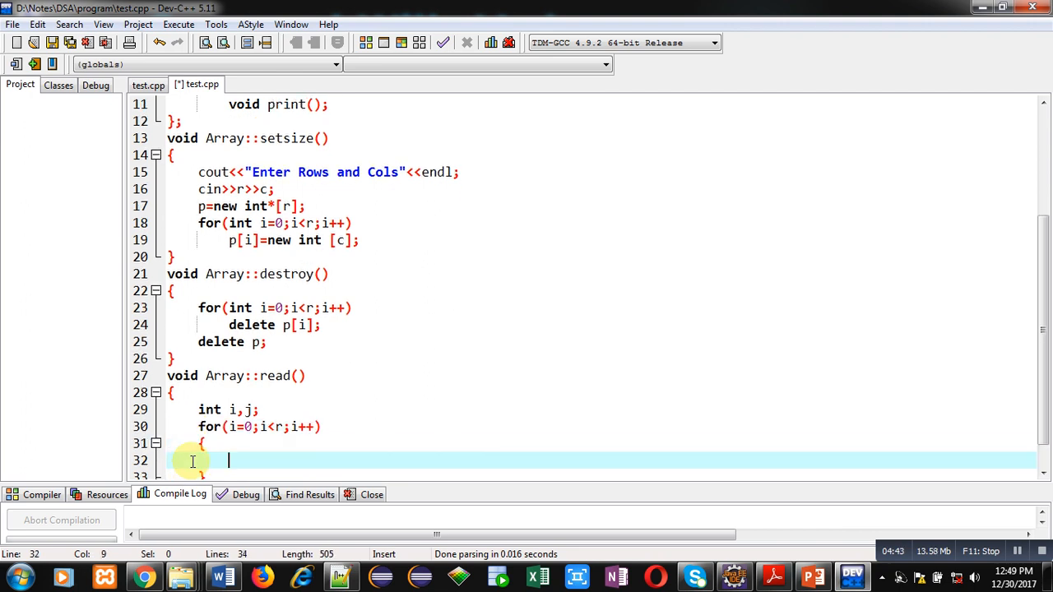
# Add the inner column loop with cin>>p[i][j], fixing the bracket typo.
pyautogui.write('for(j)')
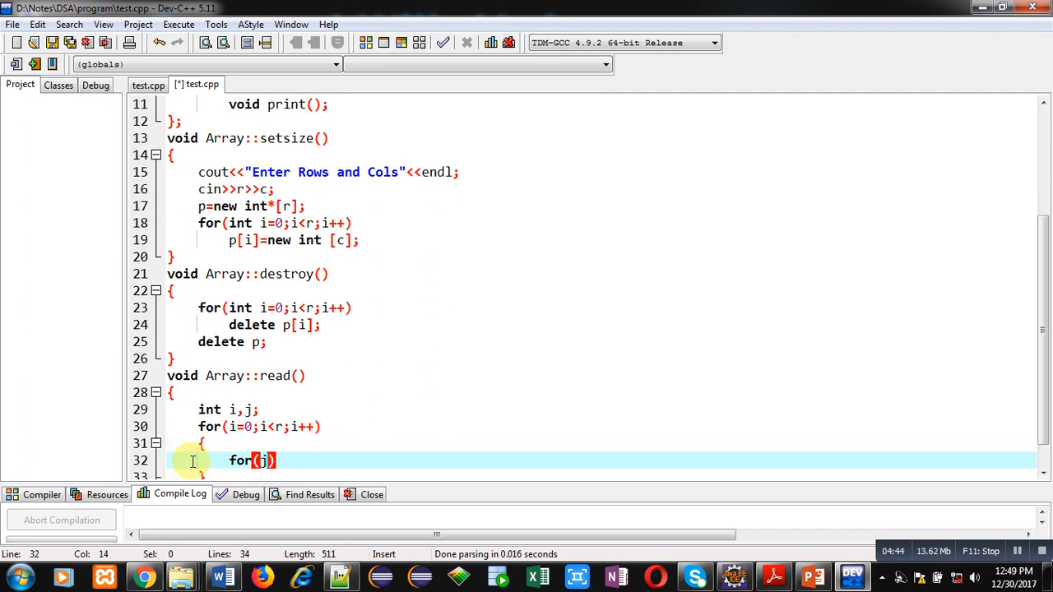
pyautogui.write('=0;j<')
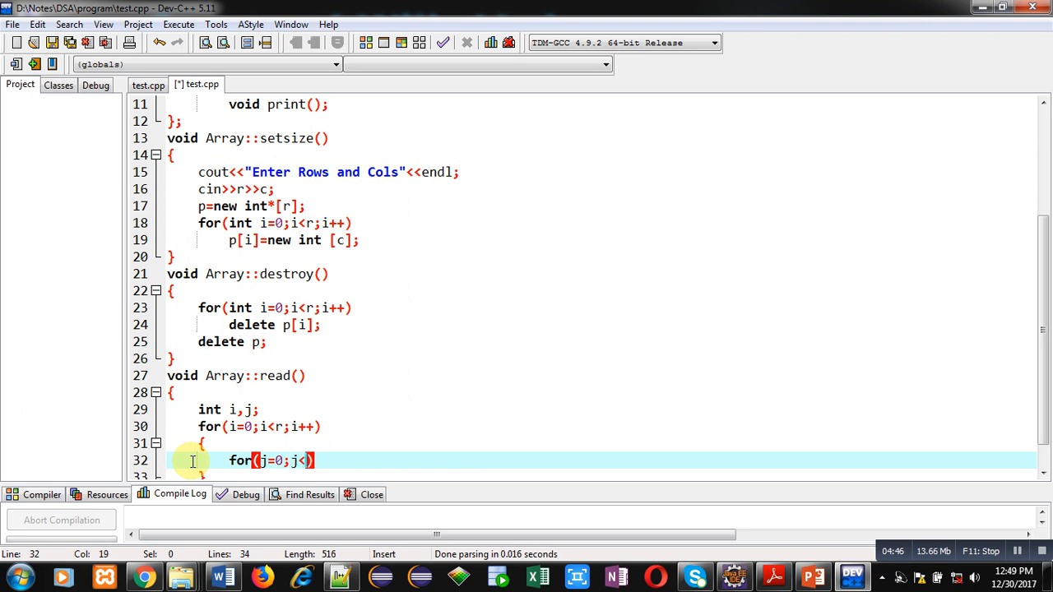
pyautogui.write('c;j++')
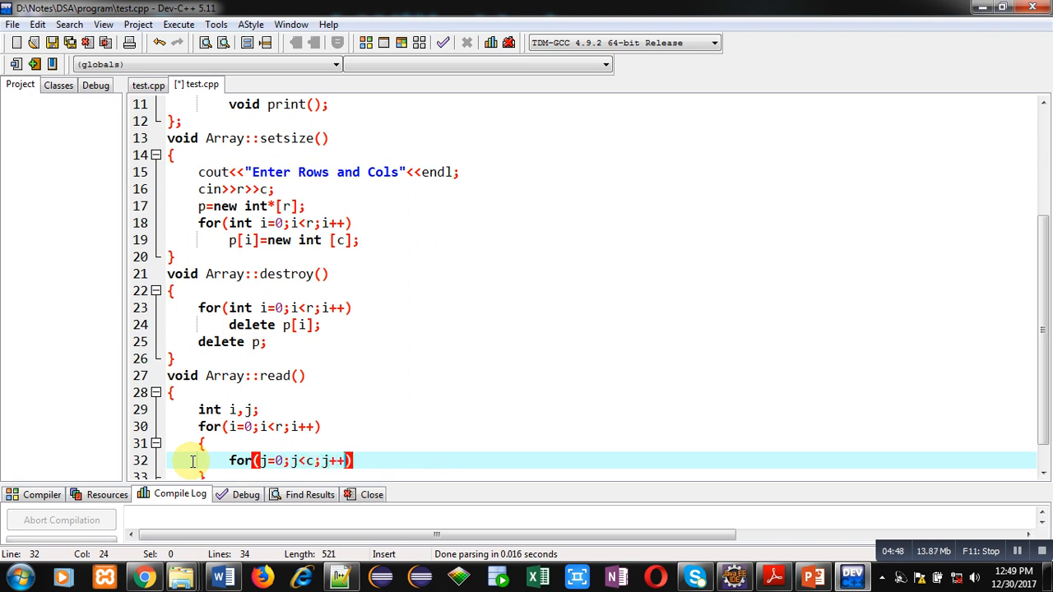
pyautogui.write('cin')
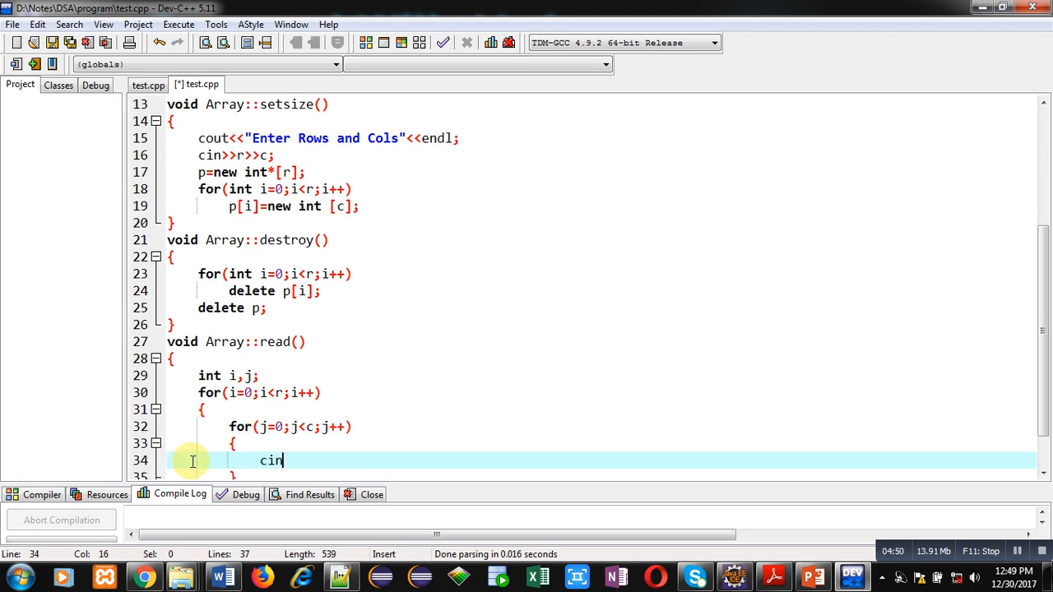
pyautogui.write('>>p[i][j')
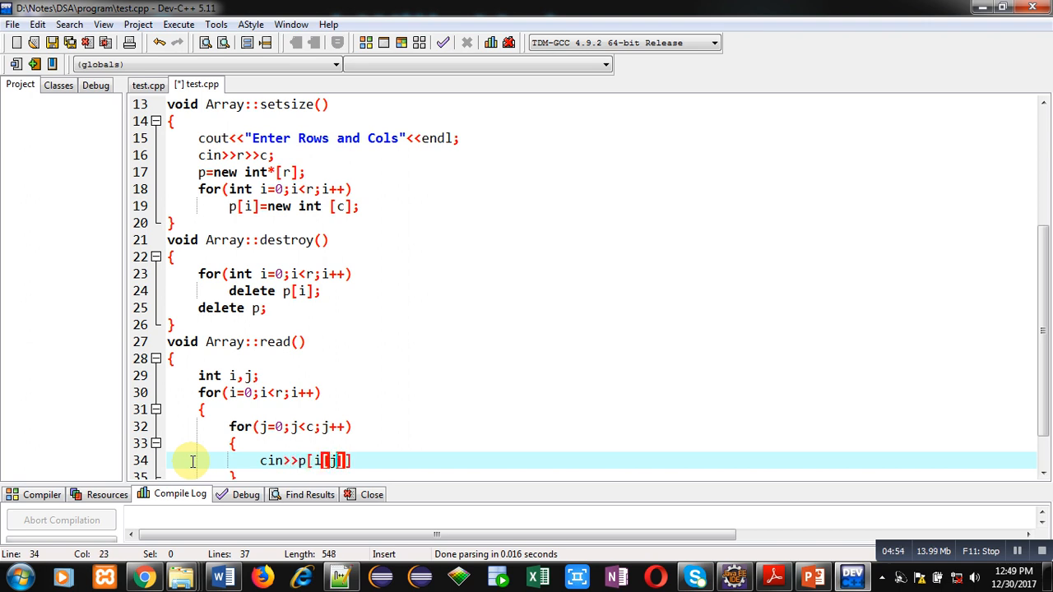
pyautogui.press('BackSpace')
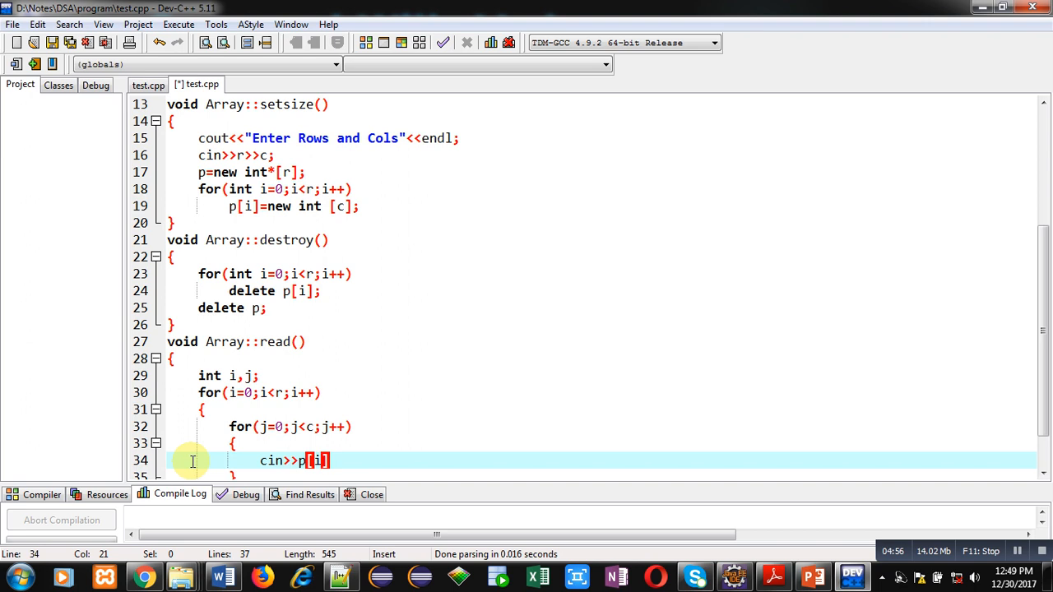
pyautogui.write('[j];')
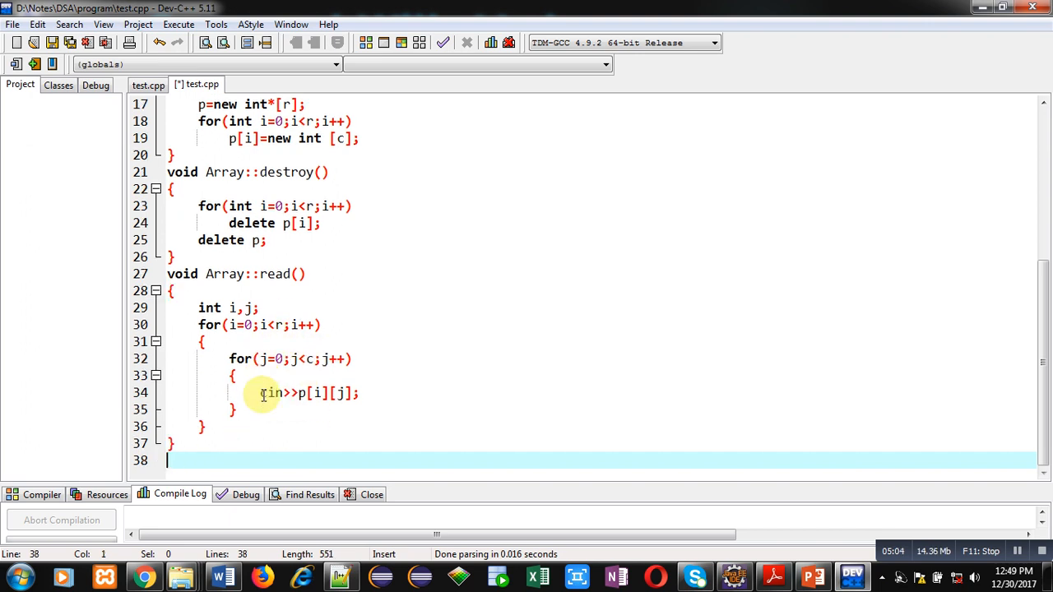
# Define Array::print() with nested loops printing p[i][j] separated by spaces and endl per row.
pyautogui.write('void')
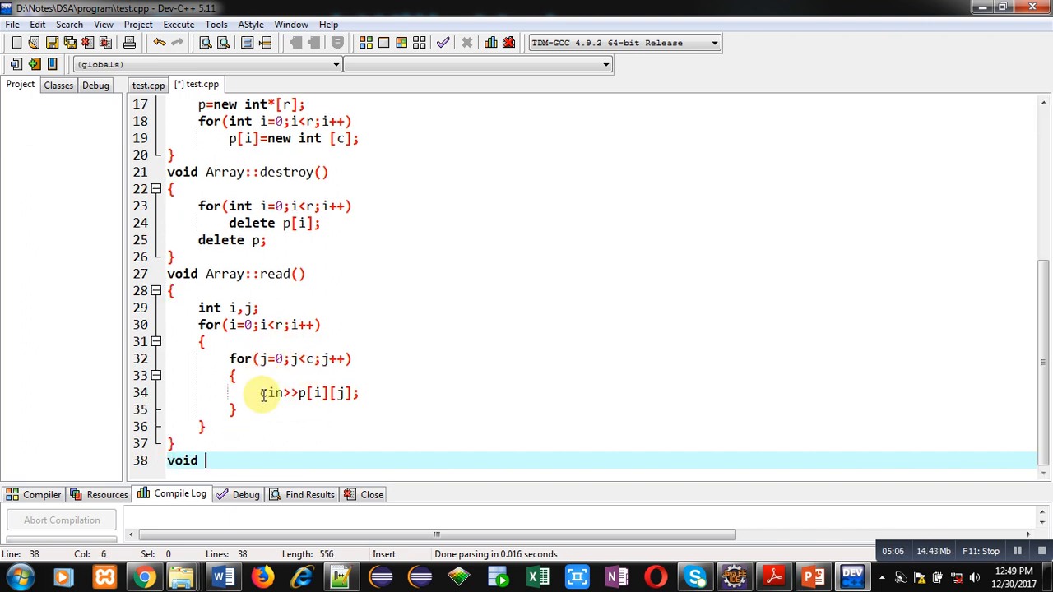
pyautogui.write('Array::print(')
pyautogui.write('{')
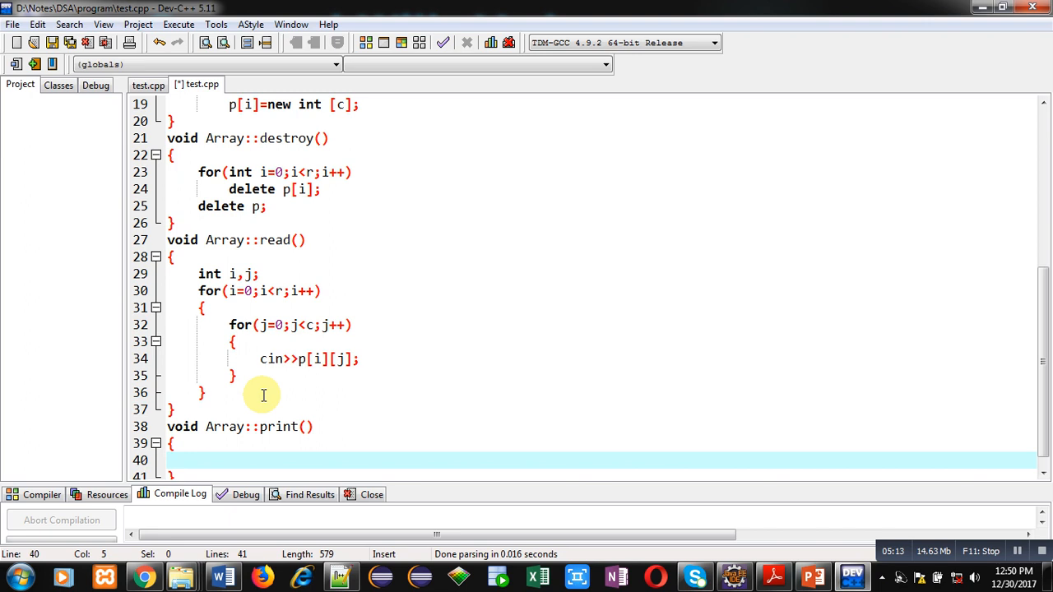
pyautogui.write('int i,j;')
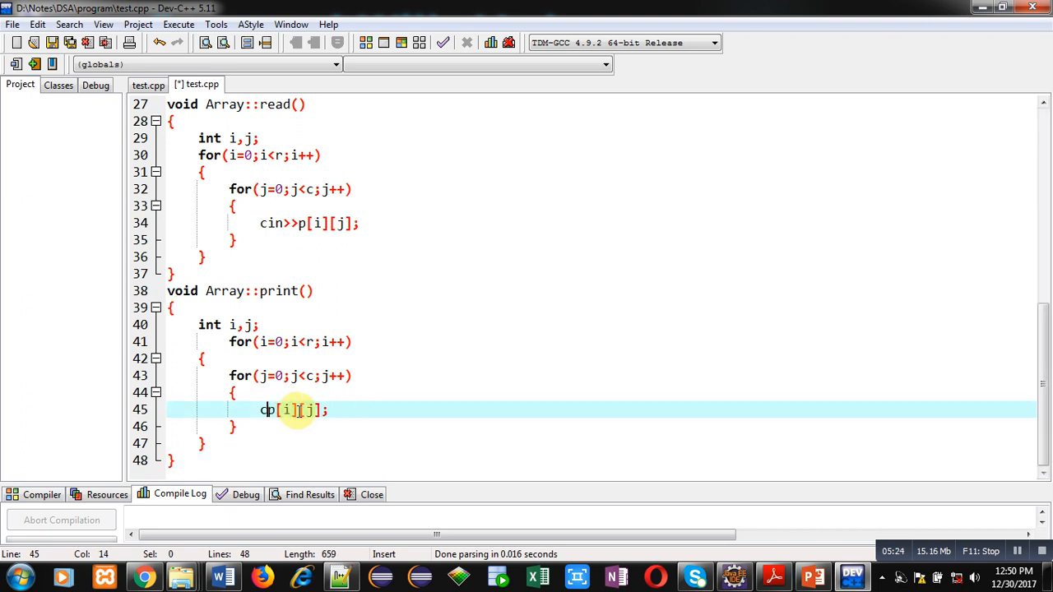
pyautogui.write('out<<')
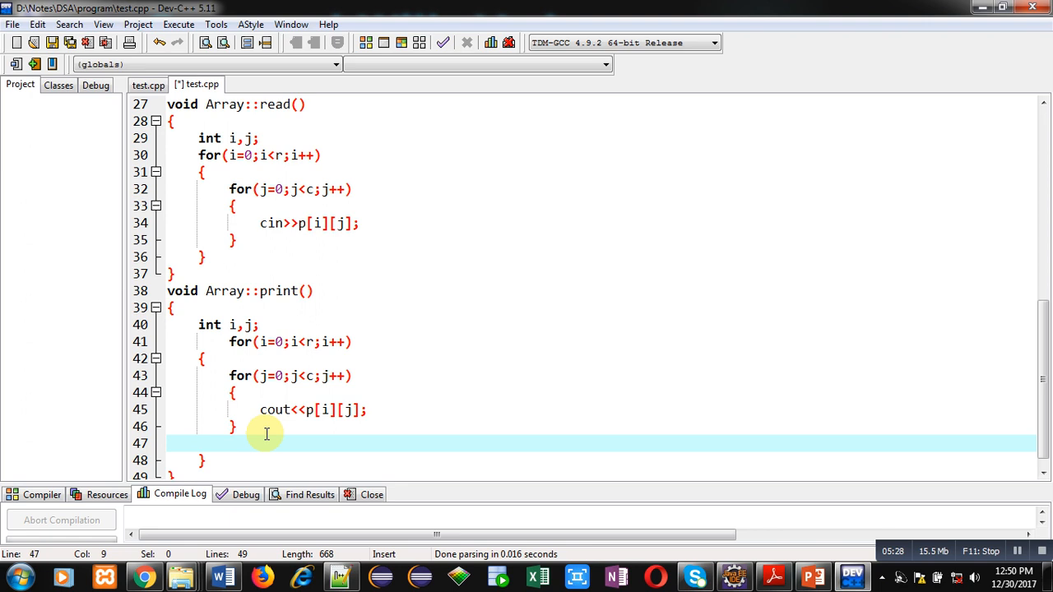
pyautogui.write('cout<<')
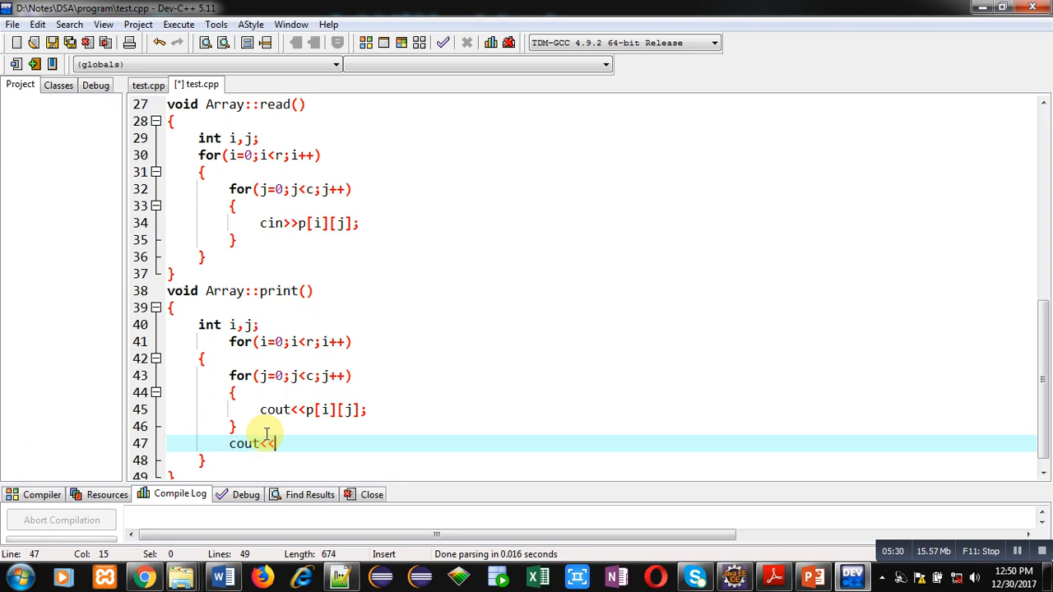
pyautogui.write('endl;')
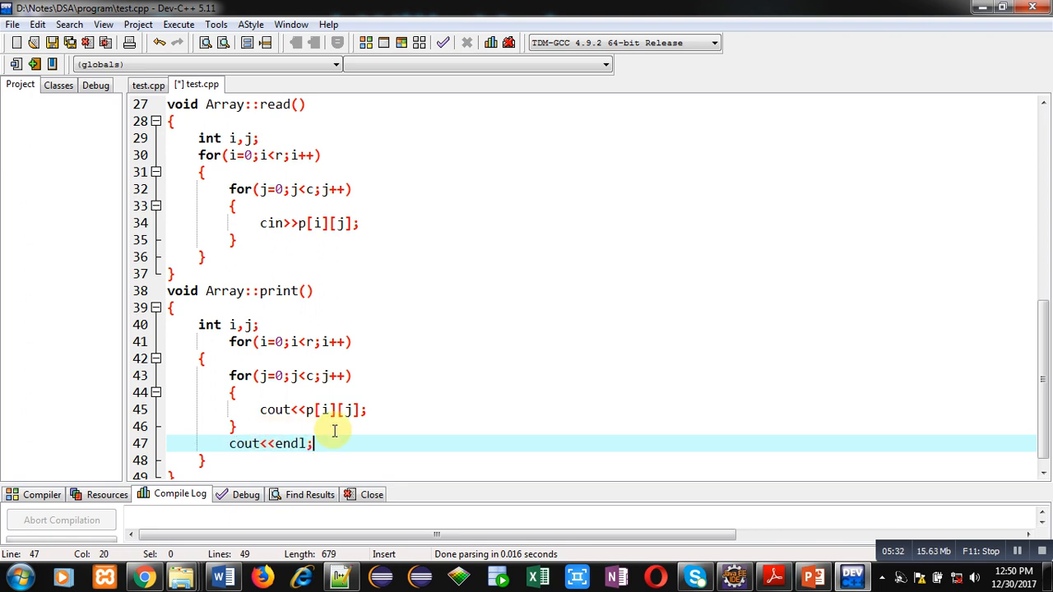
pyautogui.moveTo(270, 423)
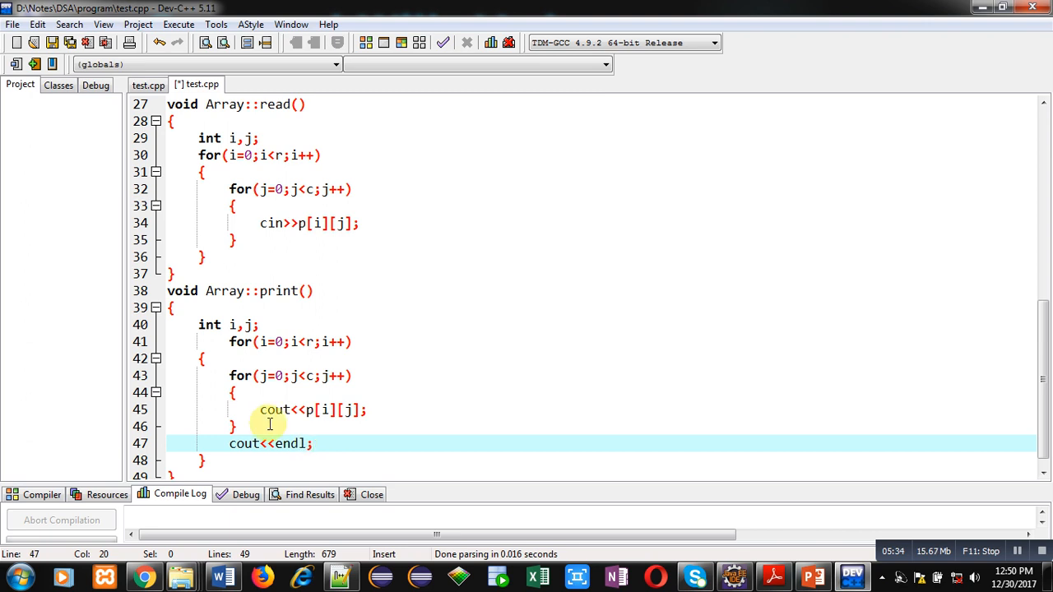
pyautogui.click(355, 409)
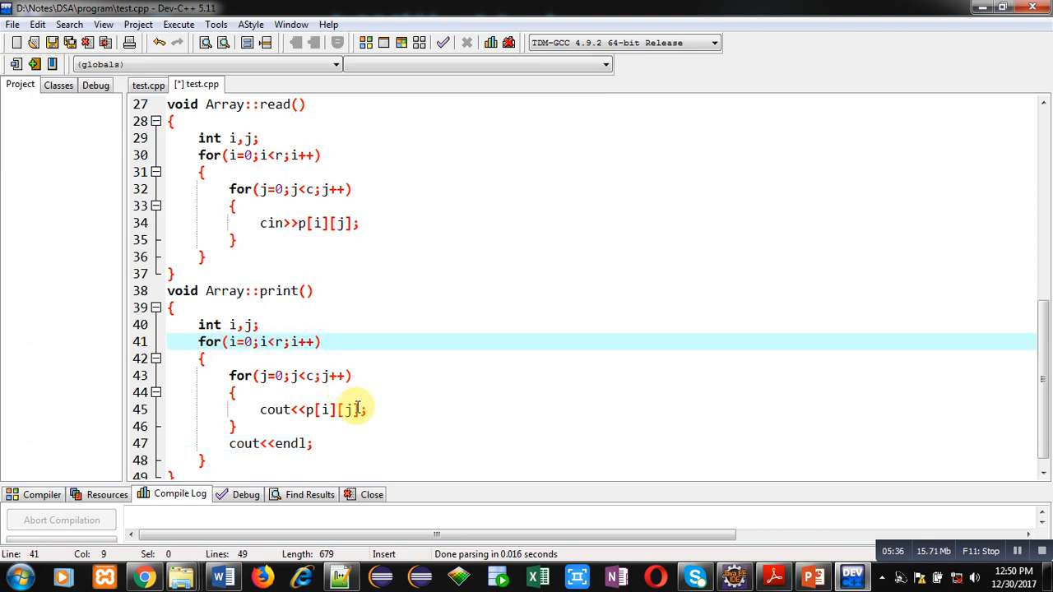
pyautogui.write('<<" "')
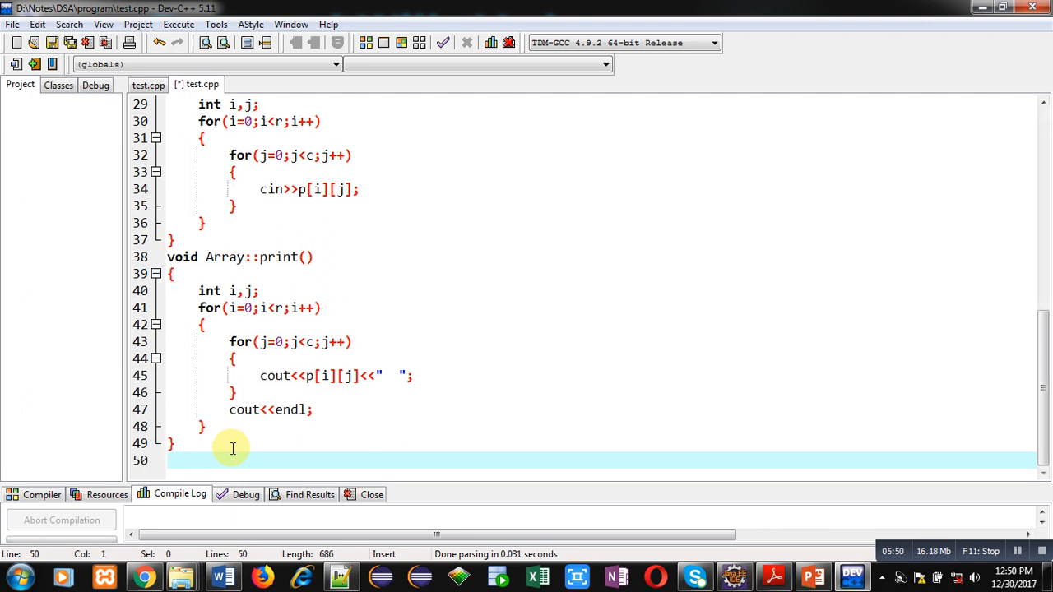
# Start int main() creating Array a1, calling setsize and prompting 'Enter Values'.
pyautogui.write('int')
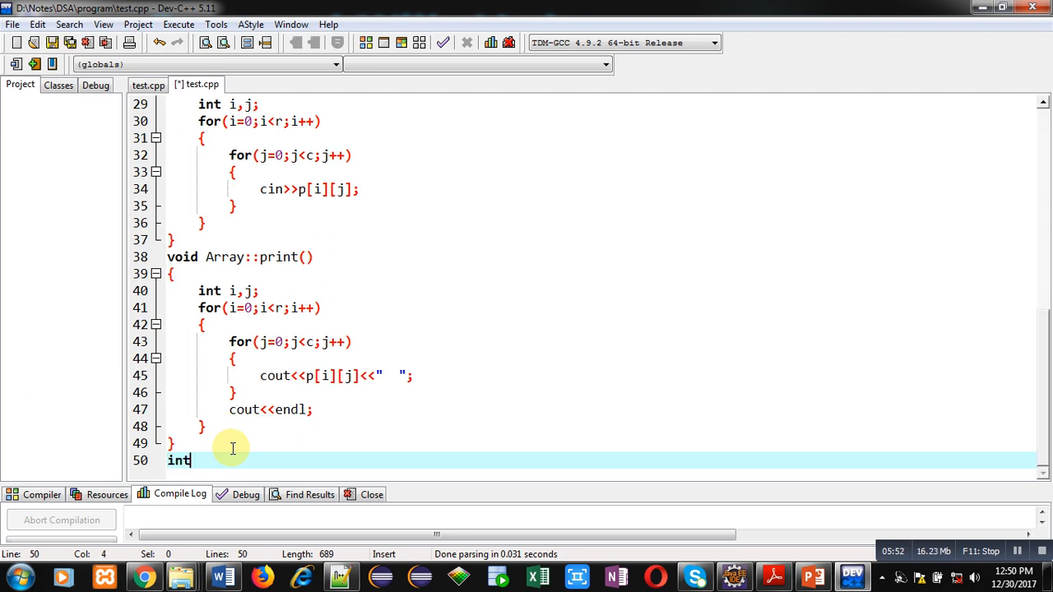
pyautogui.write('main()')
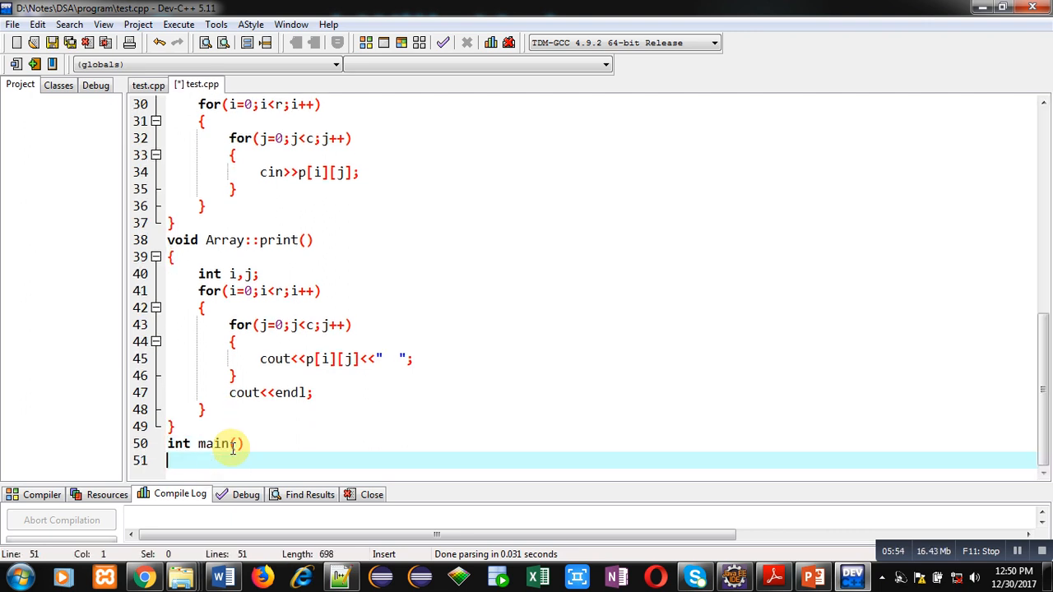
pyautogui.write('Array a1;')
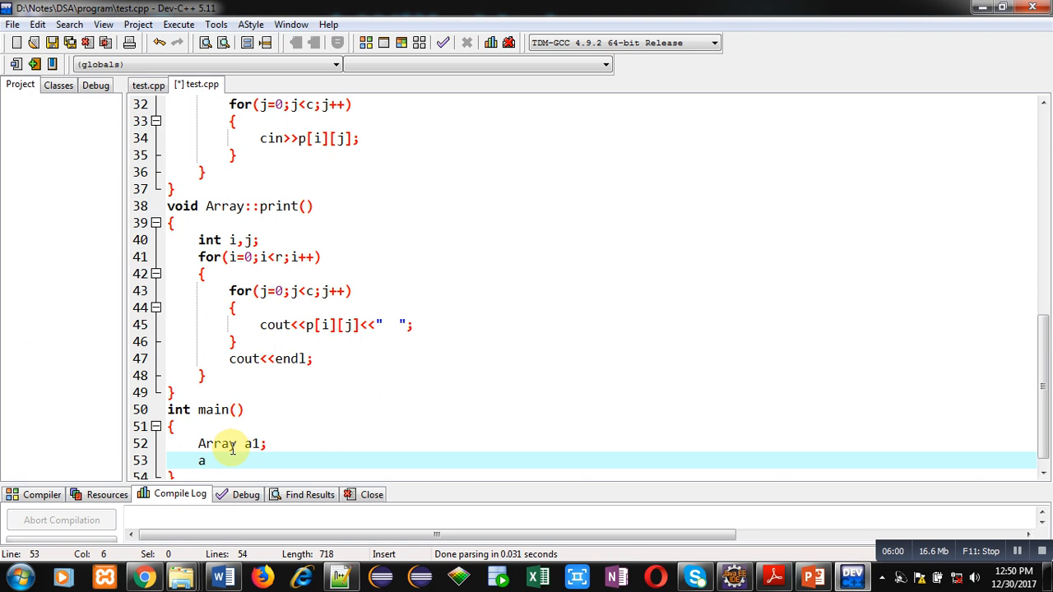
pyautogui.write('1.setsize();')
pyautogui.write('a')
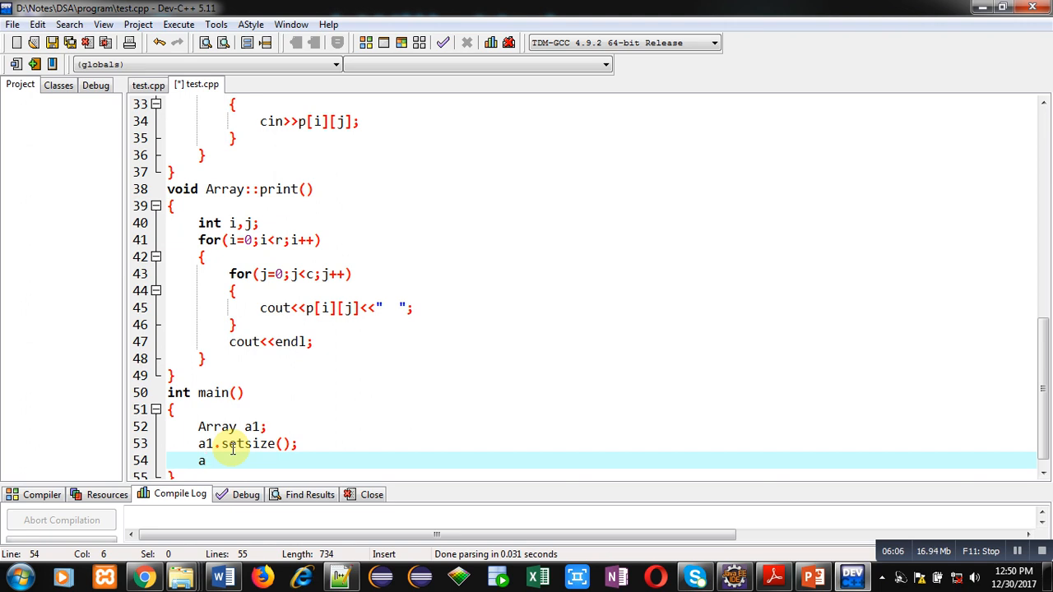
pyautogui.write('cout<<"')
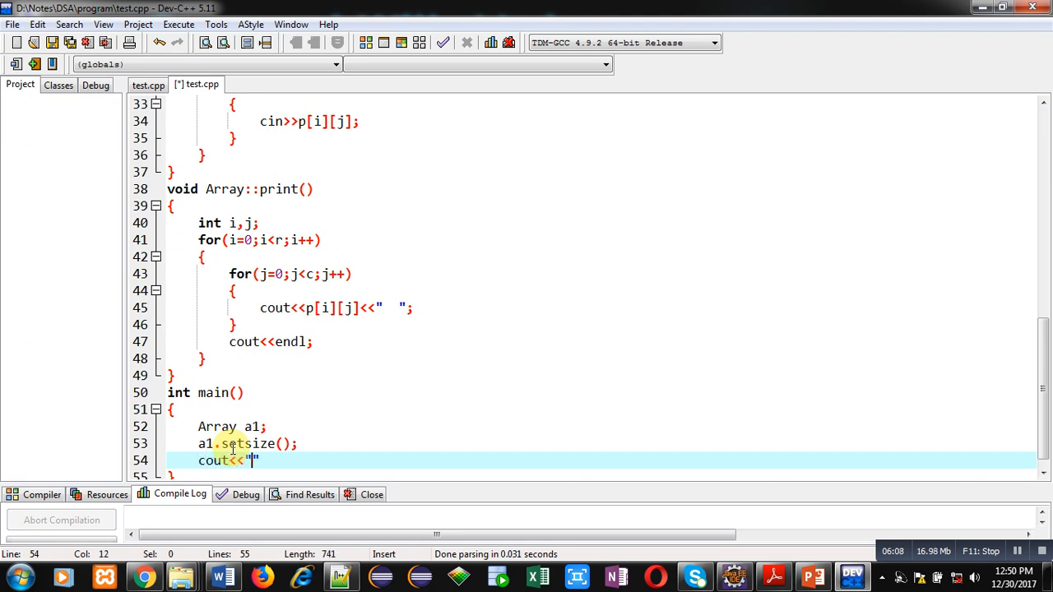
pyautogui.write('Enter Valu')
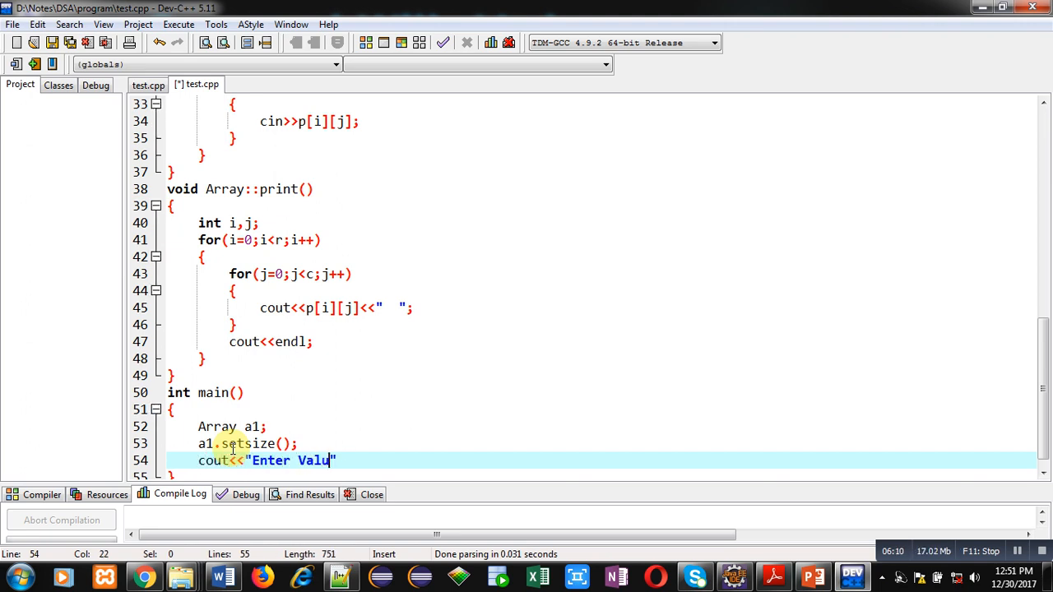
pyautogui.write('es"<<endl;')
pyautogui.write('a')
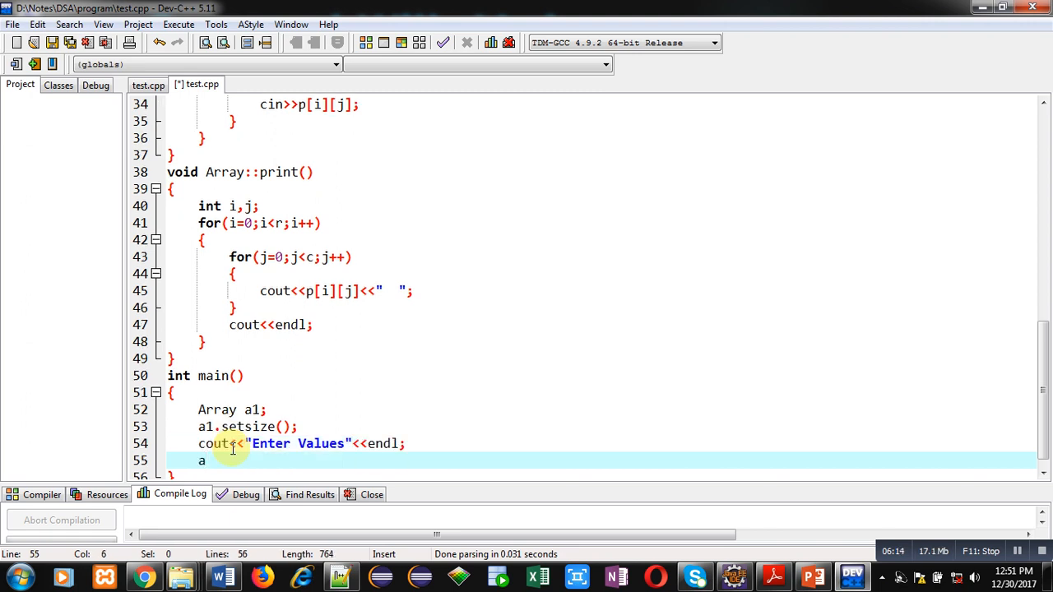
# Read values into a1, print 'You have Enetered' and the array, then destroy a1.
pyautogui.write('1.read();')
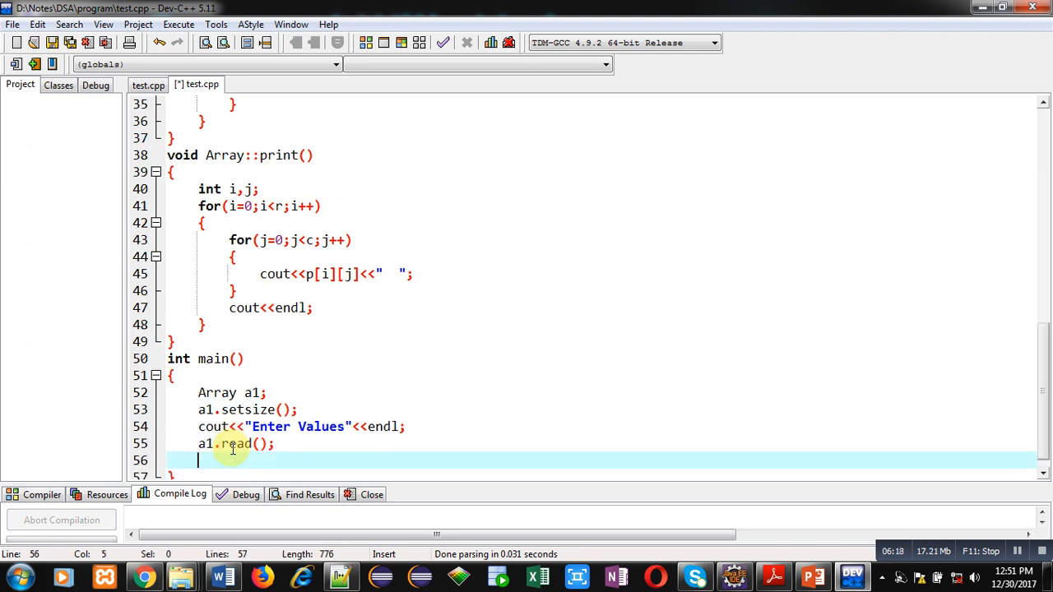
pyautogui.write('cout<<')
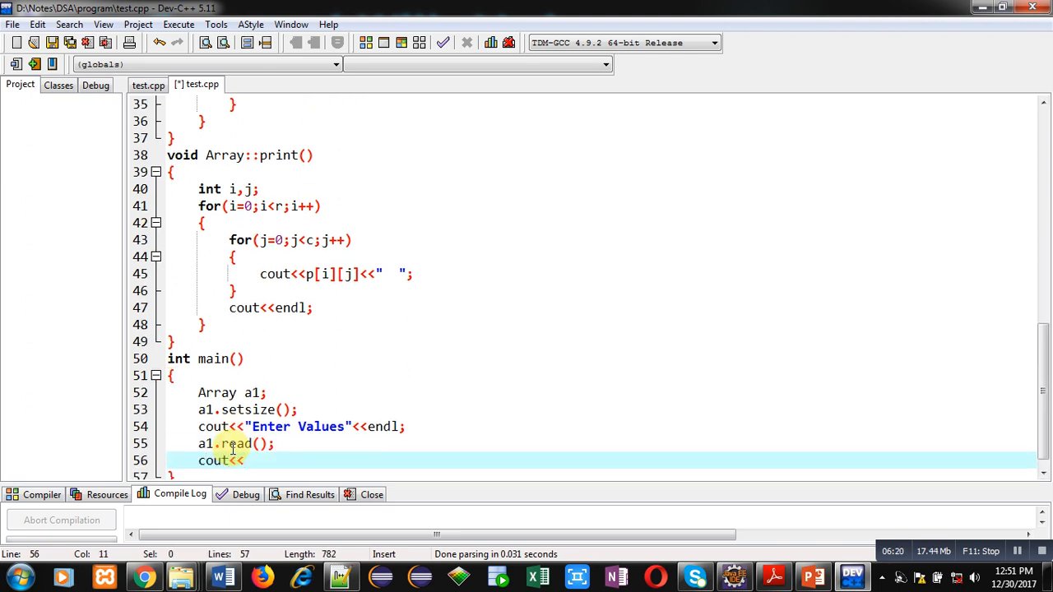
pyautogui.write('"You have Enetered"<<endl;')
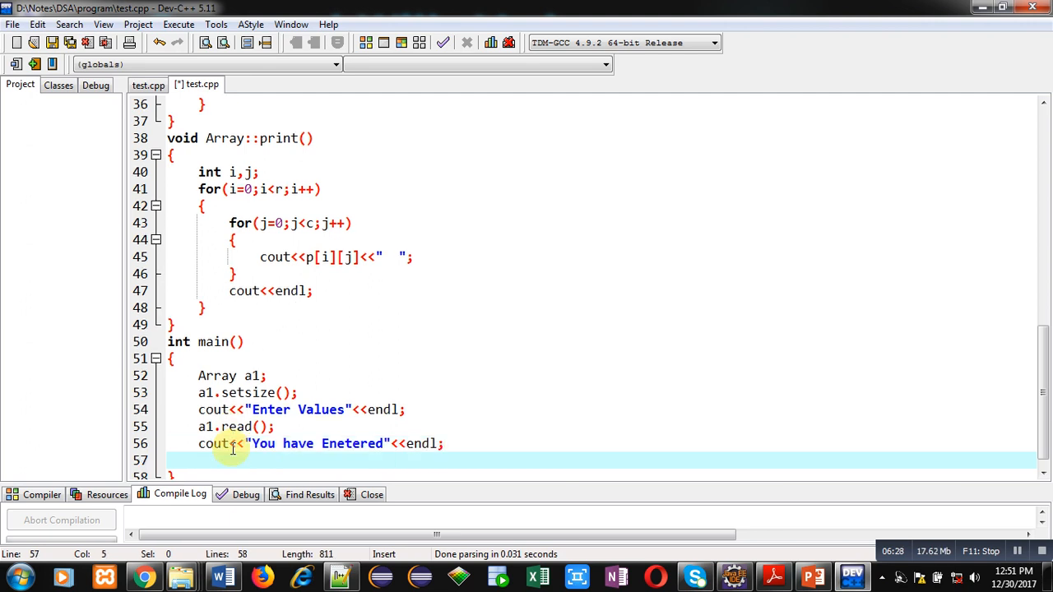
pyautogui.write('a1.print();')
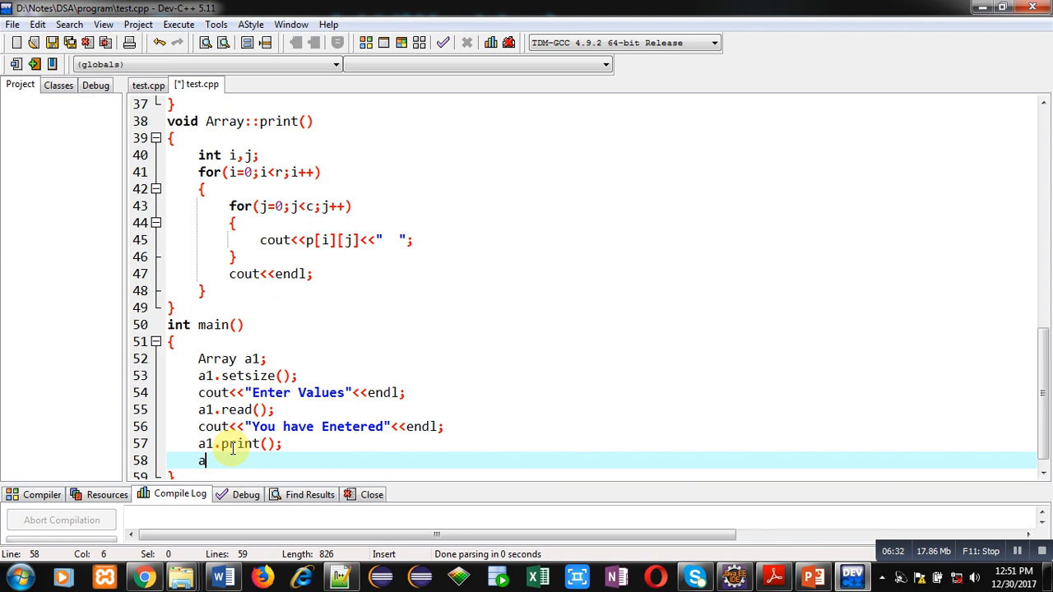
pyautogui.write('destroy();')
pyautogui.write('return 0;')
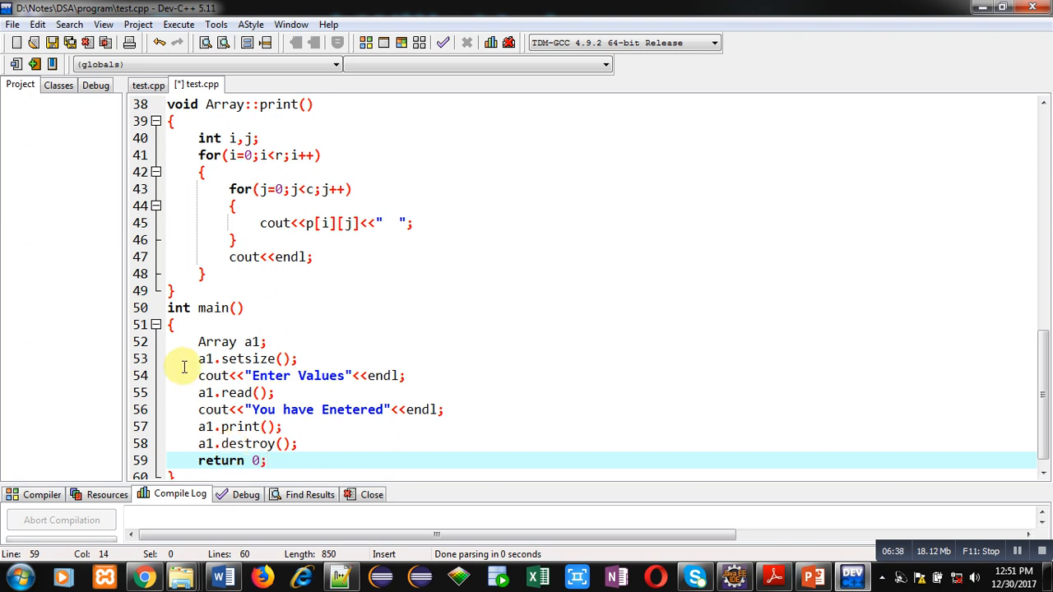
pyautogui.moveTo(350, 394)
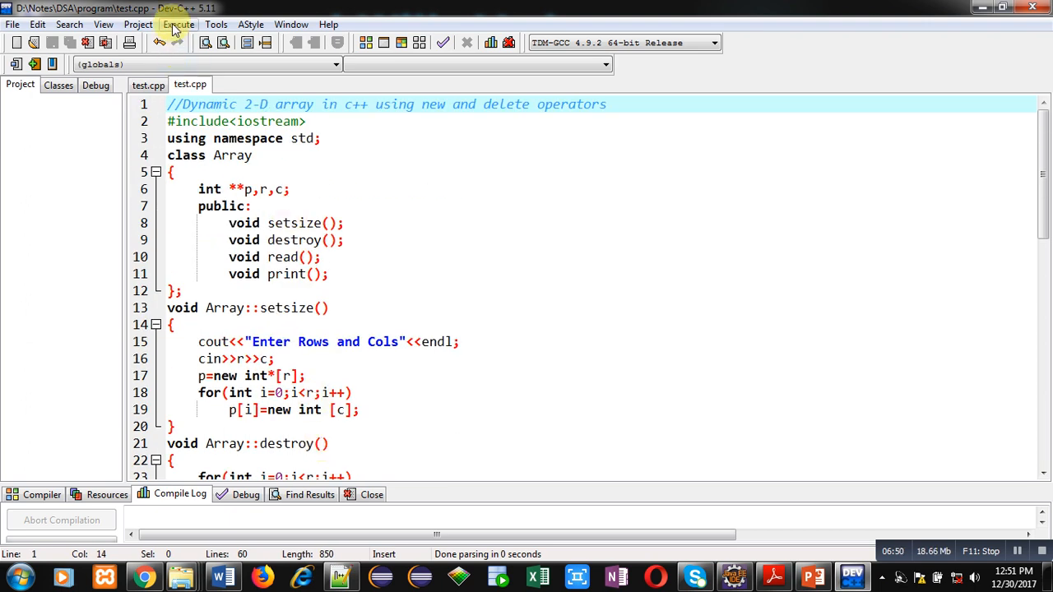
# Compile and run, entering 2 rows, 3 columns and values 1 to 6.
pyautogui.click(177, 24)
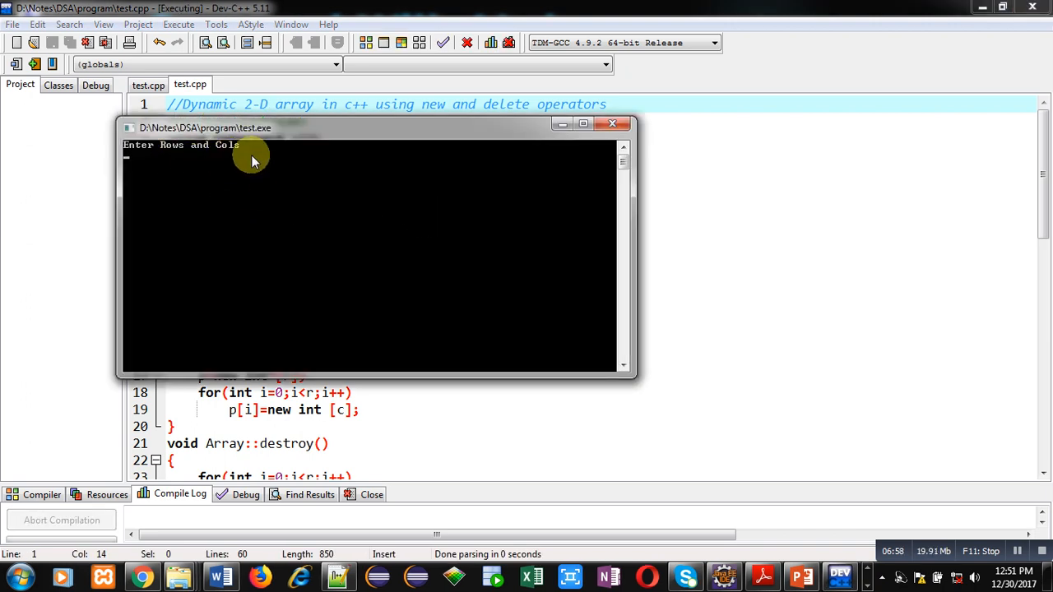
pyautogui.write('2')
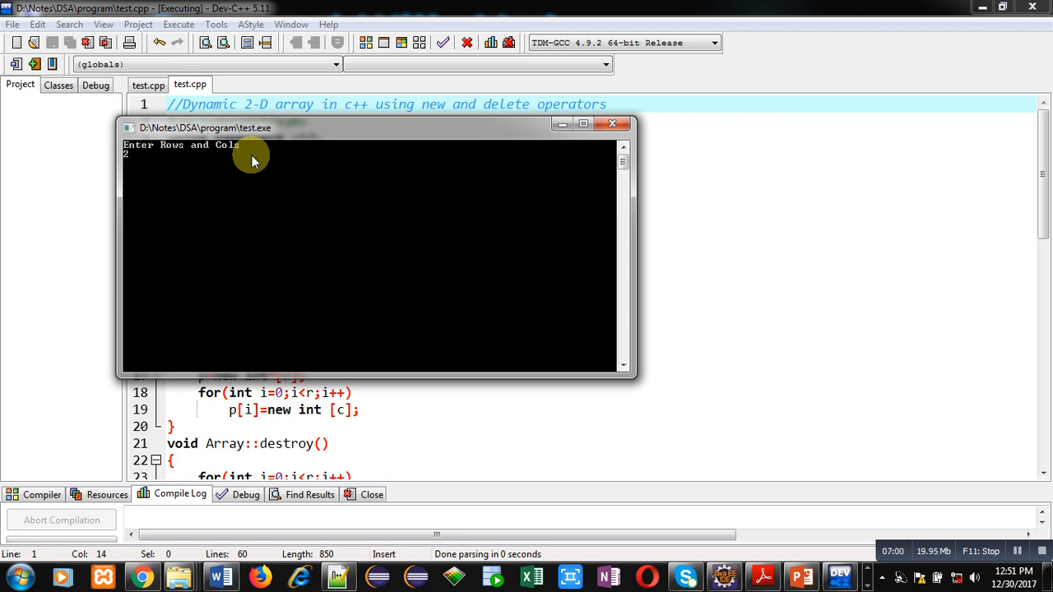
pyautogui.write('3')
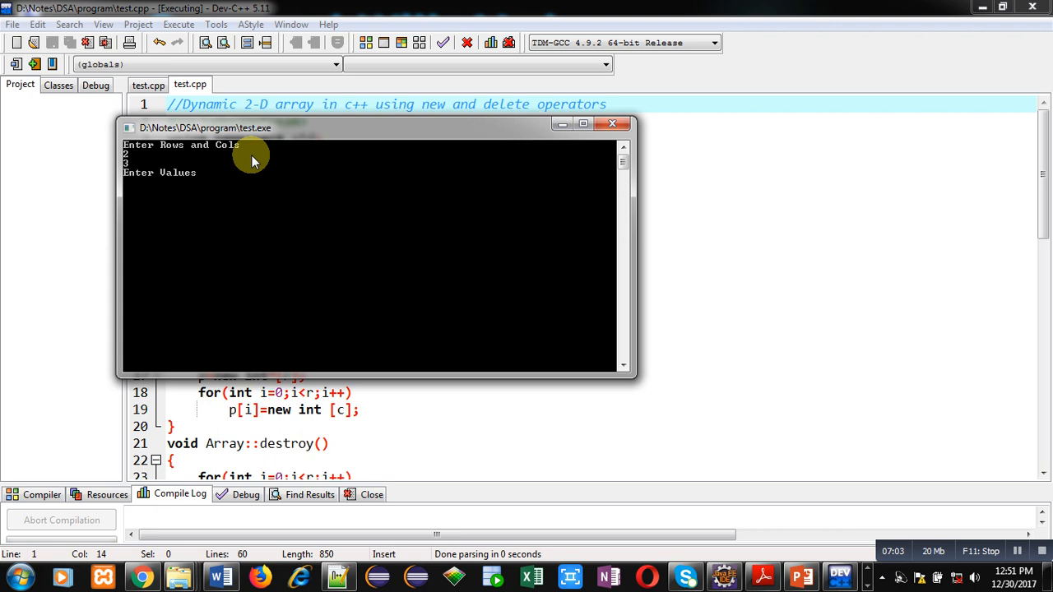
pyautogui.write('1')
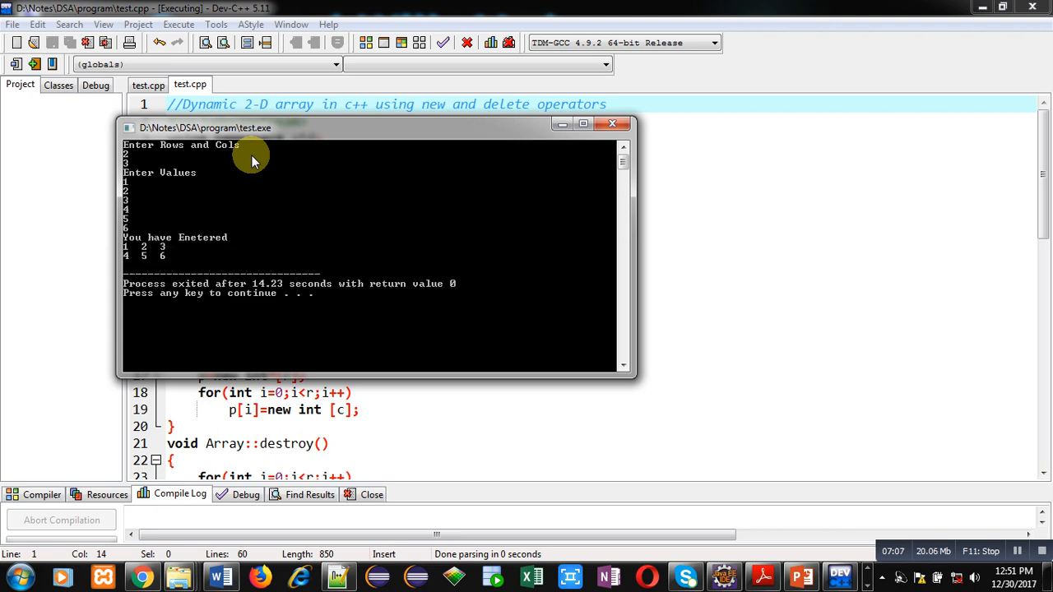
pyautogui.moveTo(163, 257)
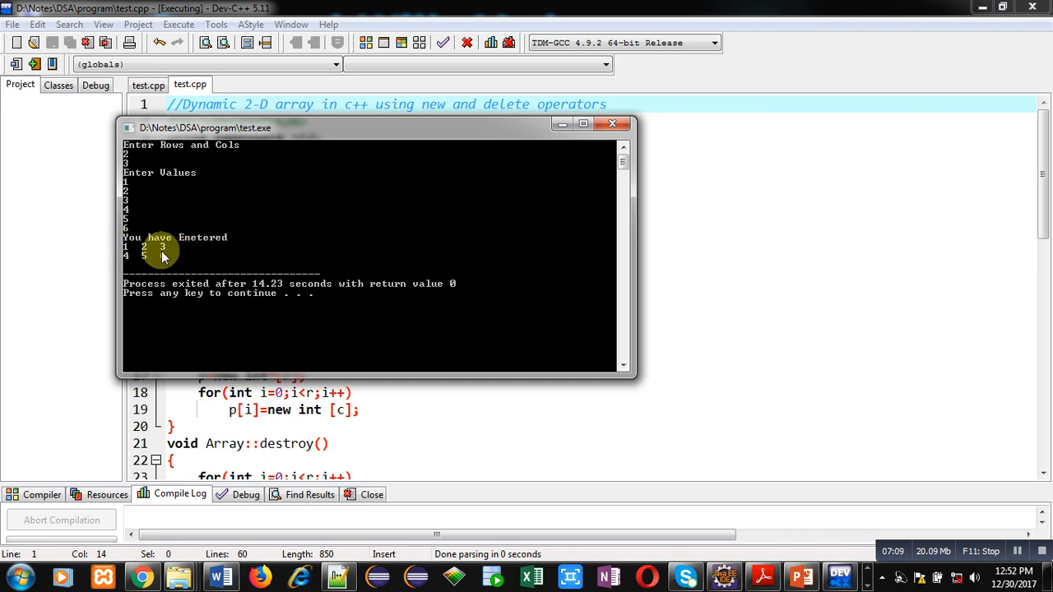
pyautogui.moveTo(222, 288)
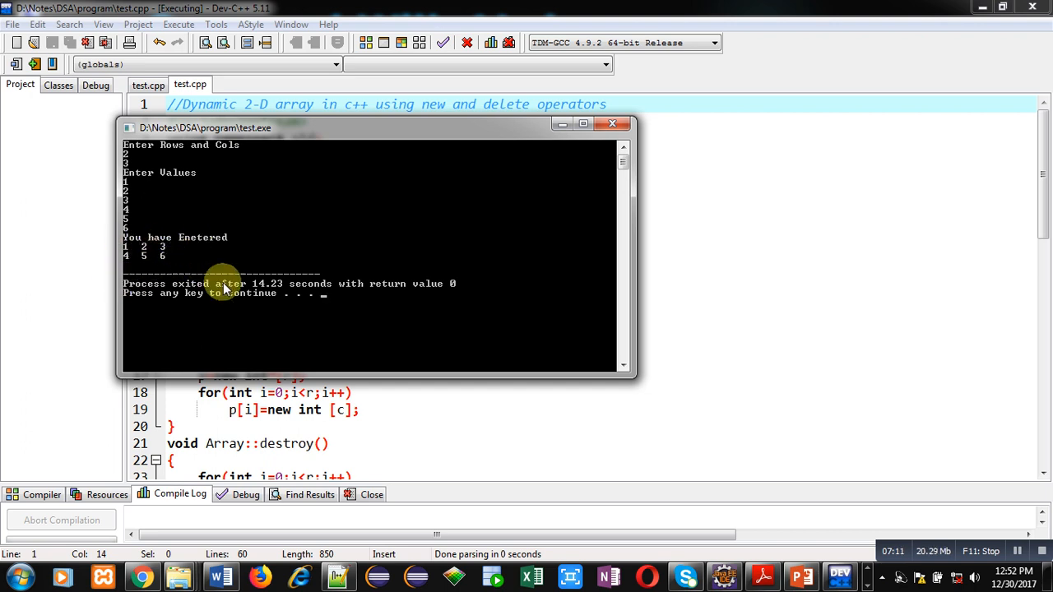
pyautogui.moveTo(259, 317)
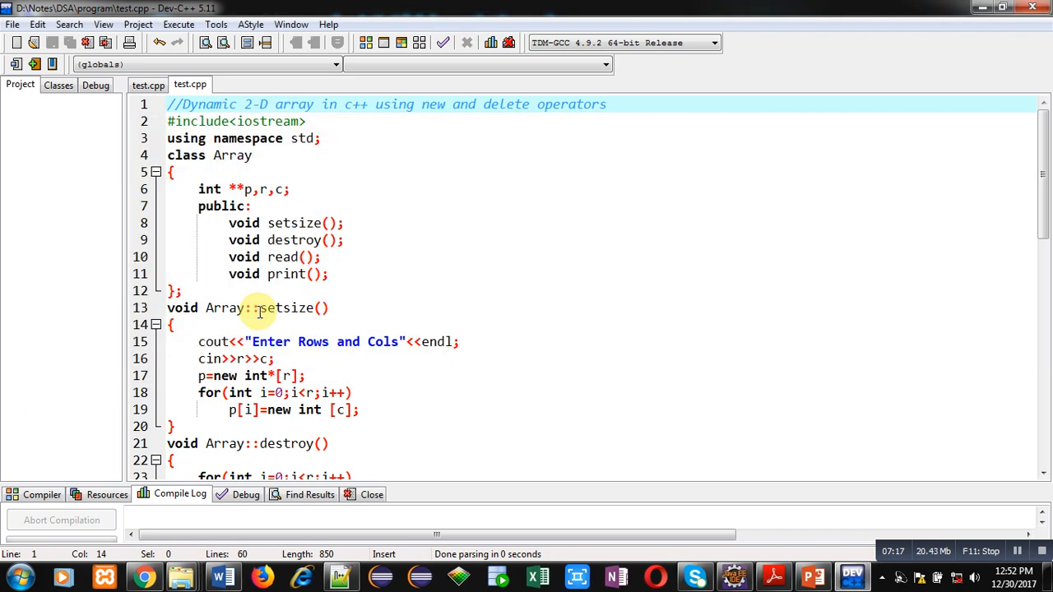
# Return to the test.cpp editor and scroll down through the code to main.
pyautogui.click(177, 290)
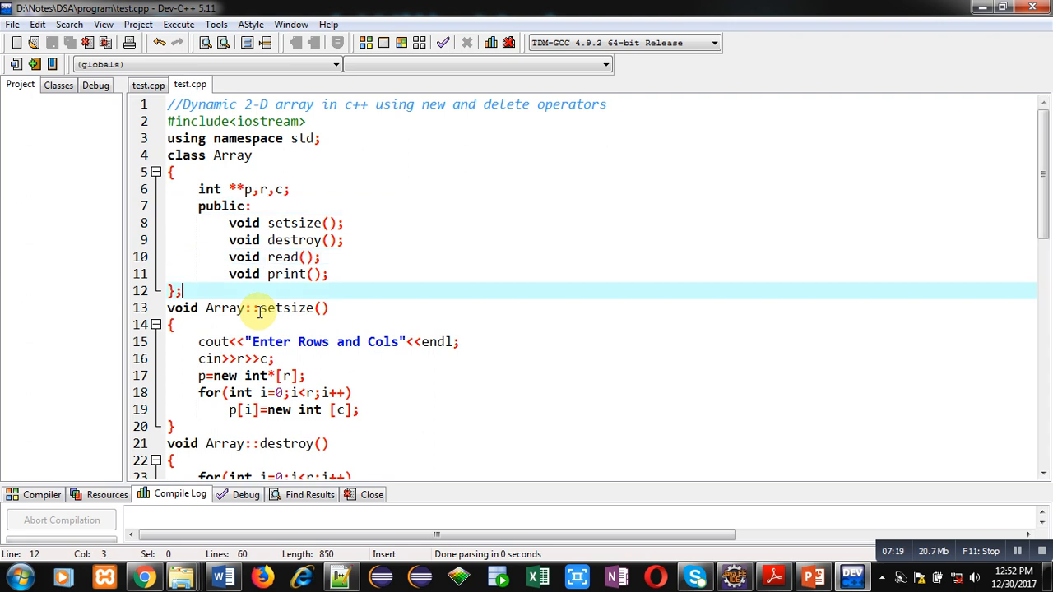
pyautogui.scroll(-3)
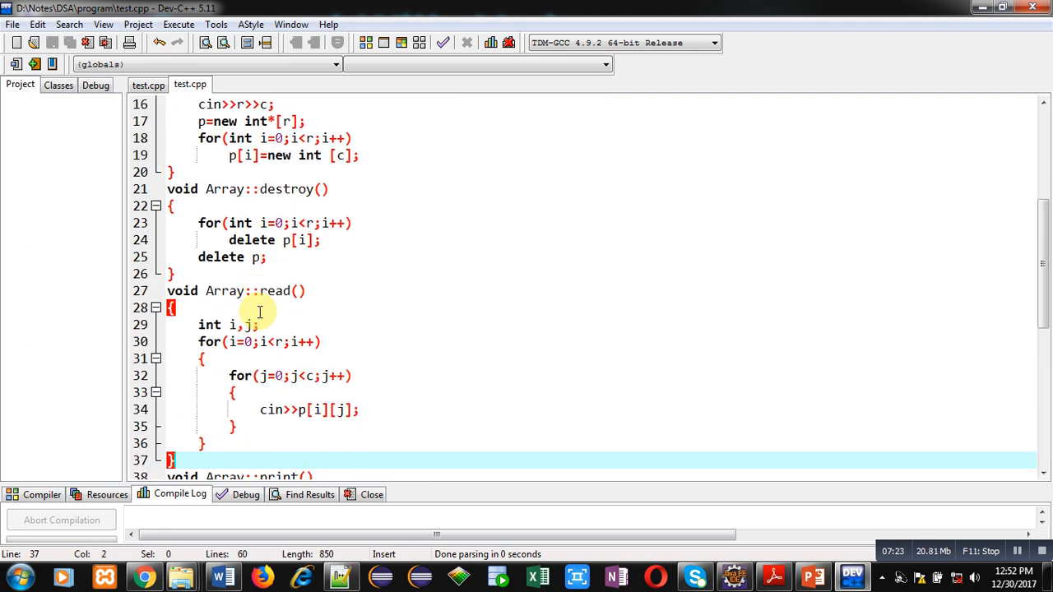
pyautogui.scroll(-3)
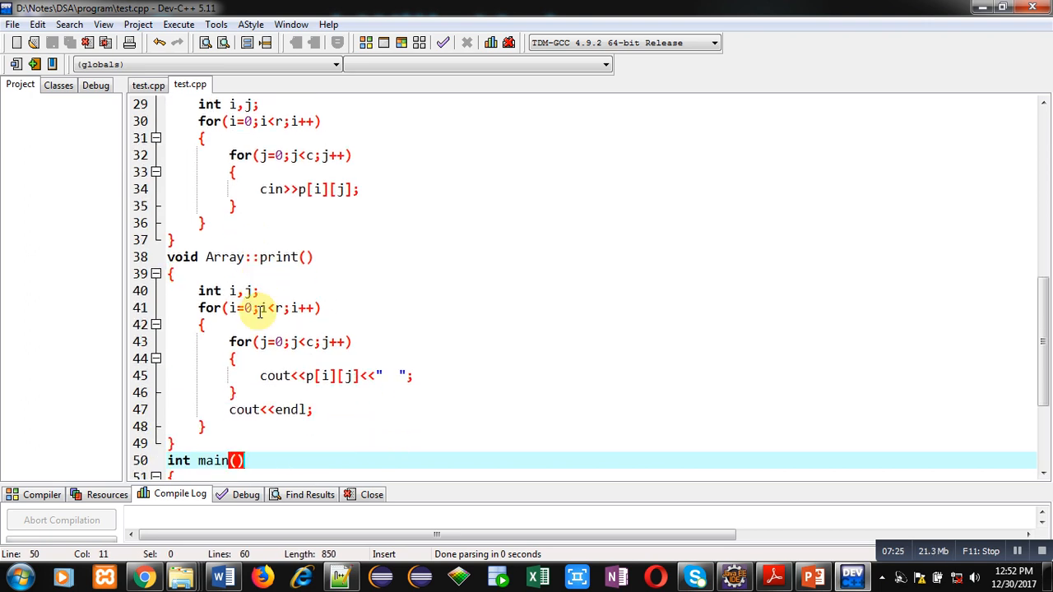
pyautogui.scroll(-3)
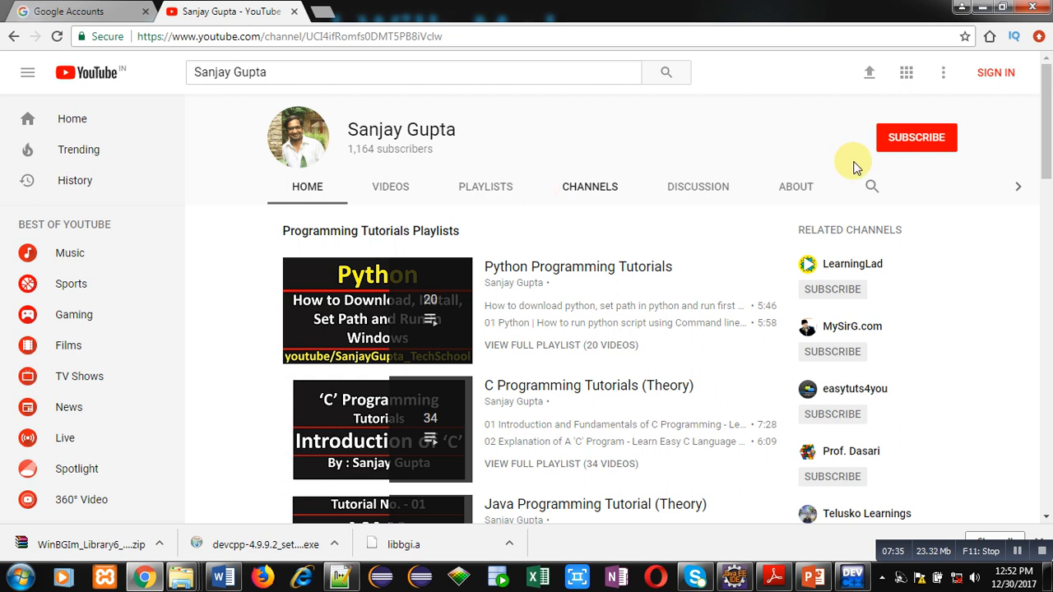
pyautogui.moveTo(549, 315)
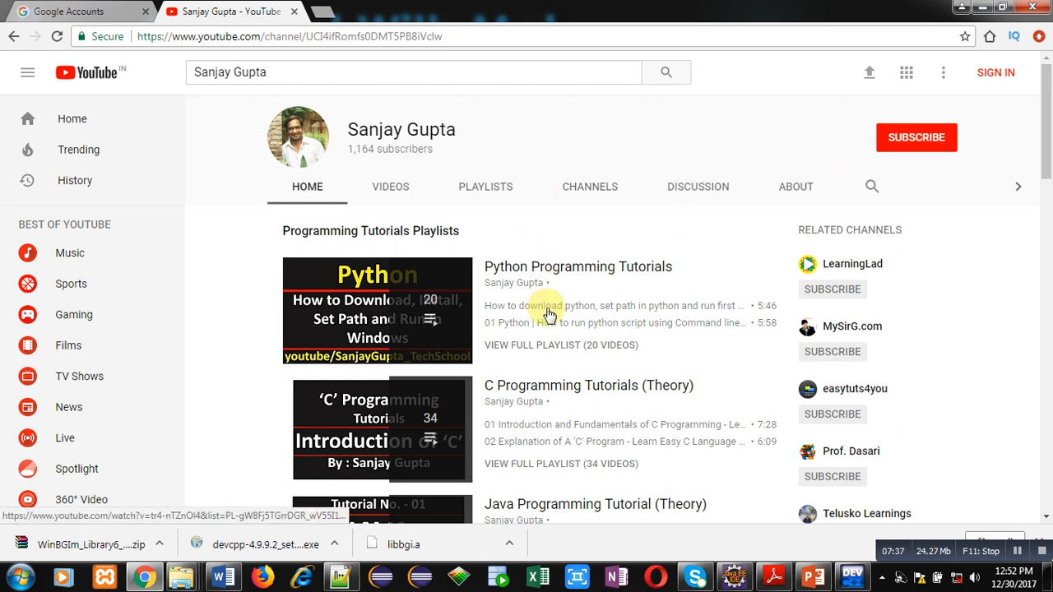
# Scroll down the Sanjay Gupta channel page to the Python, C and Java playlists.
pyautogui.scroll(-3)
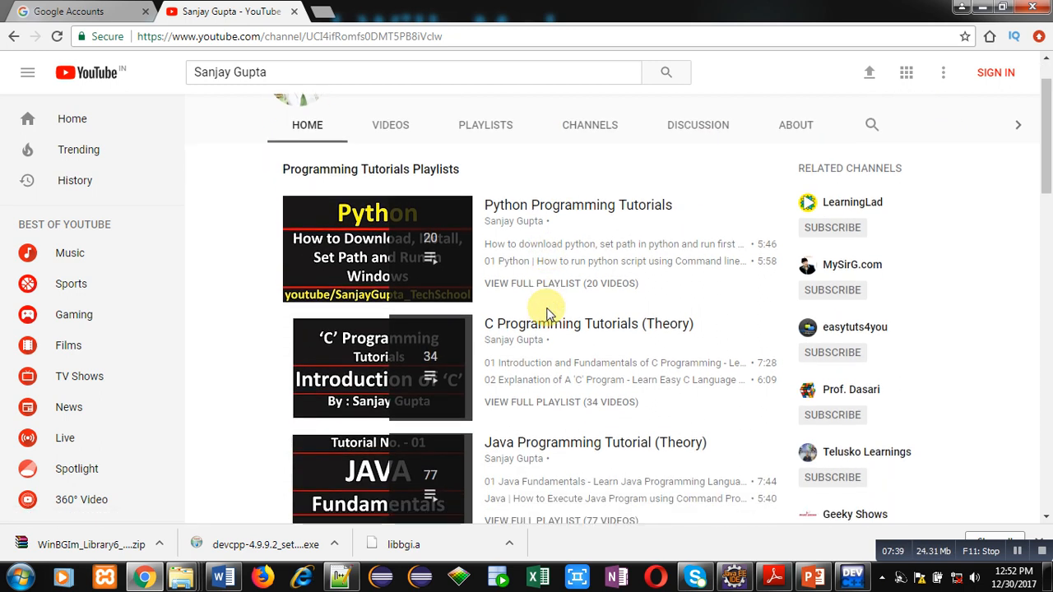